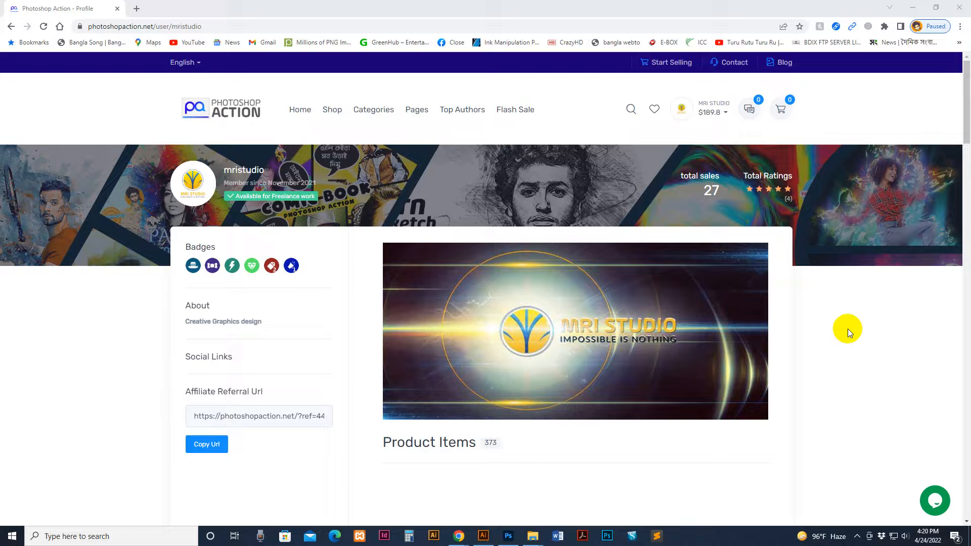
mouse_move(122, 27)
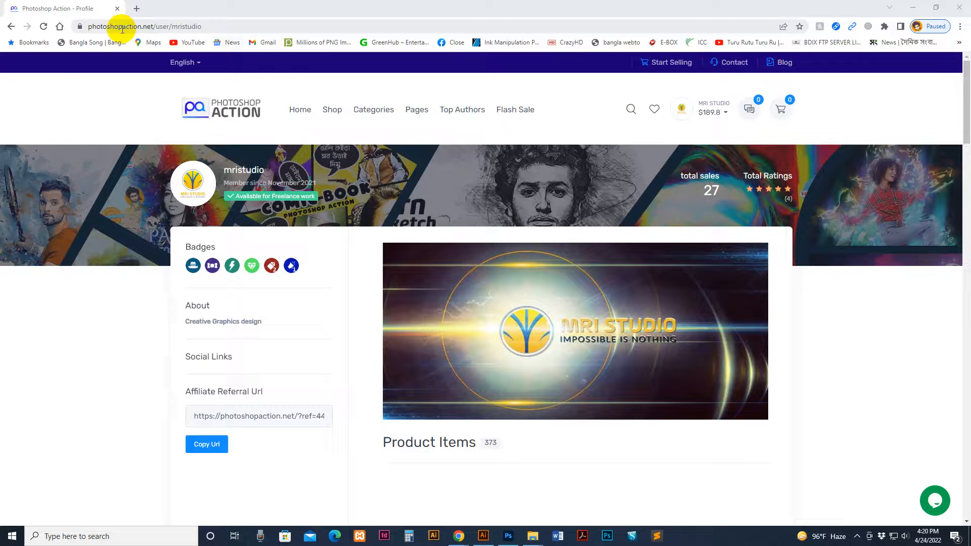
mouse_move(875, 308)
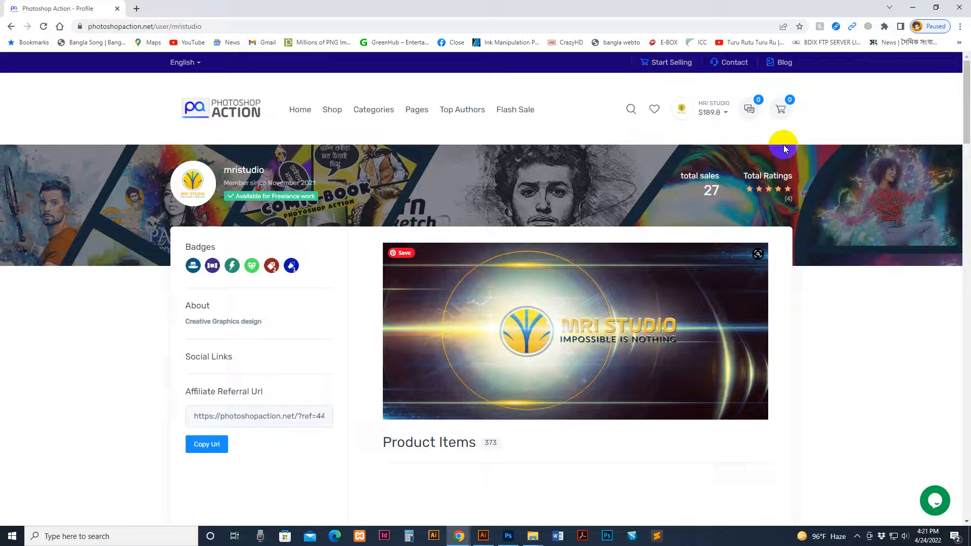
Show the account menu from the mristudio profile page header.
left_click(714, 112)
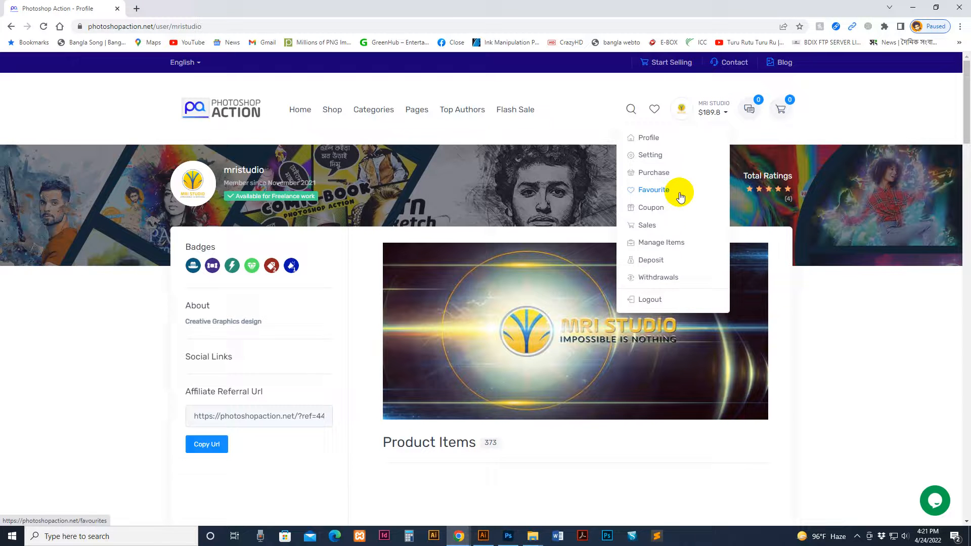
mouse_move(723, 113)
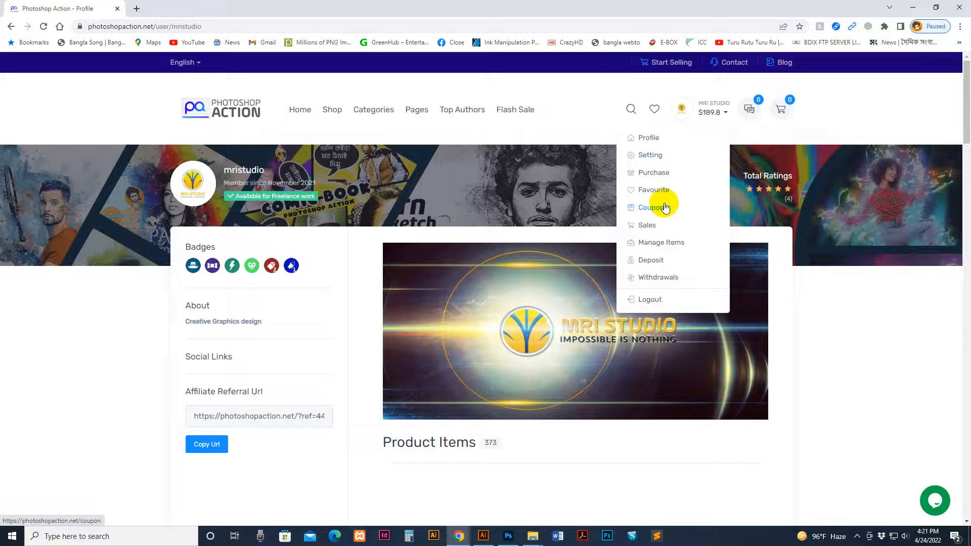
mouse_move(647, 138)
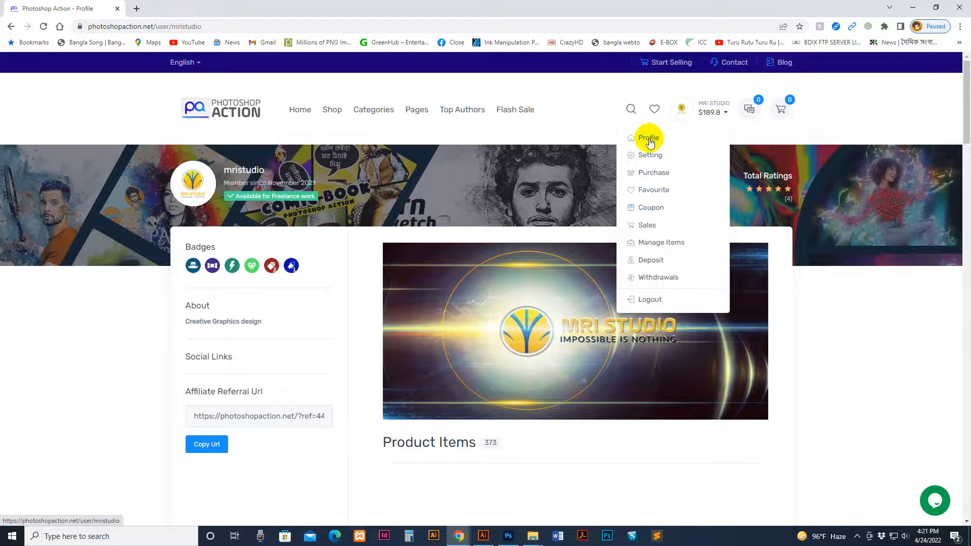
mouse_move(647, 225)
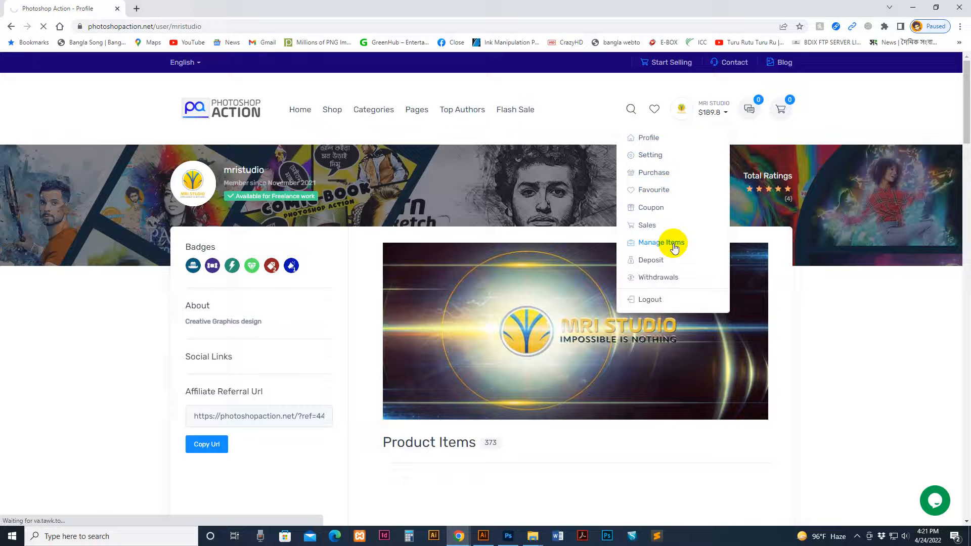
Go to Manage Items (373 items) and begin an Addons item upload.
left_click(660, 242)
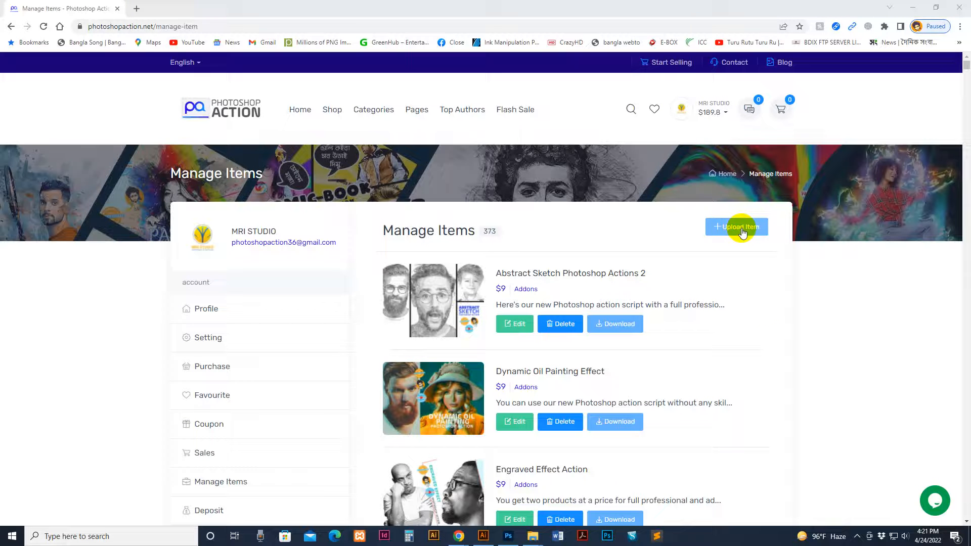
left_click(736, 227)
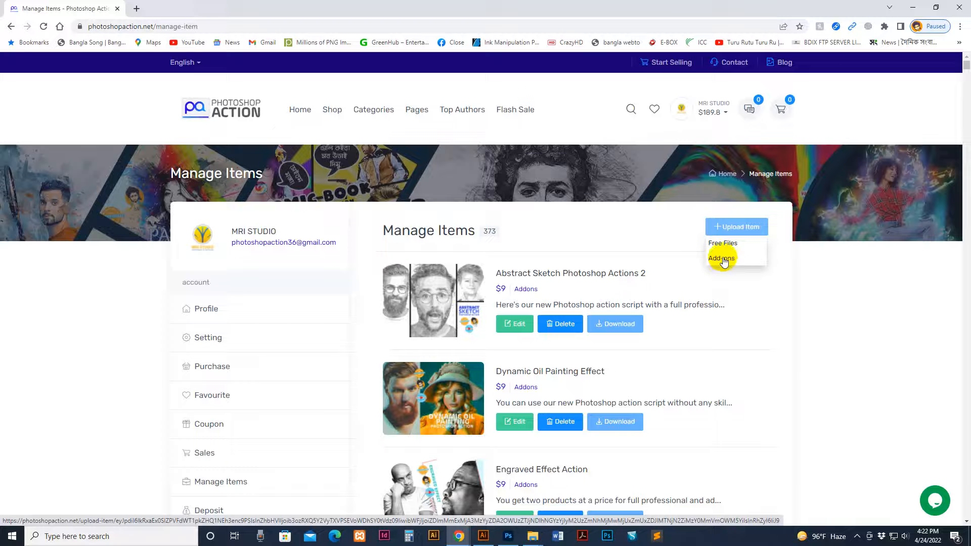
left_click(721, 258)
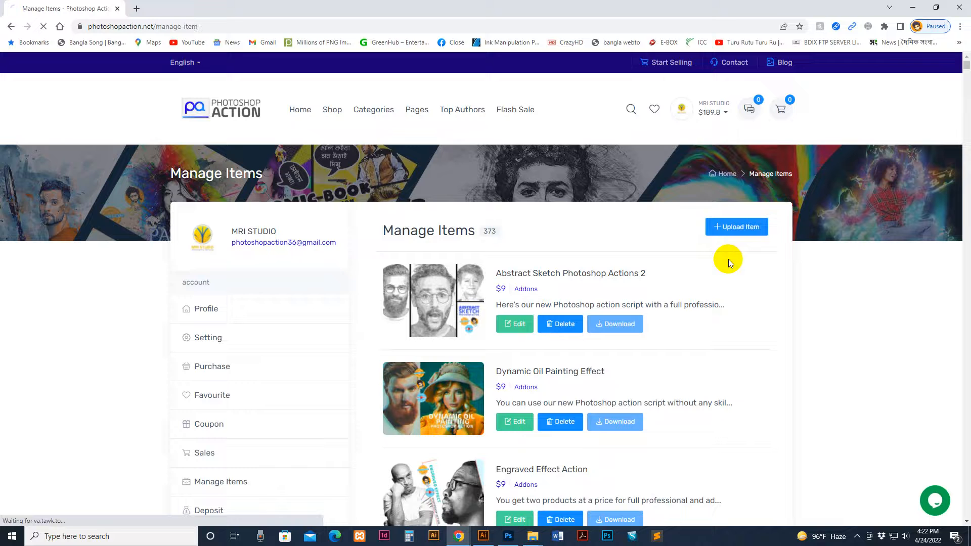
In the Speed Paint Action 2 _NEED UP folder, select the zip and all JPG preview images.
left_click(736, 227)
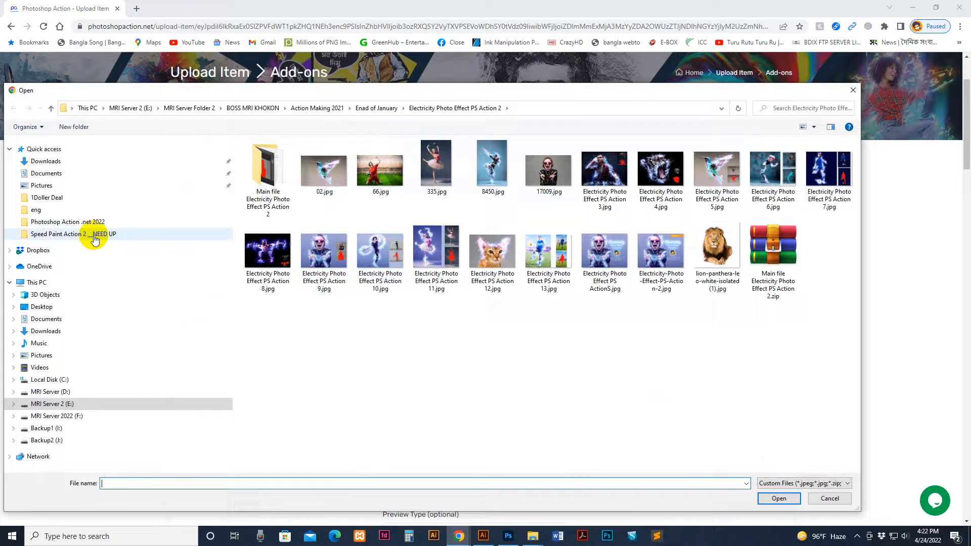
double_click(73, 233)
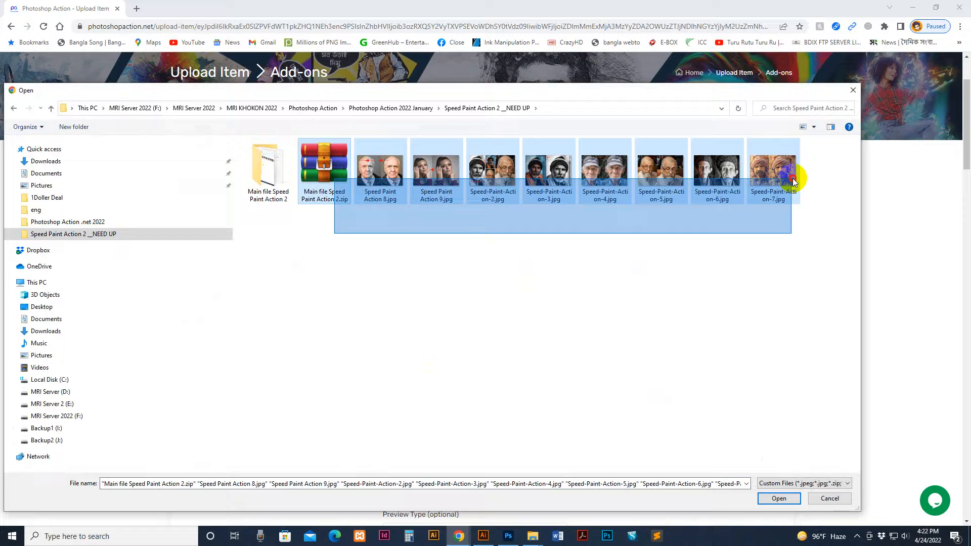
left_click(324, 167)
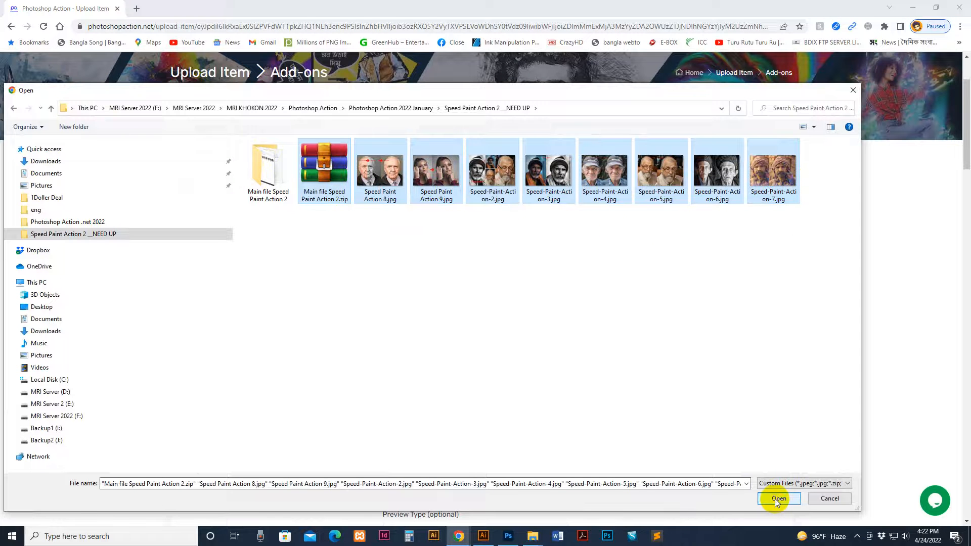
Upload the 20.2 MB Speed Paint Action 2 zip and eight preview images to the item files.
left_click(779, 498)
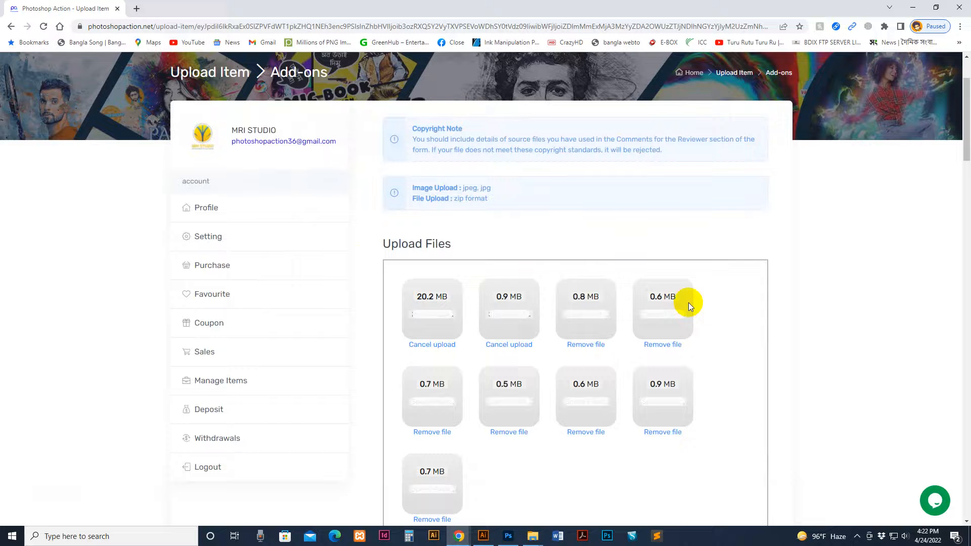
scroll("down", 3)
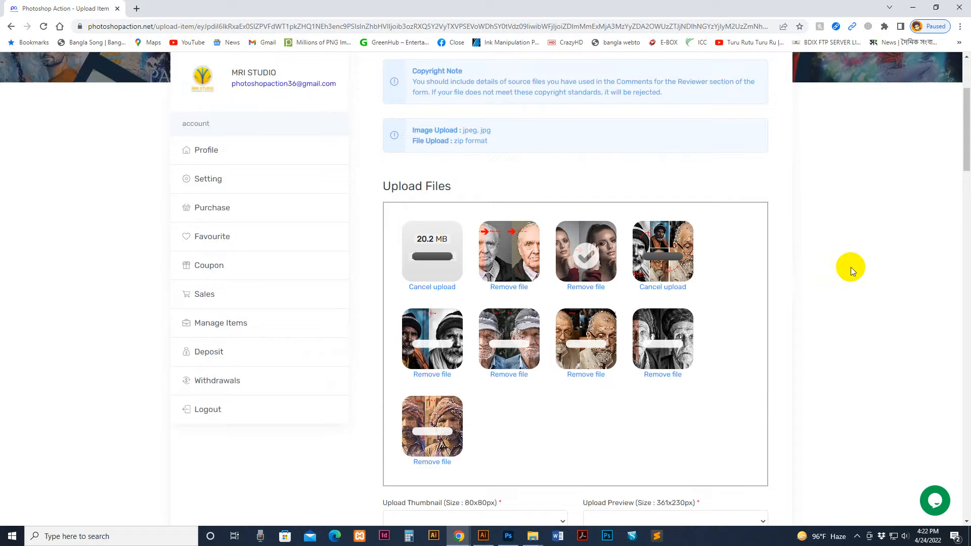
scroll("down", 3)
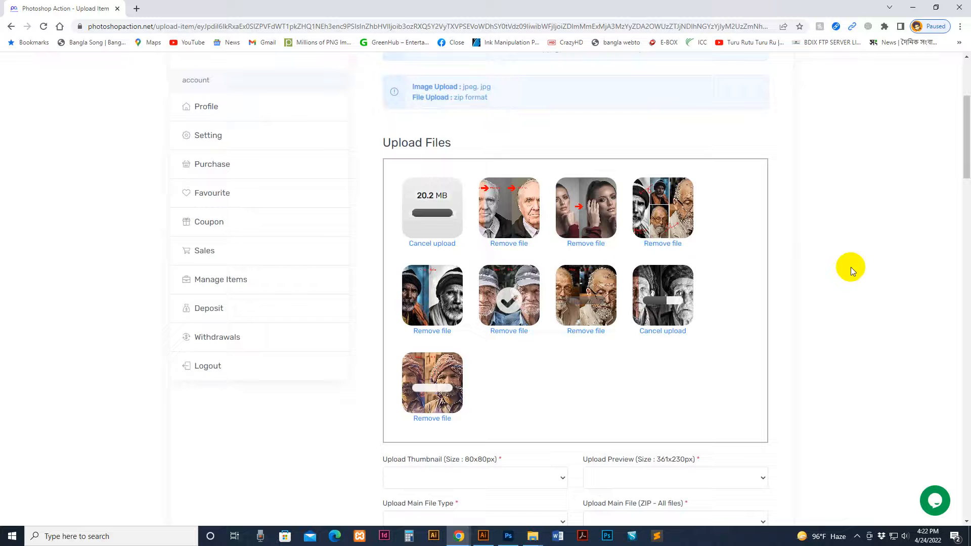
scroll("down", 3)
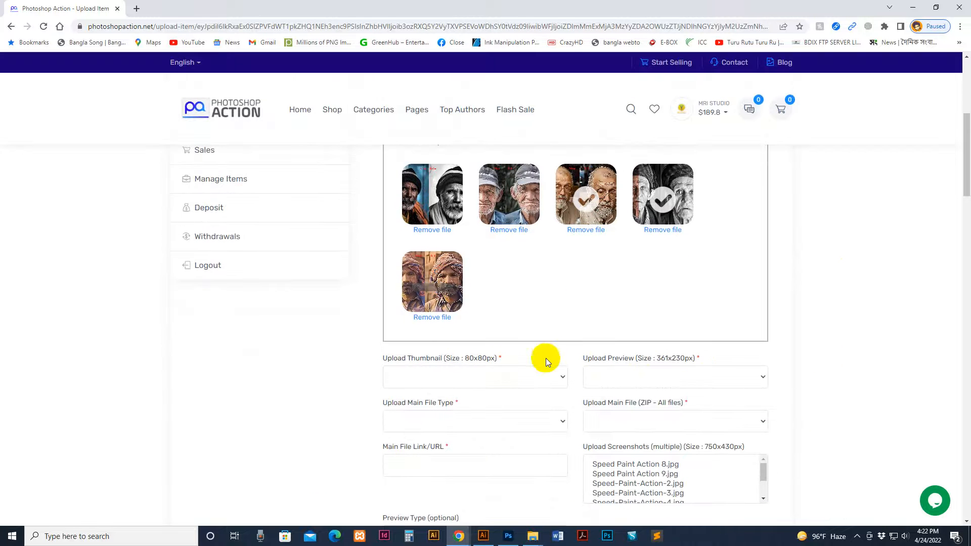
mouse_move(413, 362)
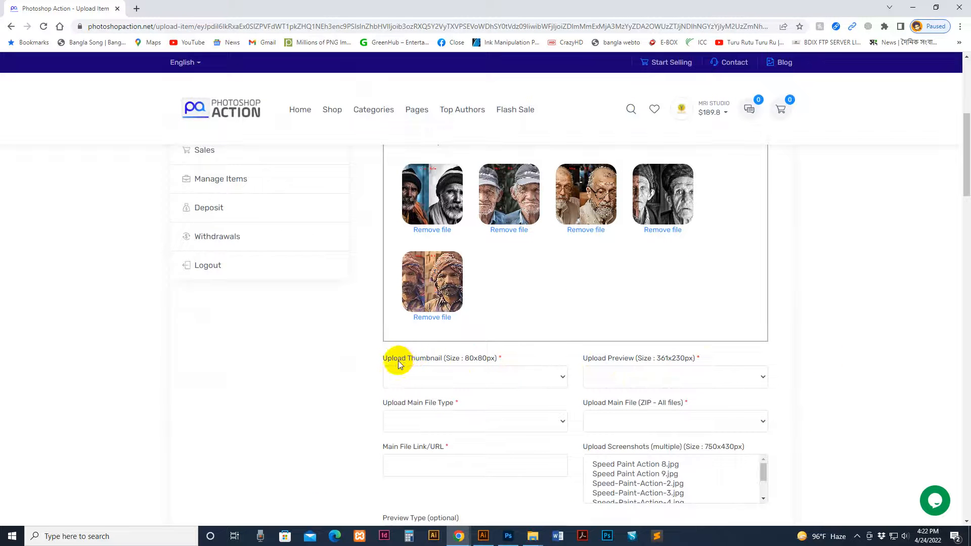
mouse_move(615, 363)
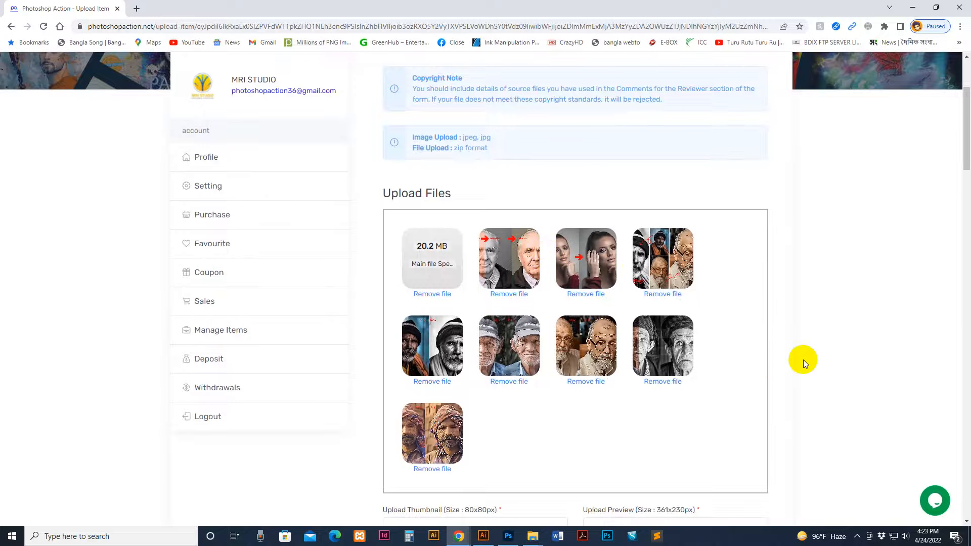
scroll("down", 3)
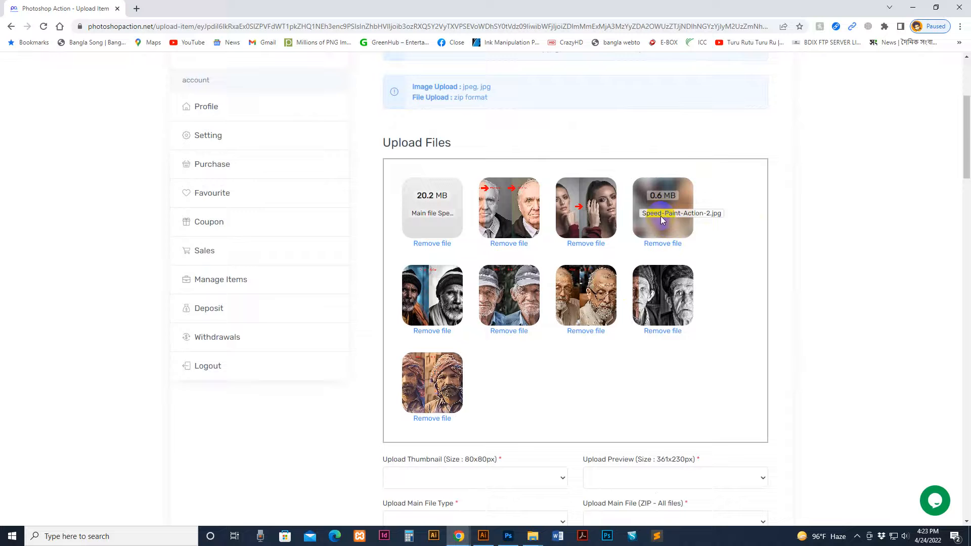
mouse_move(672, 217)
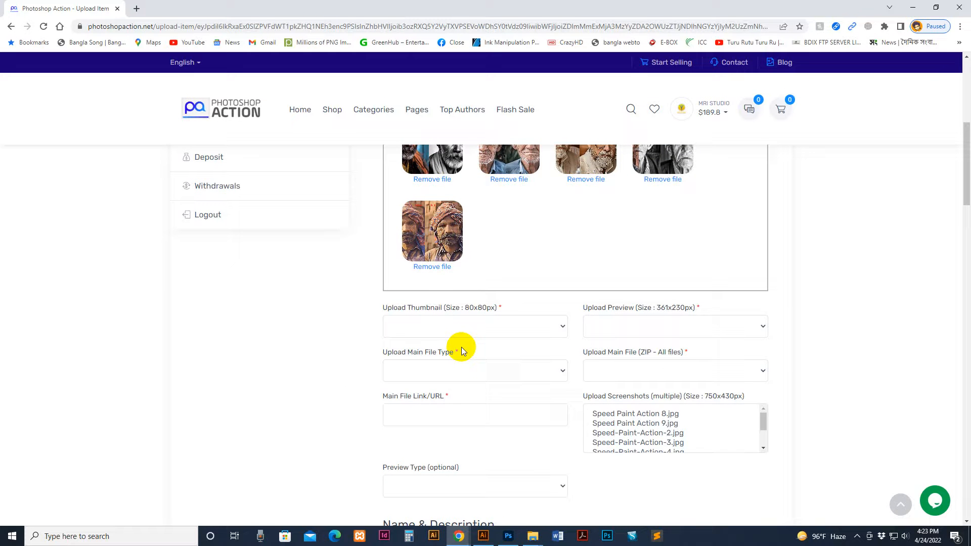
Use Speed-Paint-Action-2.jpg as both the item thumbnail and preview image.
left_click(475, 326)
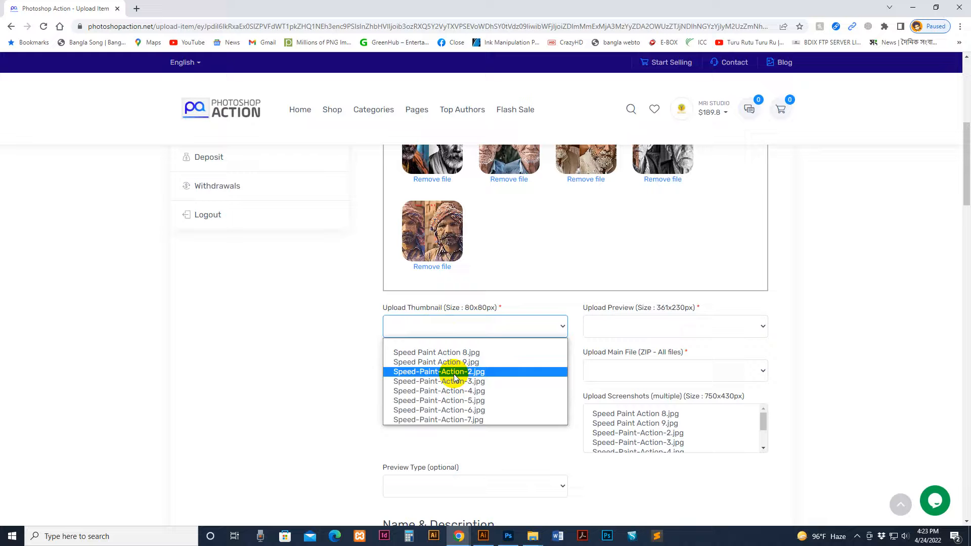
left_click(438, 371)
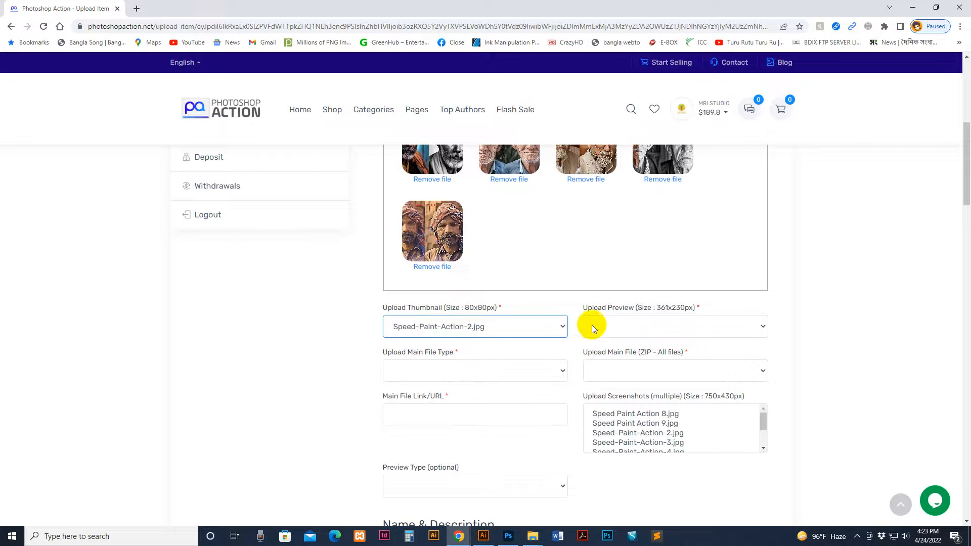
left_click(675, 327)
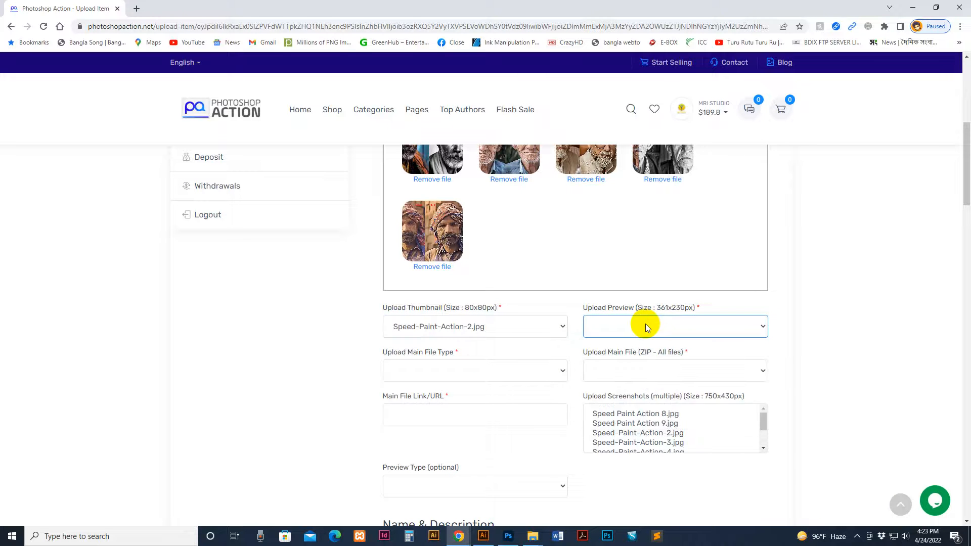
left_click(674, 327)
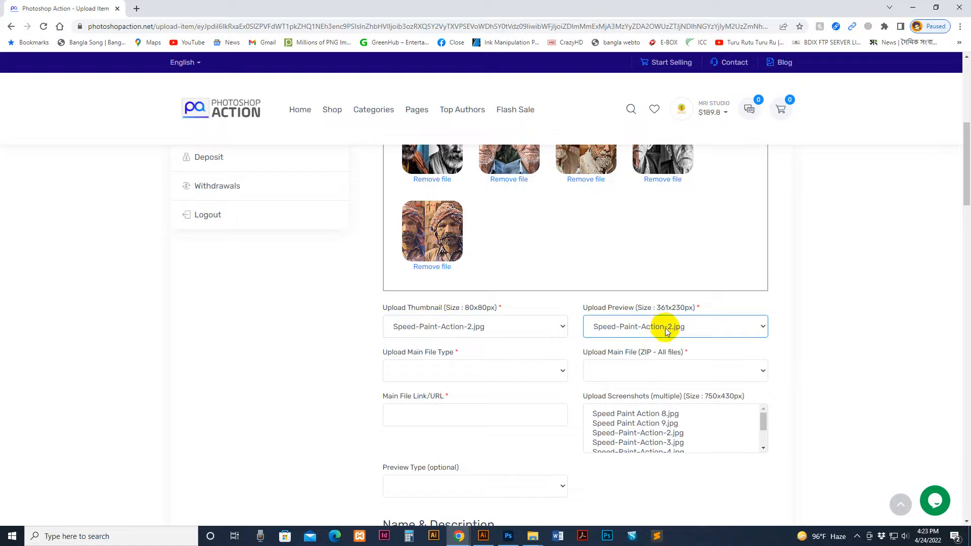
Set main file type File with Speed Paint Action 2.zip, and select all screenshot jpgs.
left_click(474, 370)
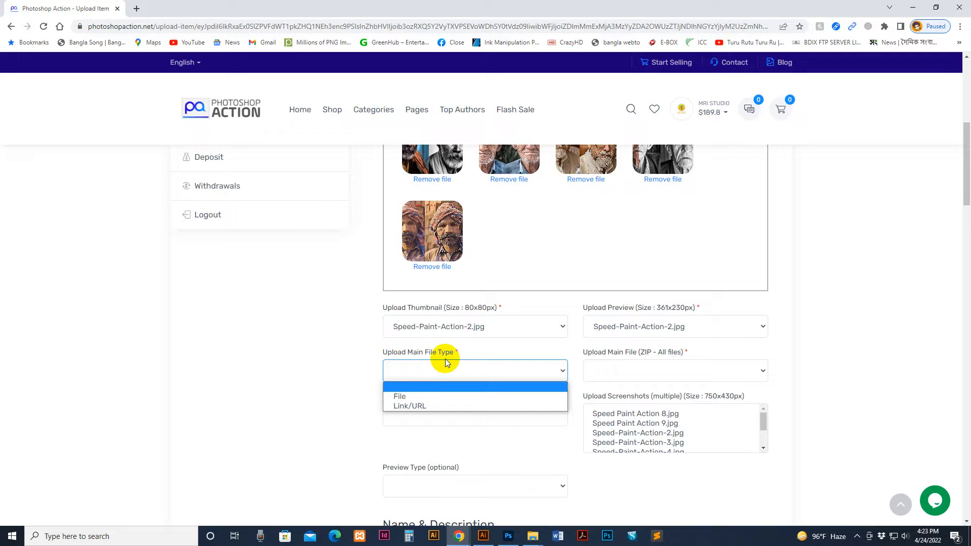
left_click(400, 397)
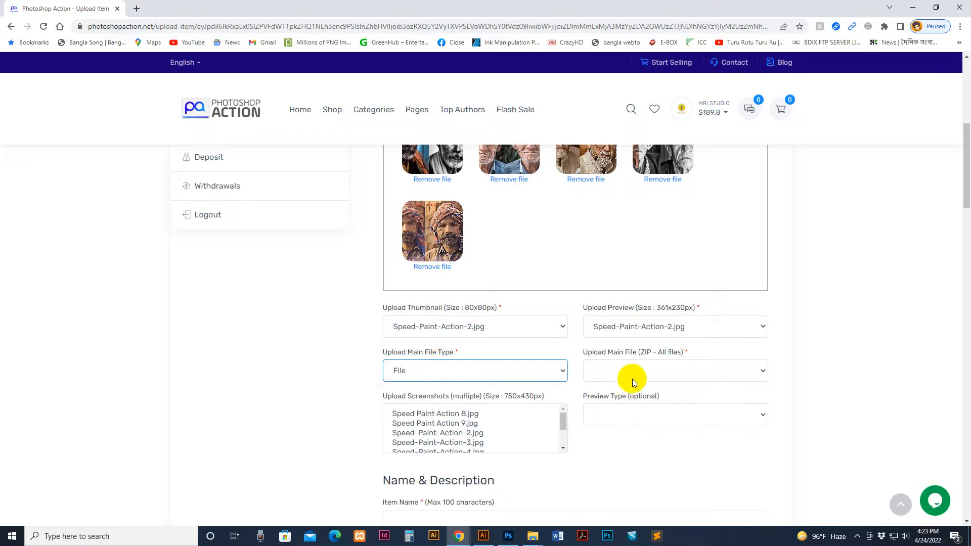
left_click(674, 370)
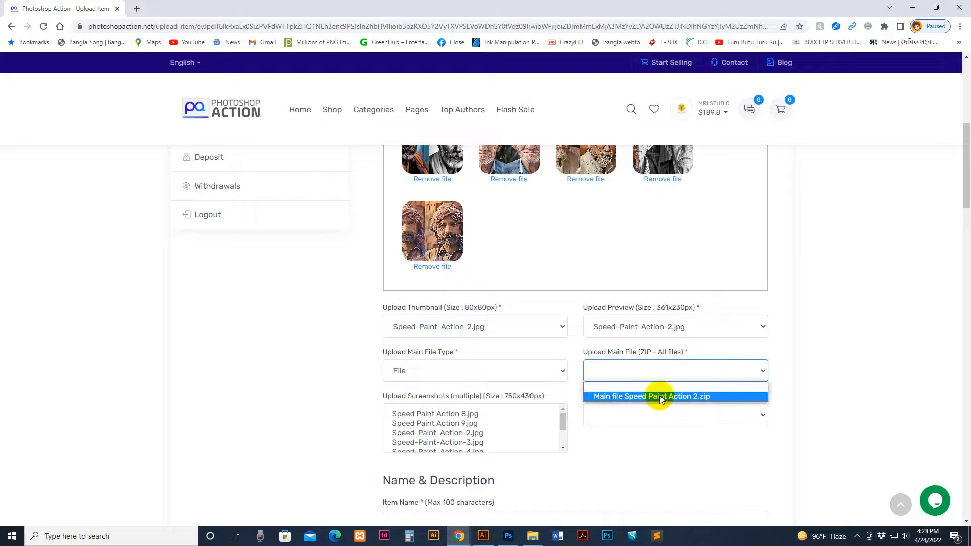
mouse_move(691, 401)
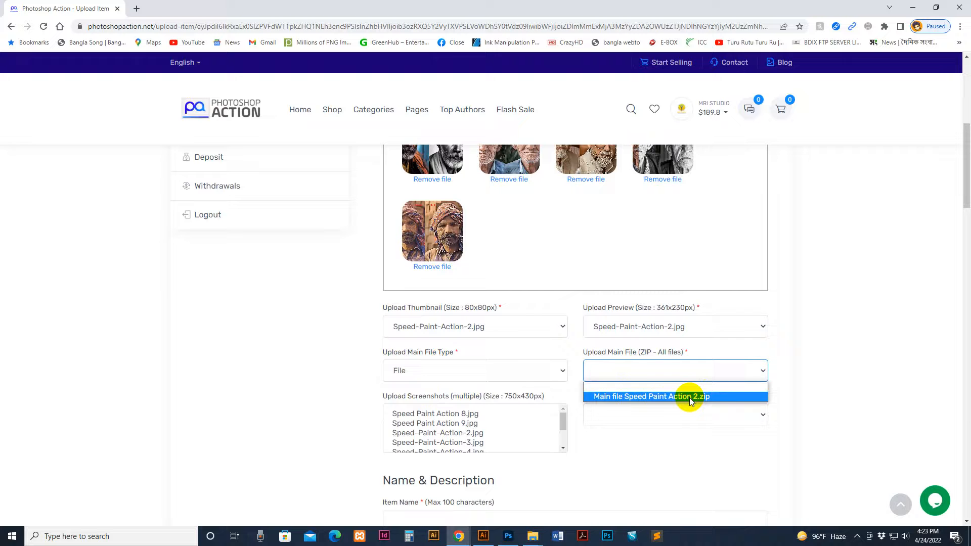
left_click(650, 397)
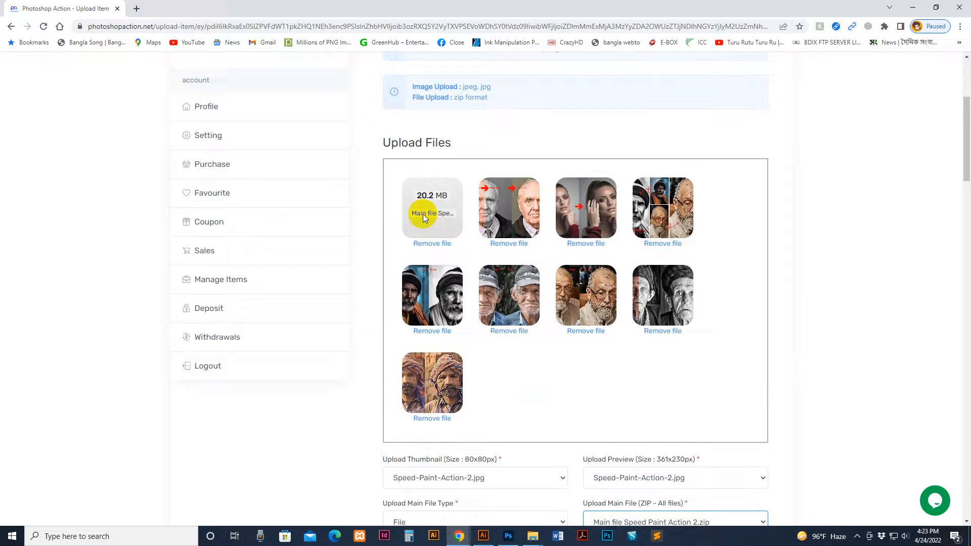
scroll("down", 3)
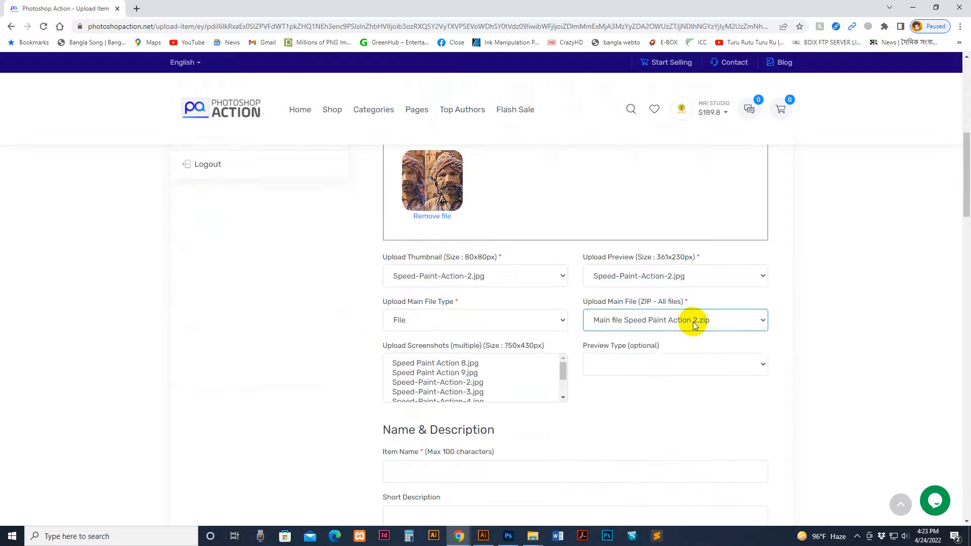
left_click(476, 320)
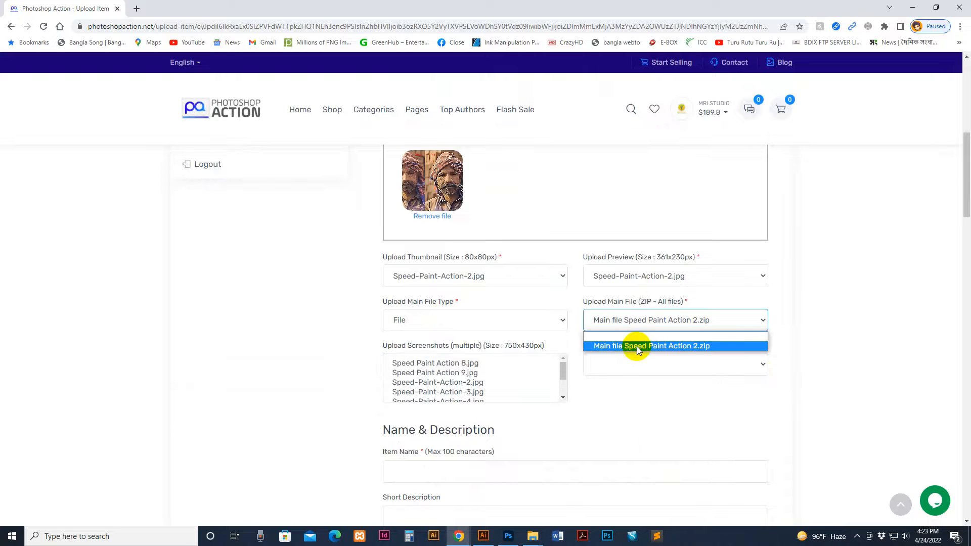
left_click(650, 346)
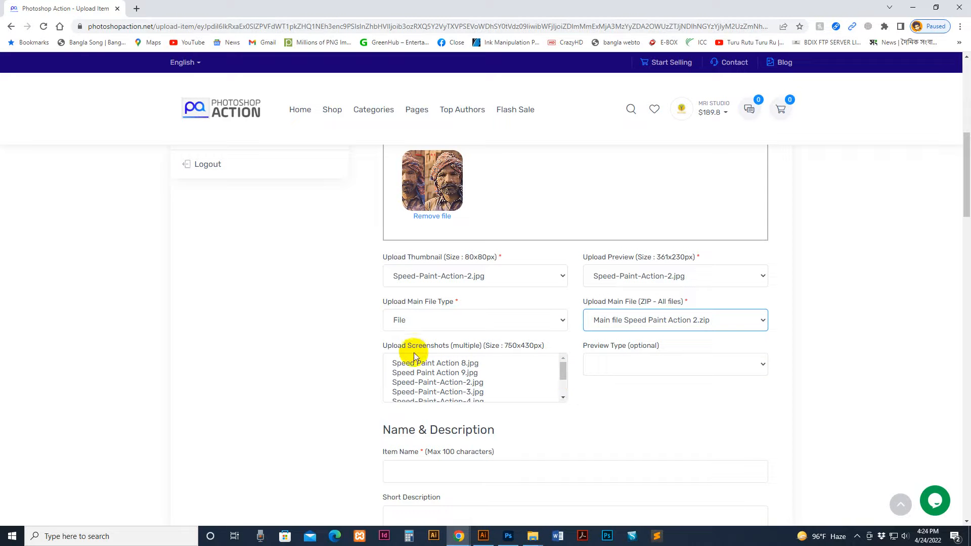
mouse_move(520, 374)
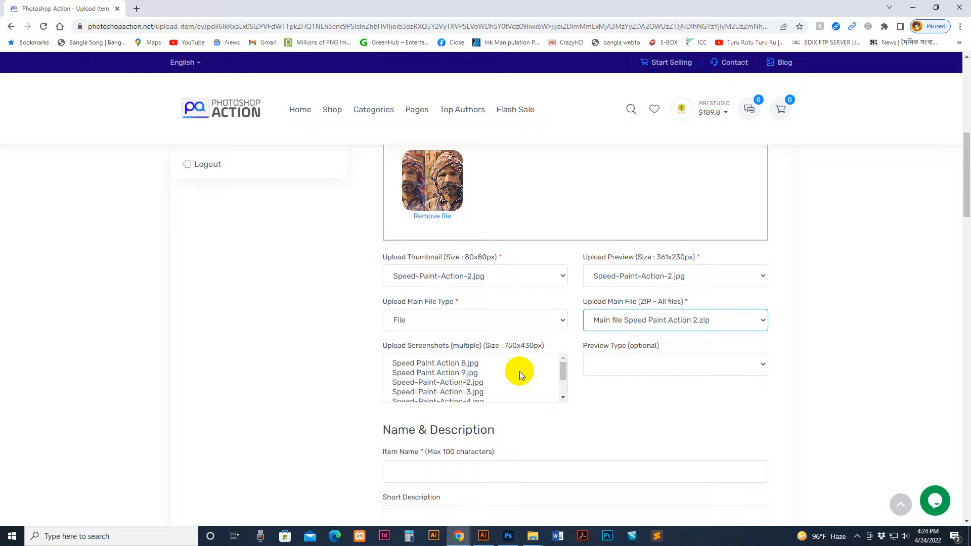
left_click(674, 364)
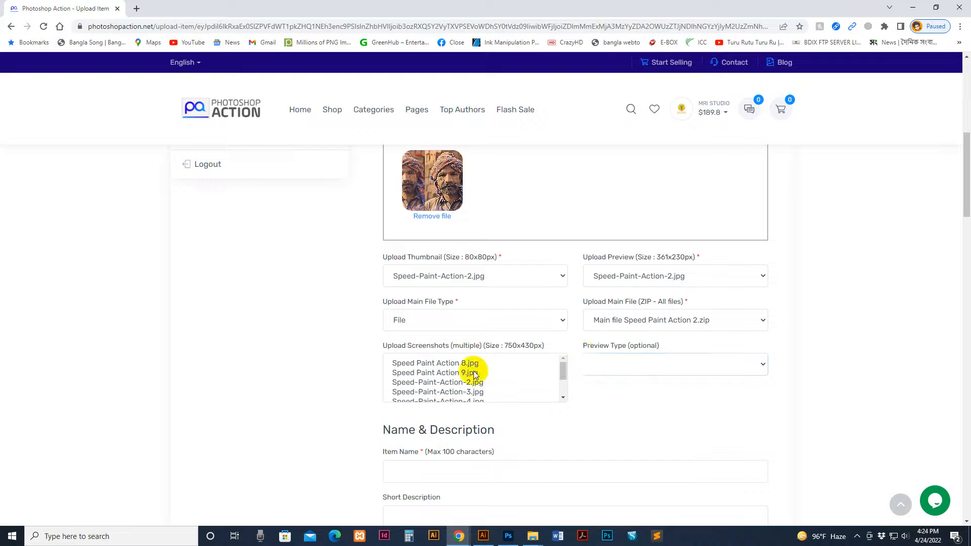
left_click(435, 363)
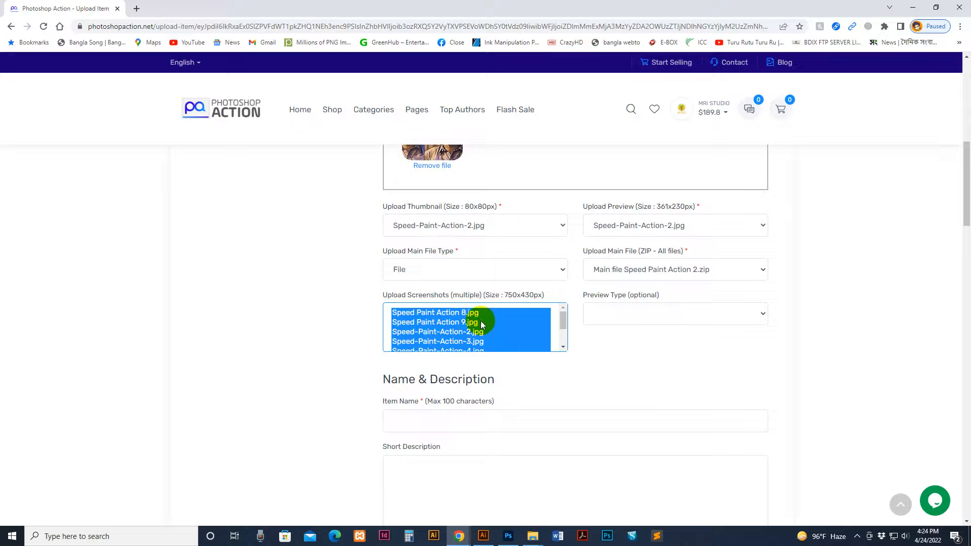
Name the item Speed Paint Photoshop Actions, reusing the product folder's name.
scroll("down", 3)
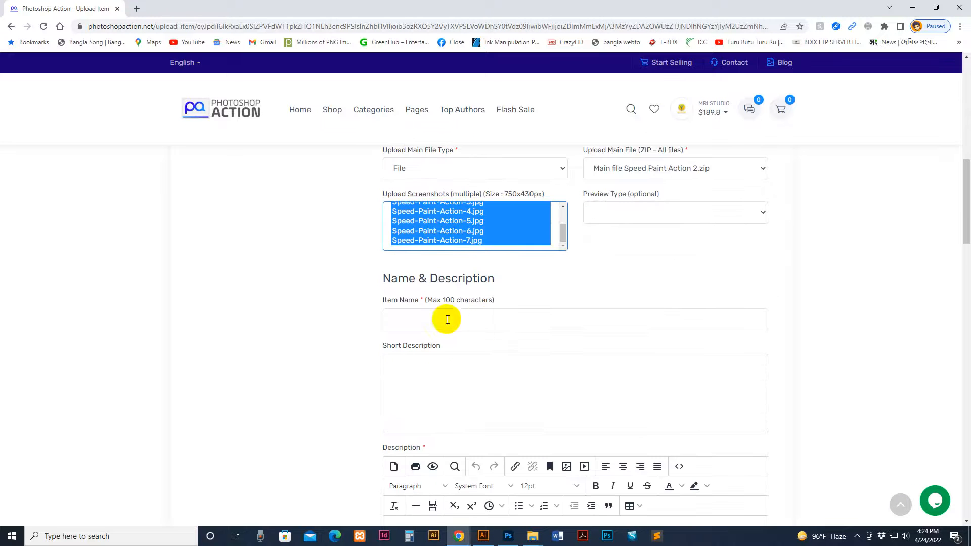
mouse_move(415, 259)
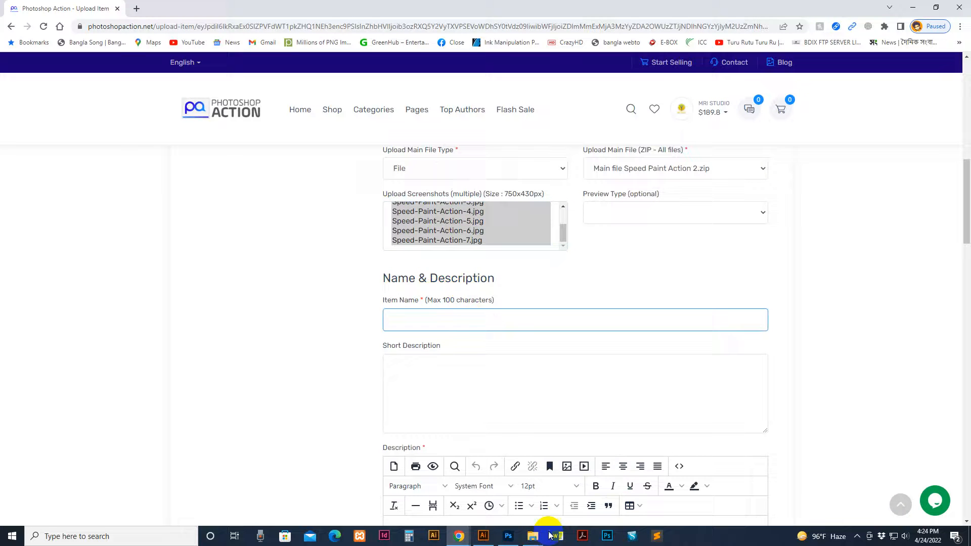
left_click(531, 537)
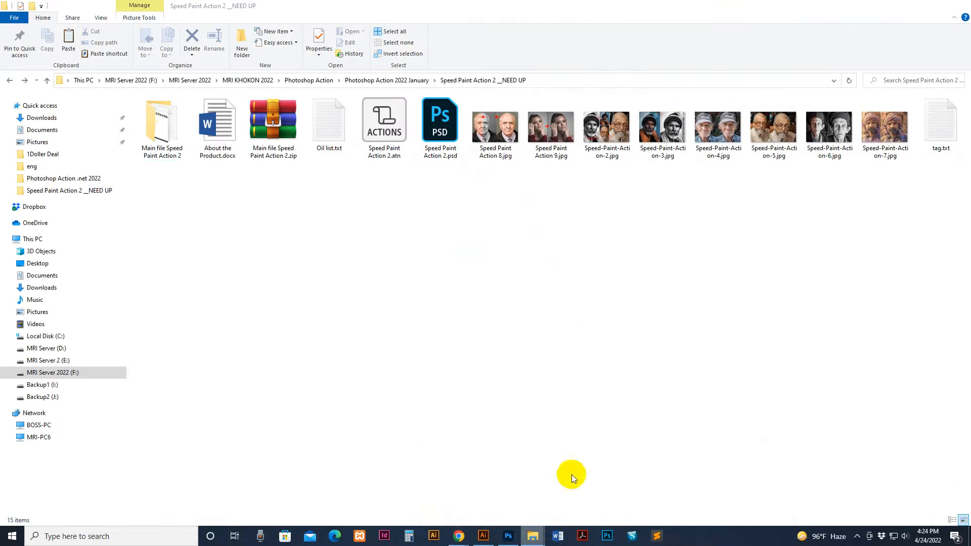
left_click(161, 121)
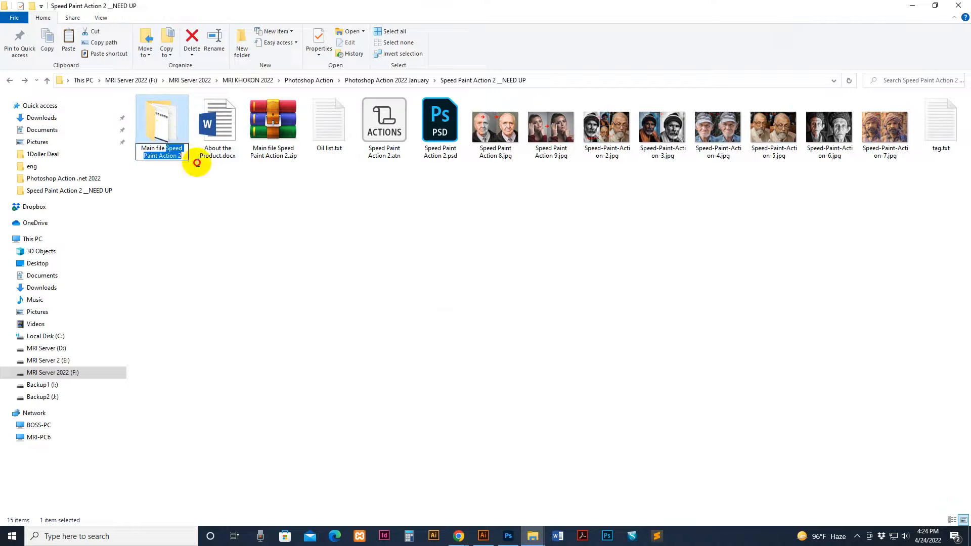
mouse_move(458, 536)
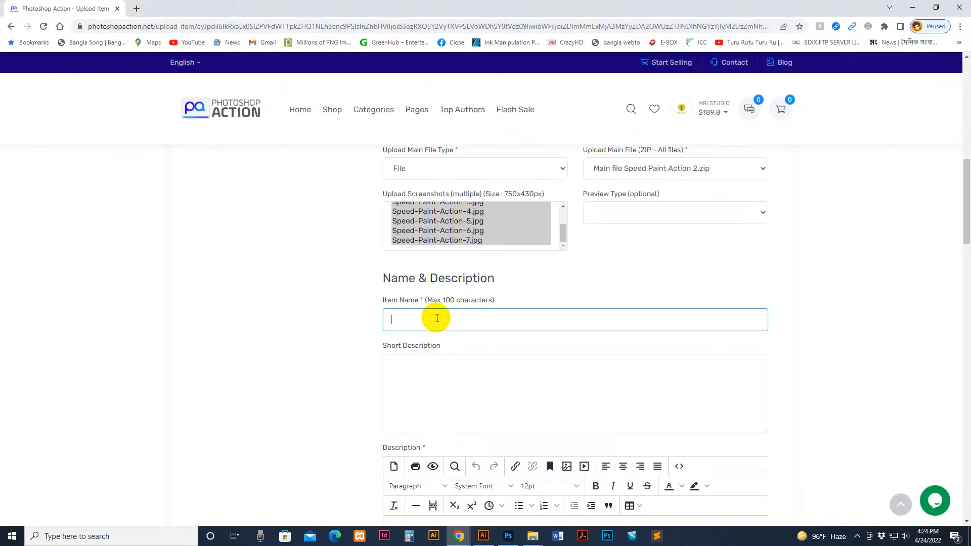
type("Speed Paint Action 2")
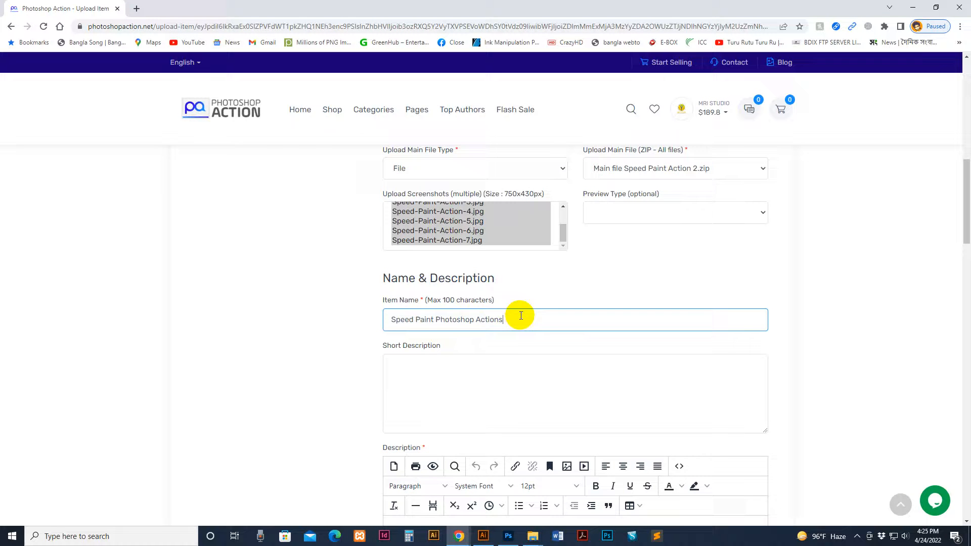
scroll("down", 3)
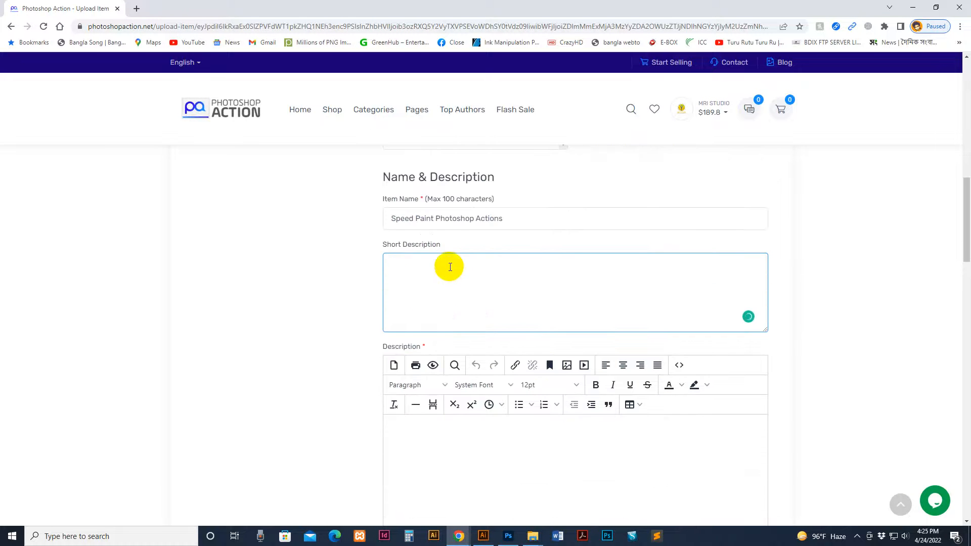
mouse_move(531, 536)
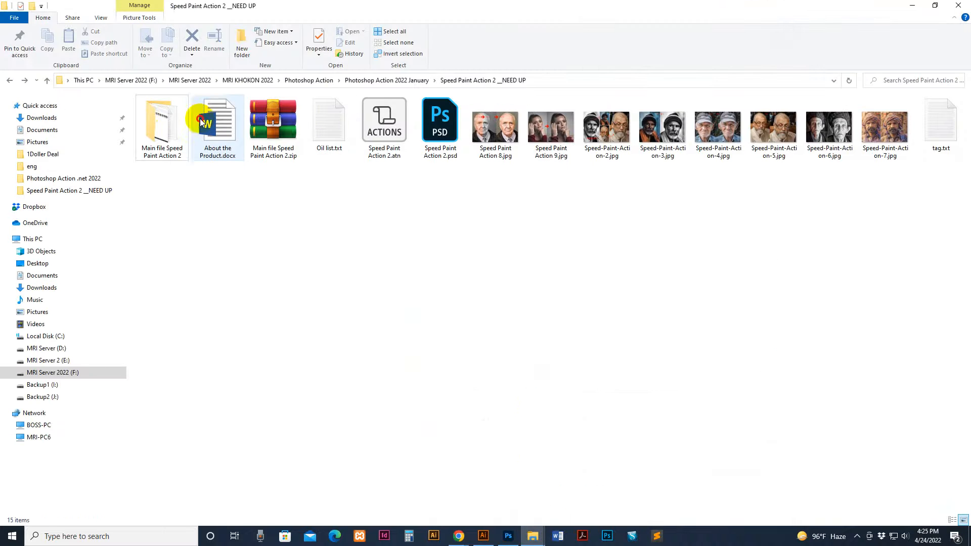
Fill the short description with the Speed Paint Art sentence from About the Product.docx.
double_click(217, 119)
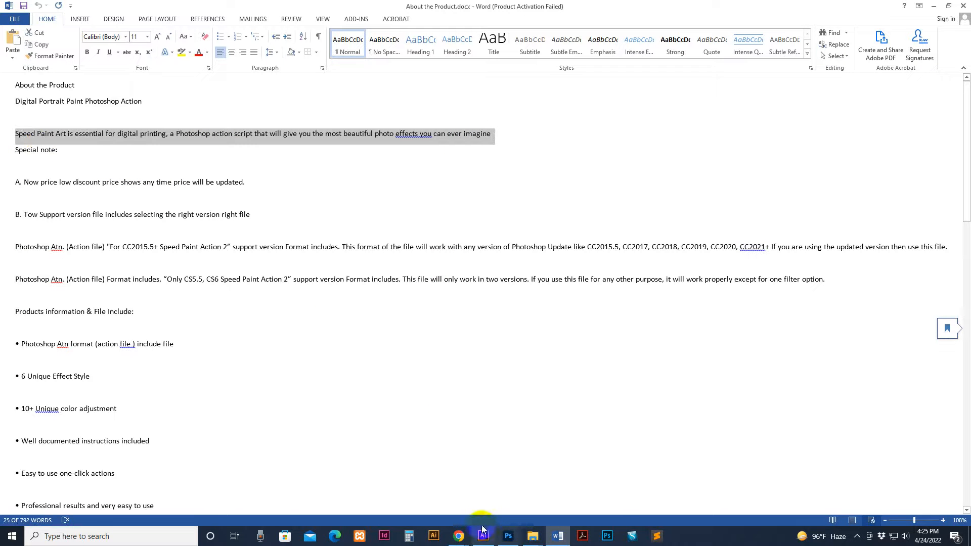
left_click(457, 536)
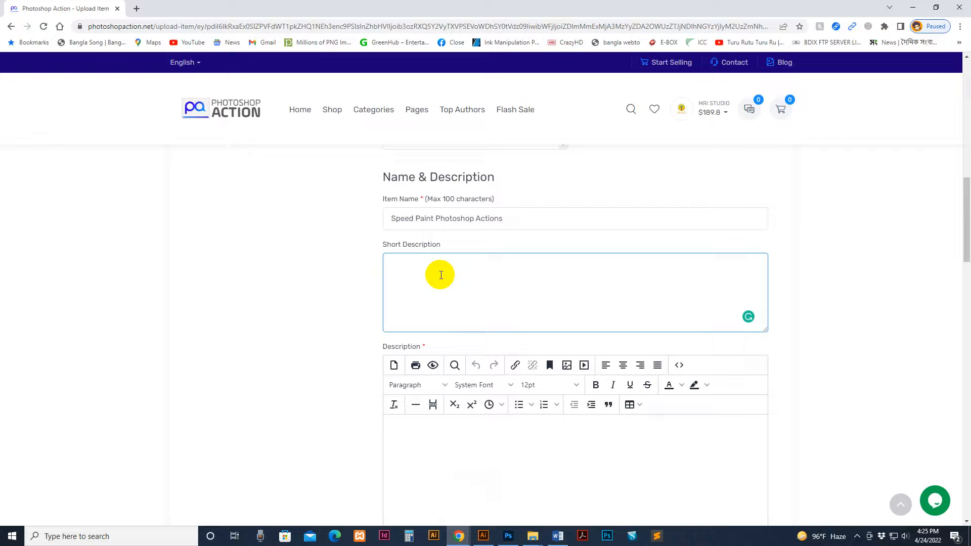
type("Speed Paint Art is essential for digital printing, a Photoshop action script that will give you the most beautiful photo effects you can ever imagine")
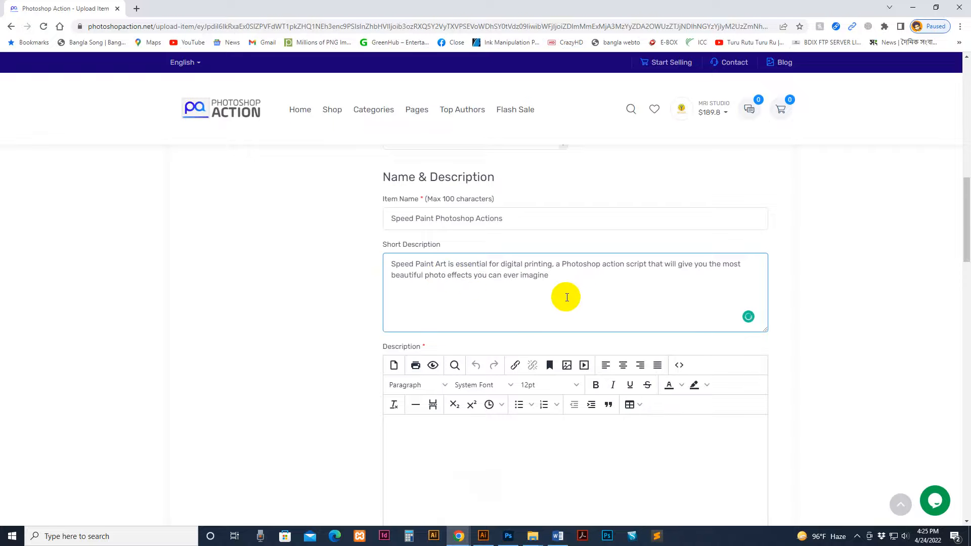
scroll("down", 3)
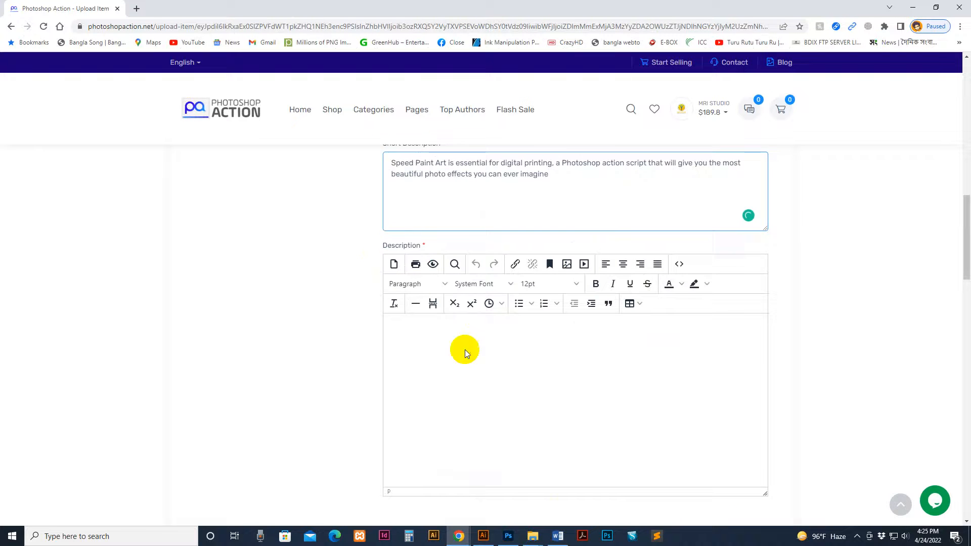
mouse_move(454, 386)
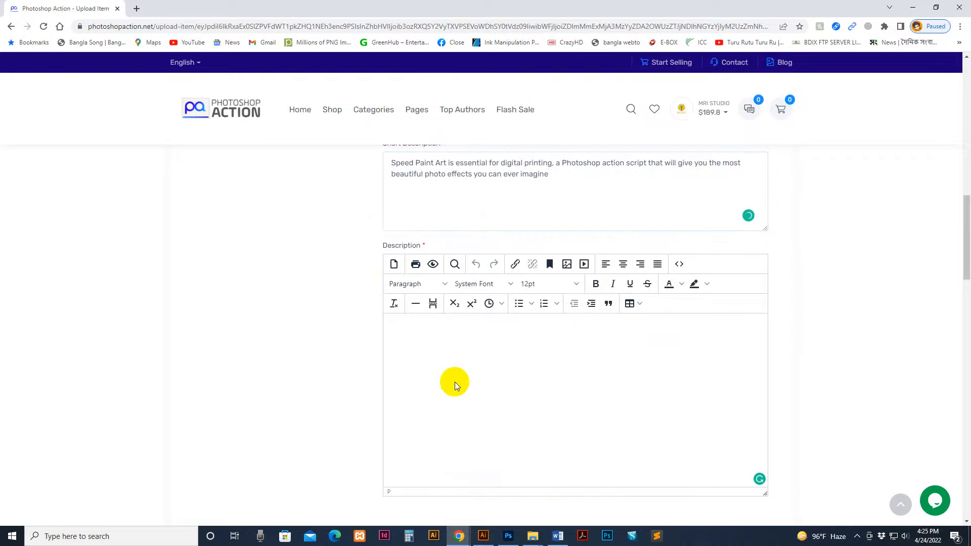
Copy the entire About the Product write-up from the Word document.
left_click(556, 536)
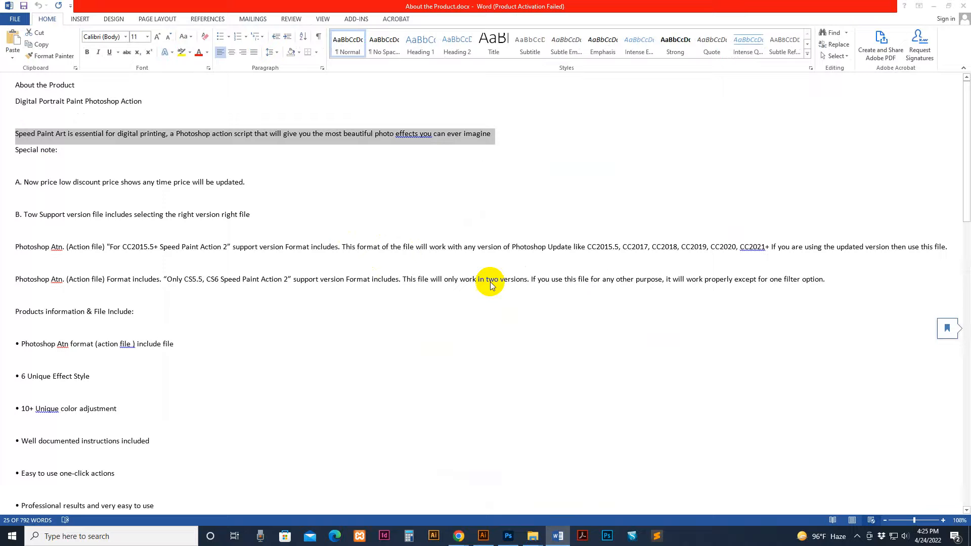
mouse_move(253, 323)
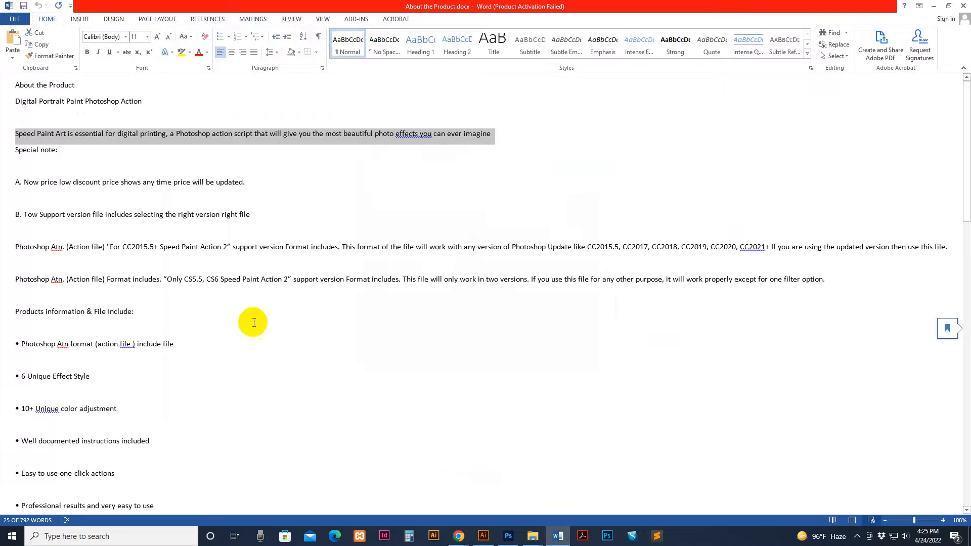
key("ctrl+a")
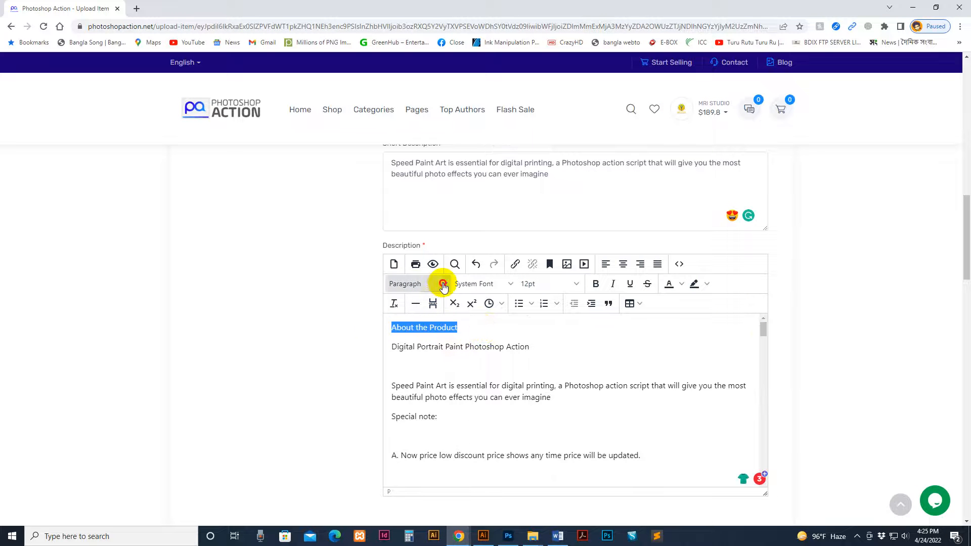
Make About the Product a Heading 1 and bold the Special note: label.
left_click(418, 284)
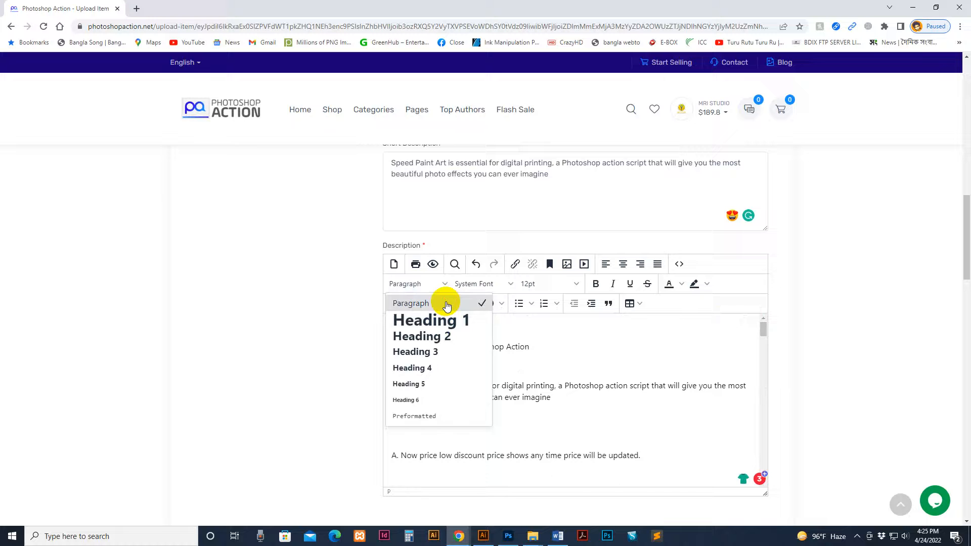
mouse_move(431, 320)
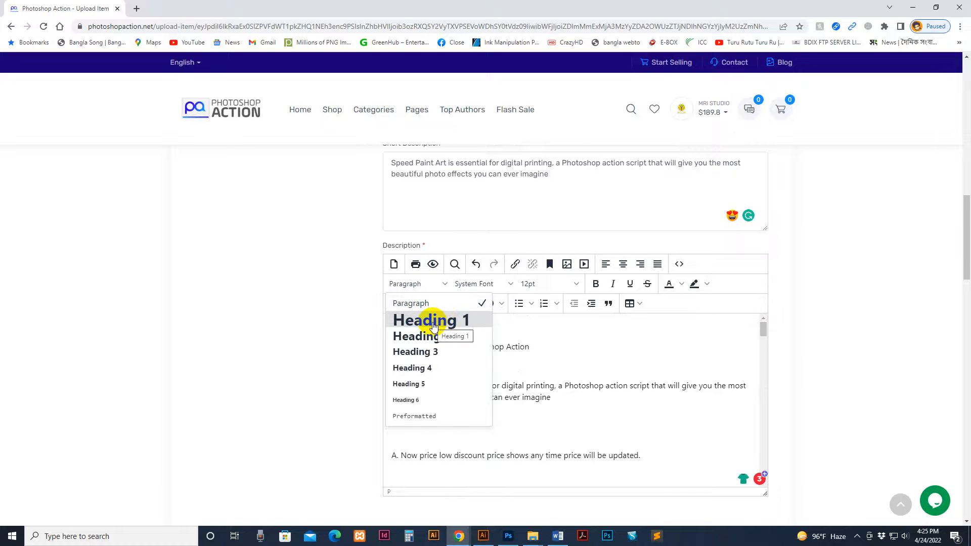
left_click(431, 321)
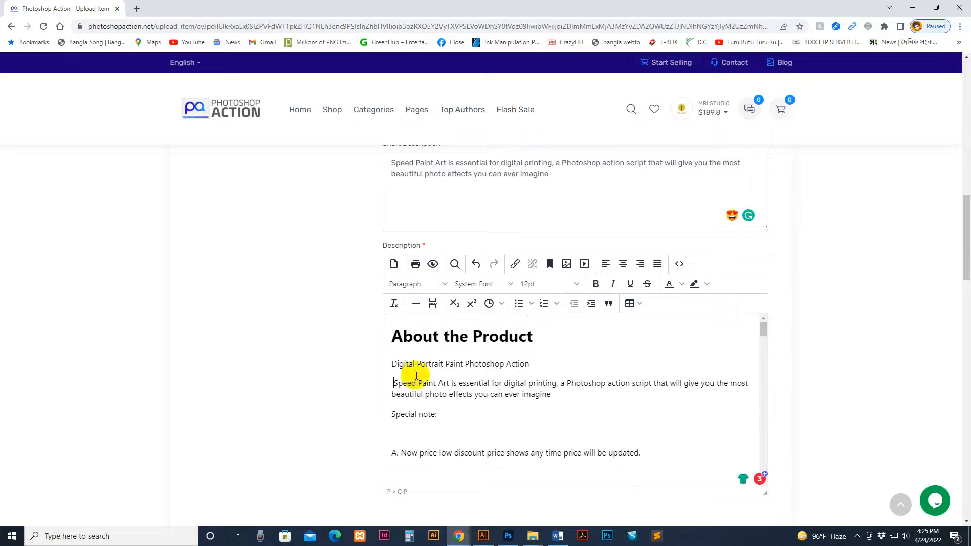
left_click(392, 364)
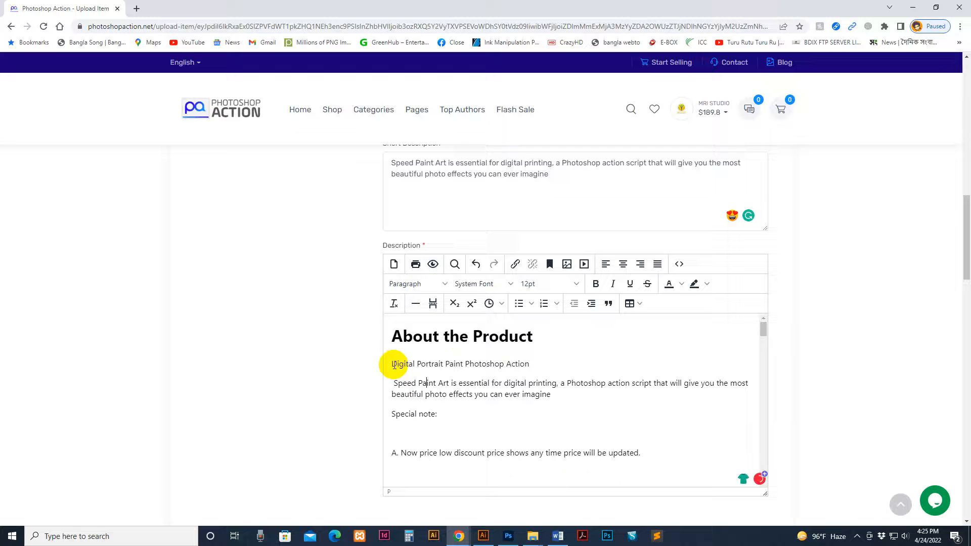
left_click_drag(392, 363, 414, 383)
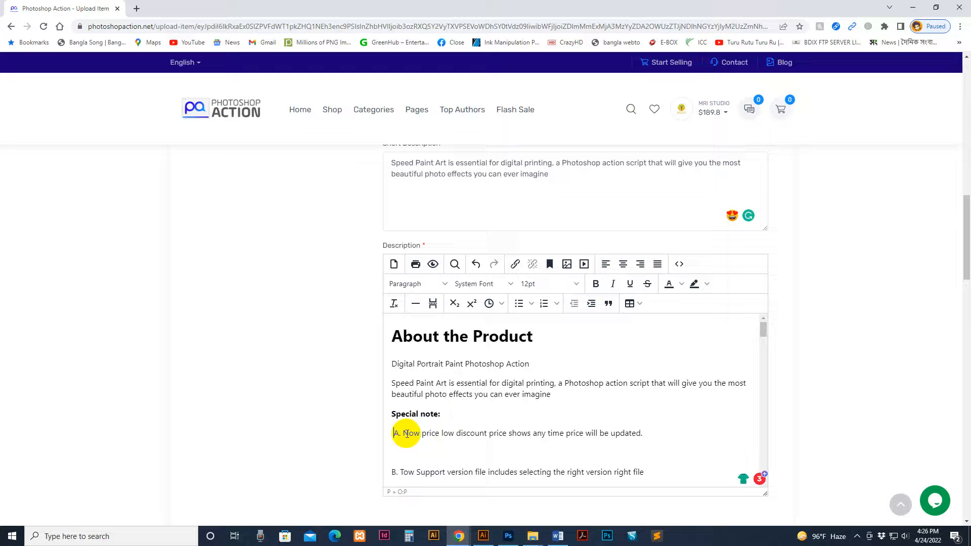
scroll("down", 3)
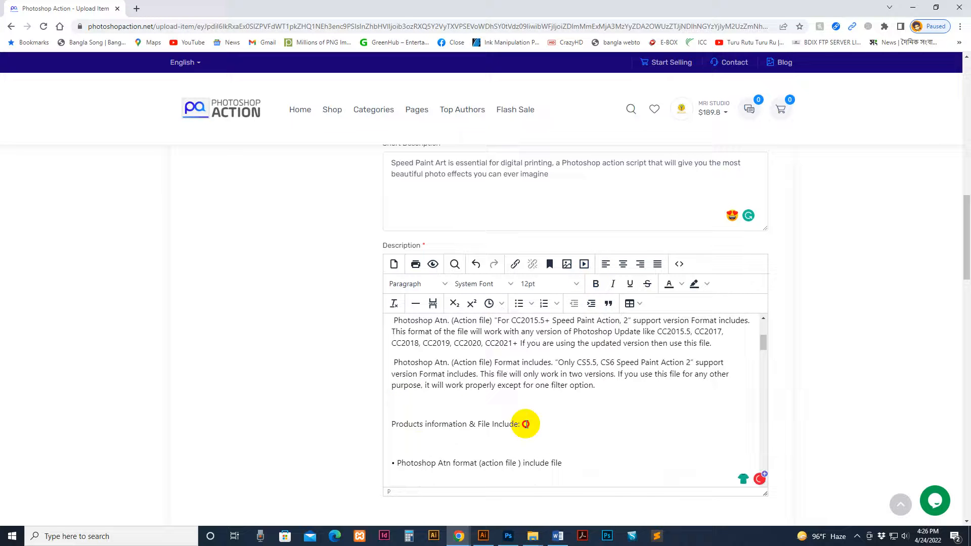
Make the Products information & File Include: line a Heading 2.
left_click(418, 283)
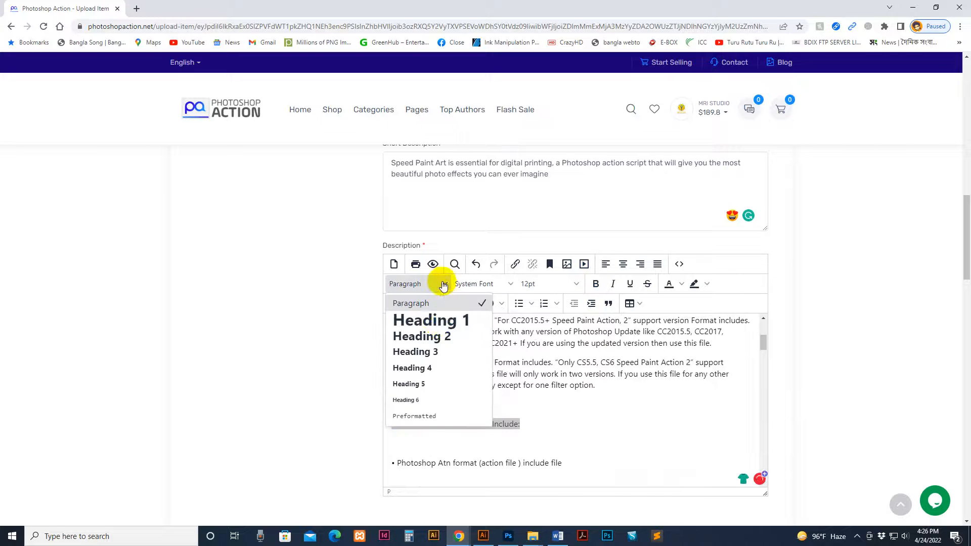
left_click(421, 335)
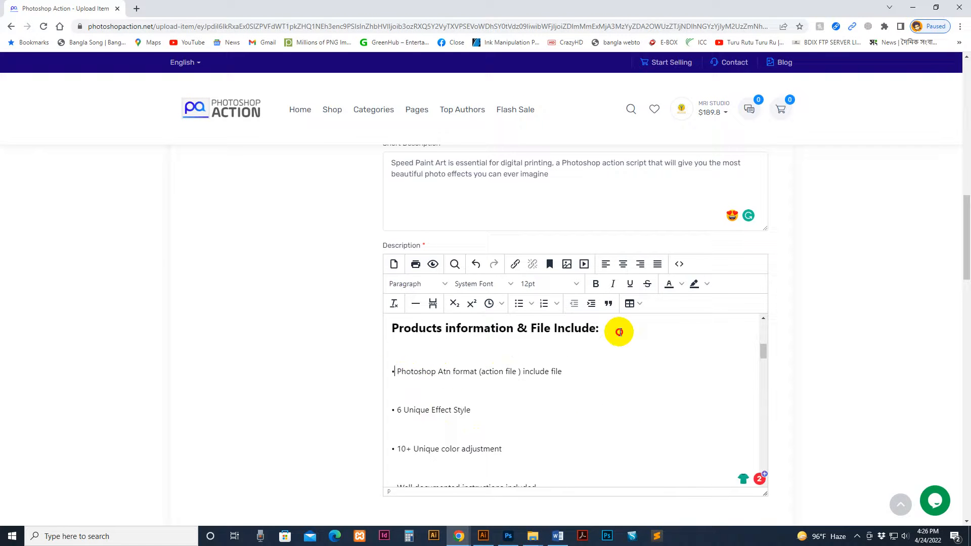
double_click(415, 371)
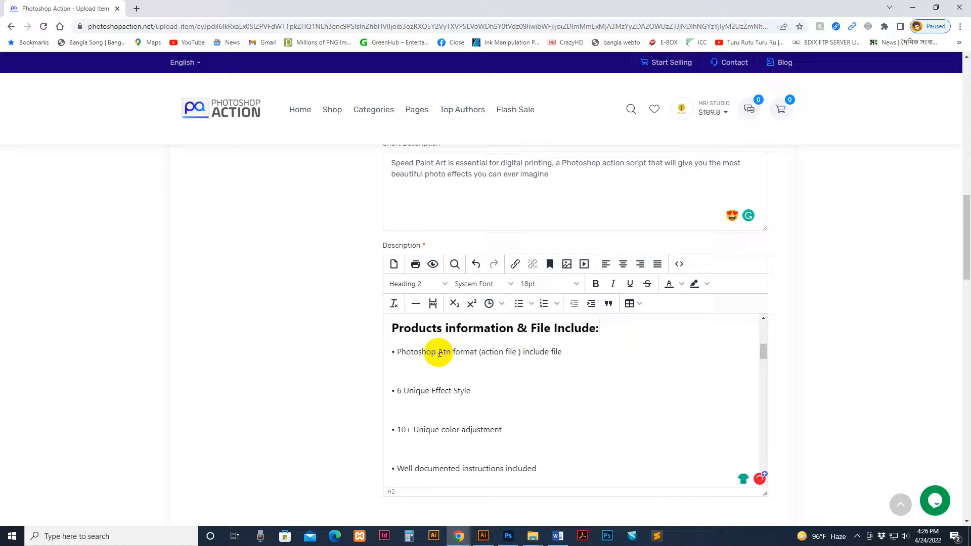
scroll("down", 3)
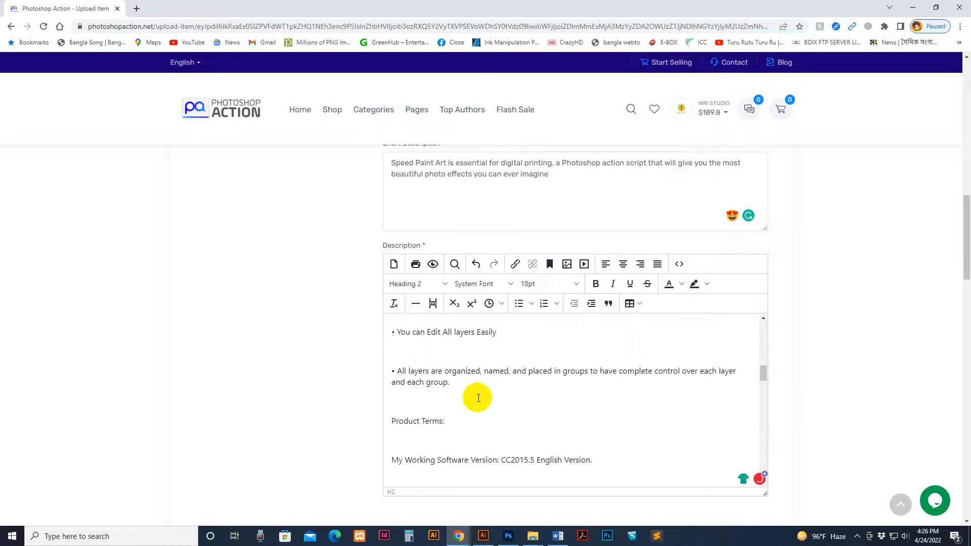
double_click(417, 370)
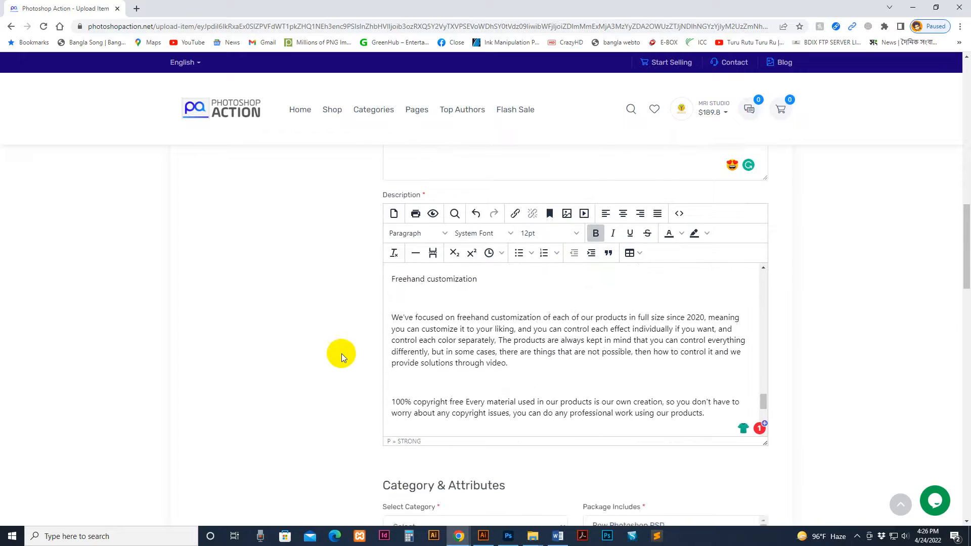
Set the item category to Photoshop Actions under the Photoshop group.
scroll("down", 3)
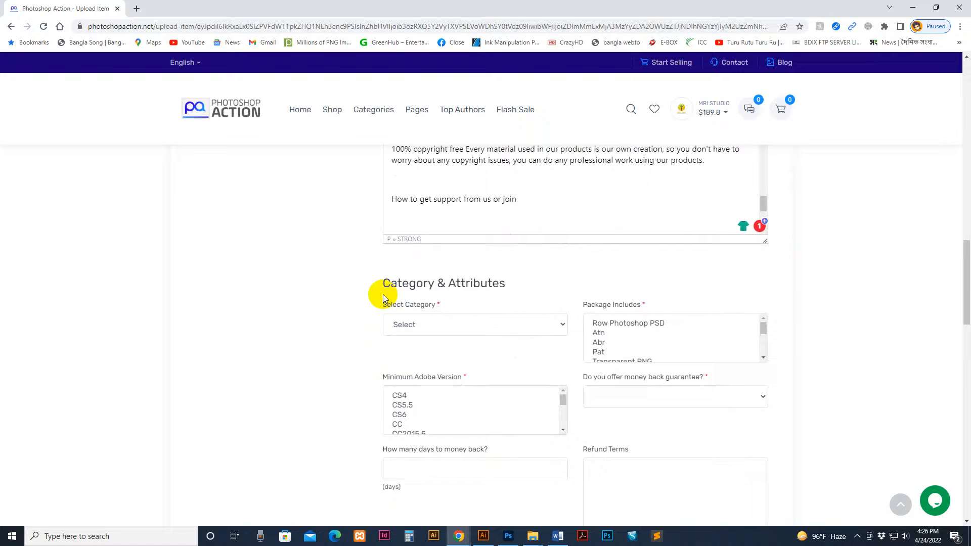
scroll("down", 3)
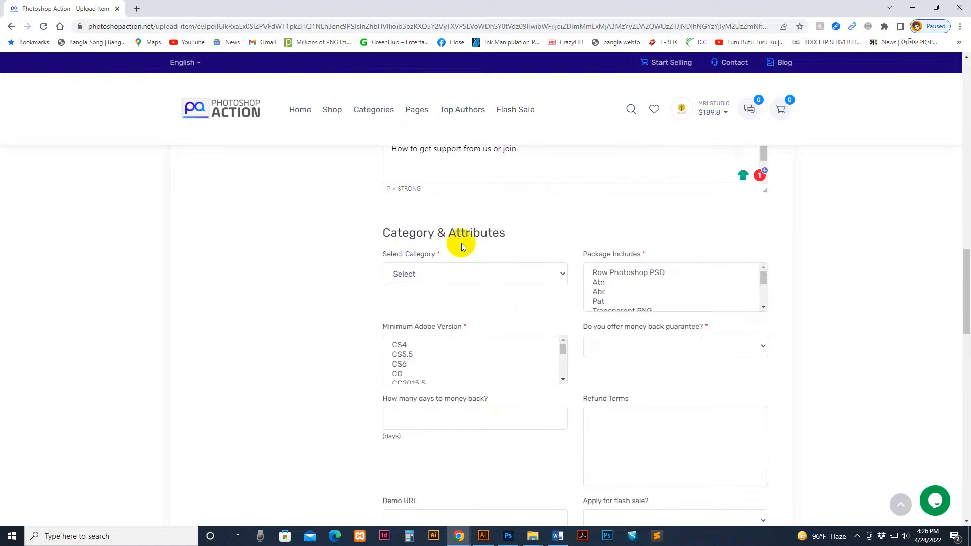
left_click(474, 274)
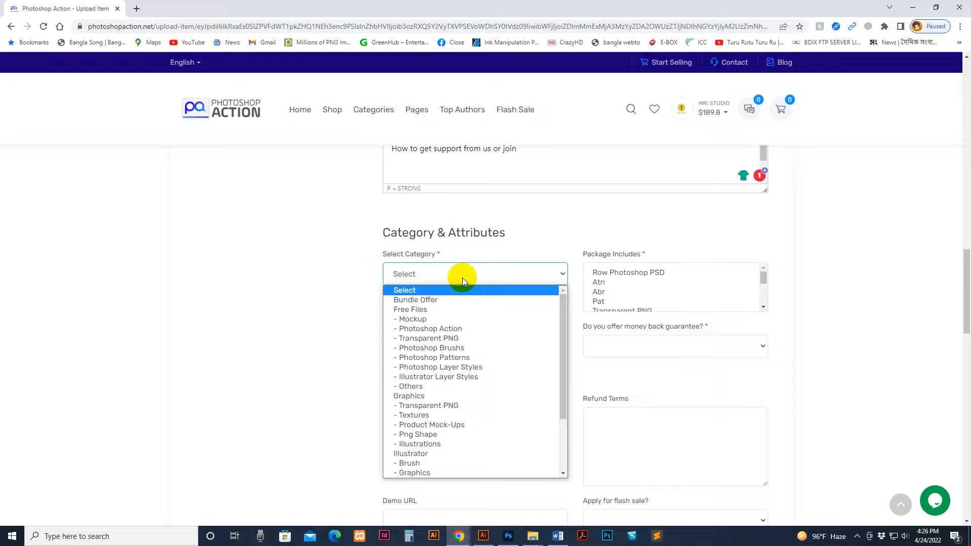
mouse_move(412, 310)
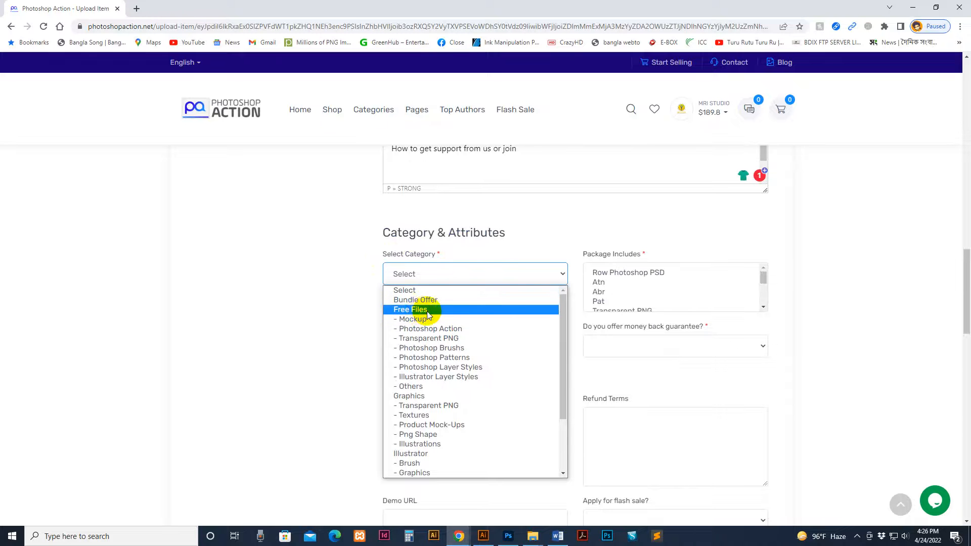
mouse_move(411, 385)
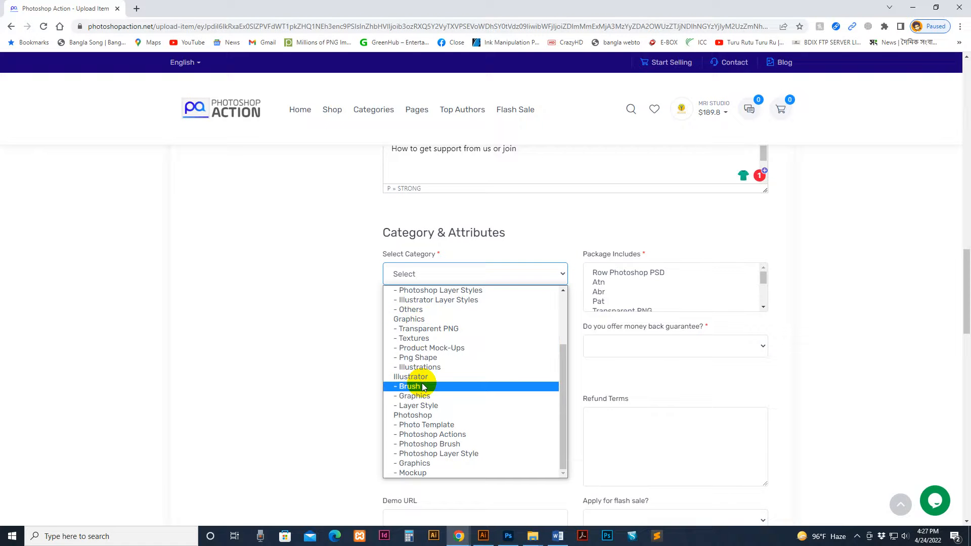
mouse_move(412, 414)
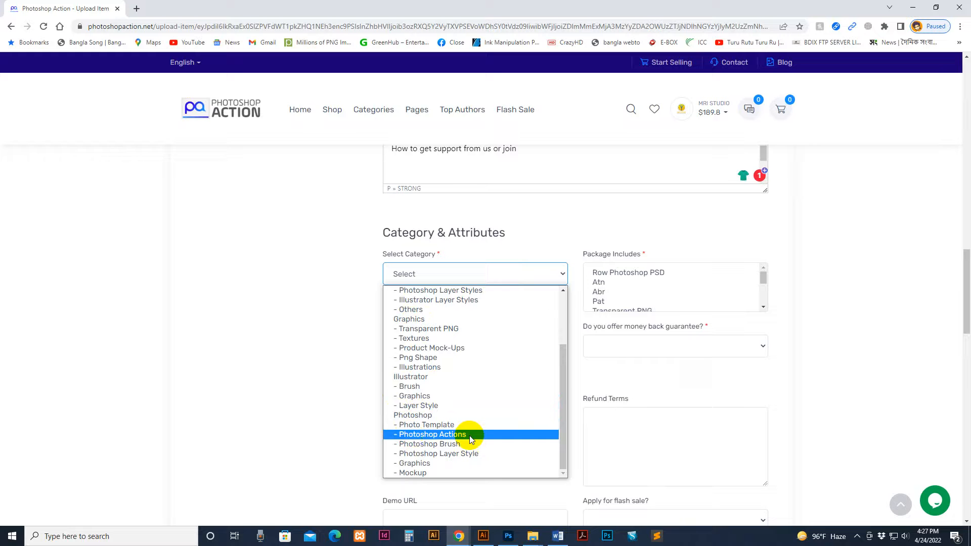
mouse_move(414, 463)
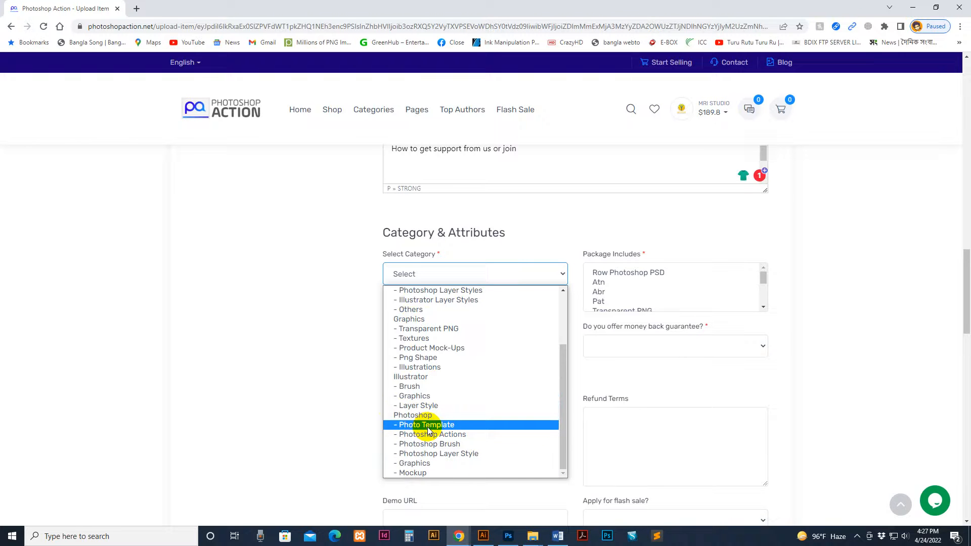
mouse_move(432, 434)
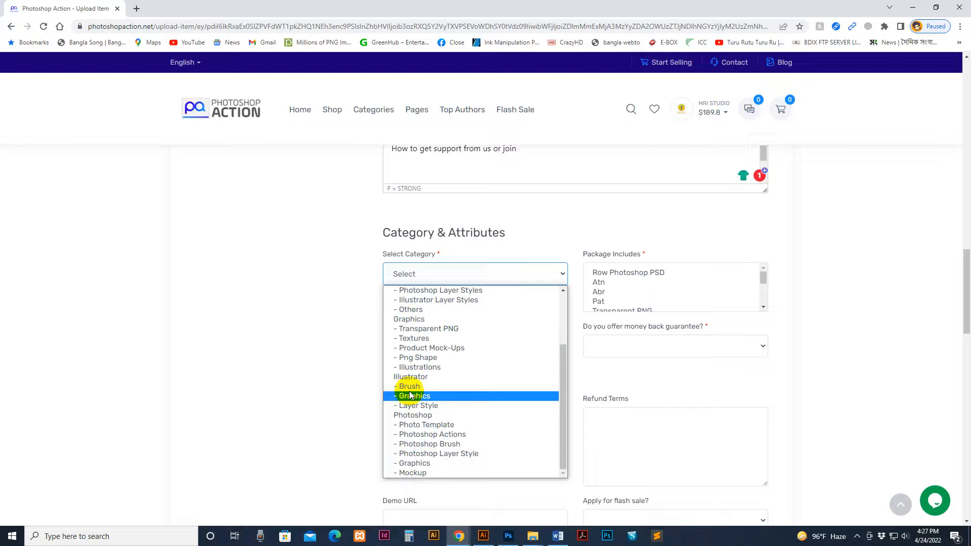
mouse_move(409, 319)
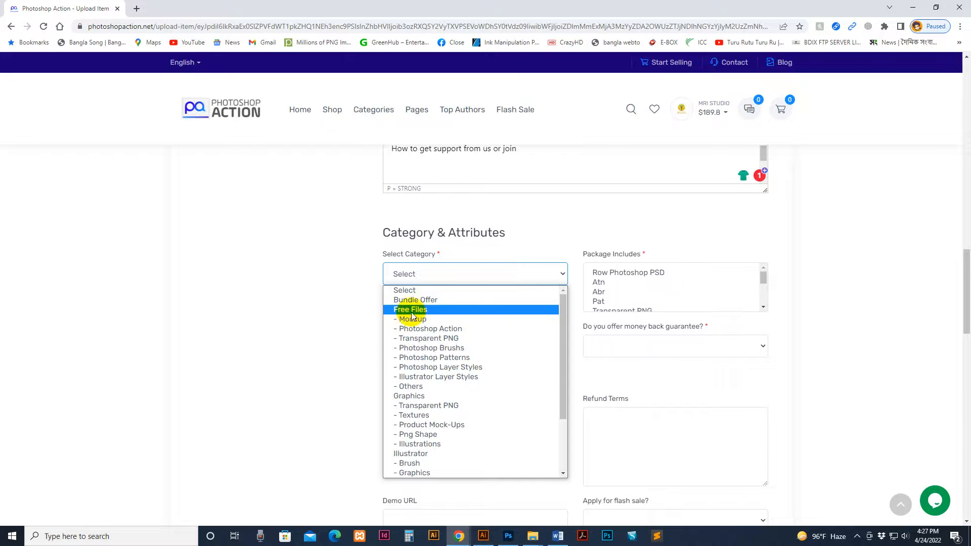
scroll("down", 3)
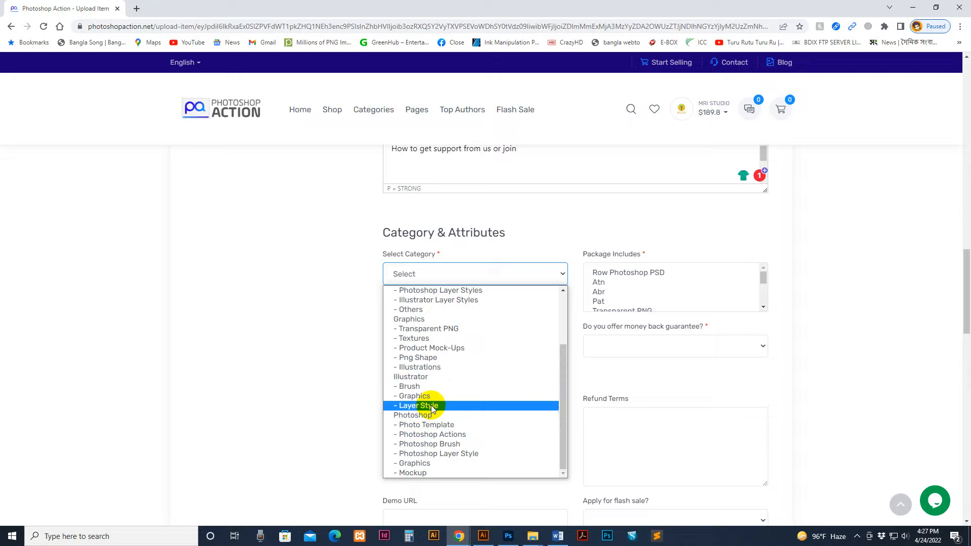
mouse_move(440, 434)
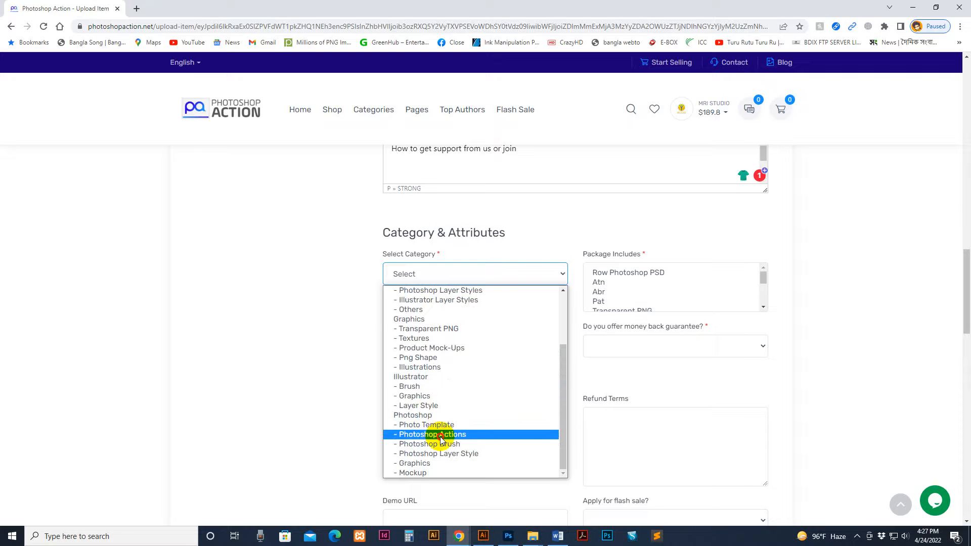
left_click(432, 434)
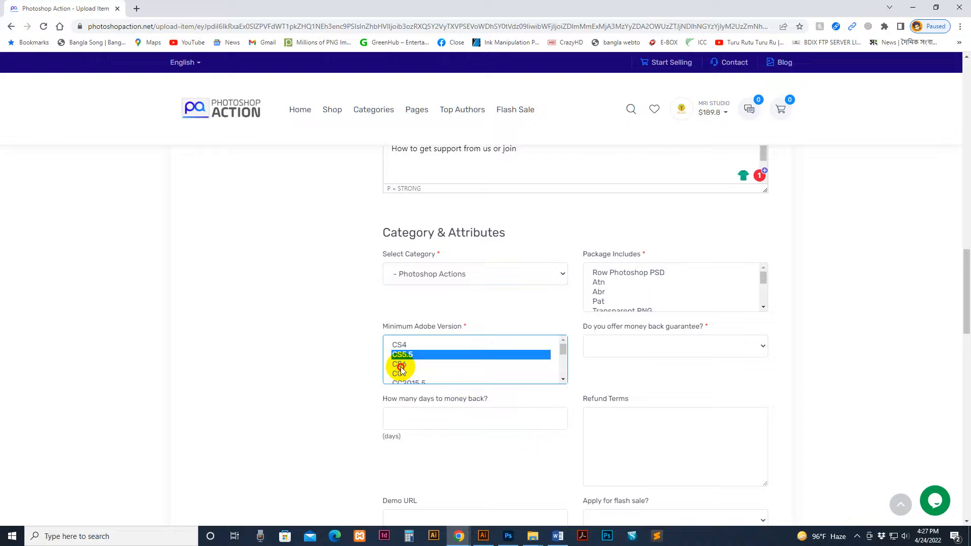
Require CC2015.5+ as the minimum Adobe version and set money-back guarantee to Yes.
scroll("down", 3)
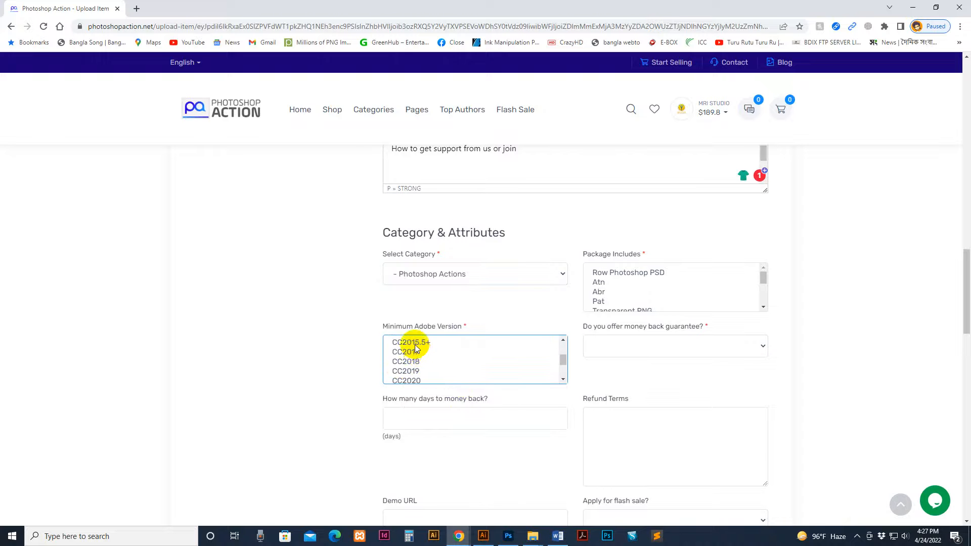
left_click(411, 342)
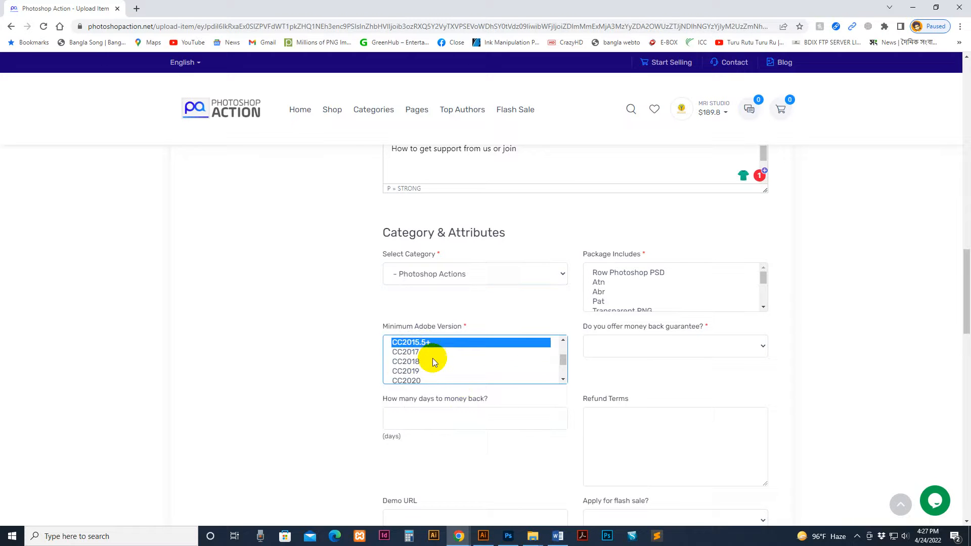
mouse_move(618, 333)
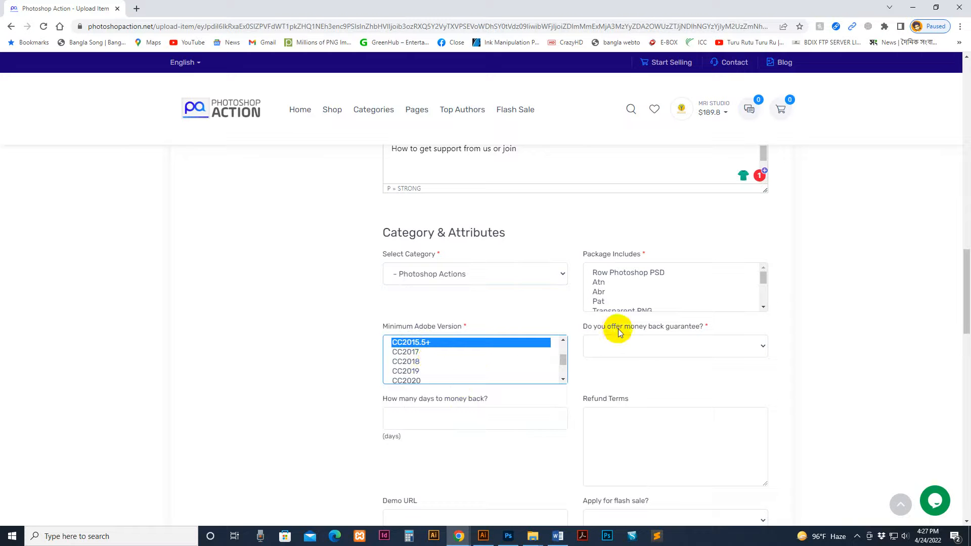
mouse_move(680, 346)
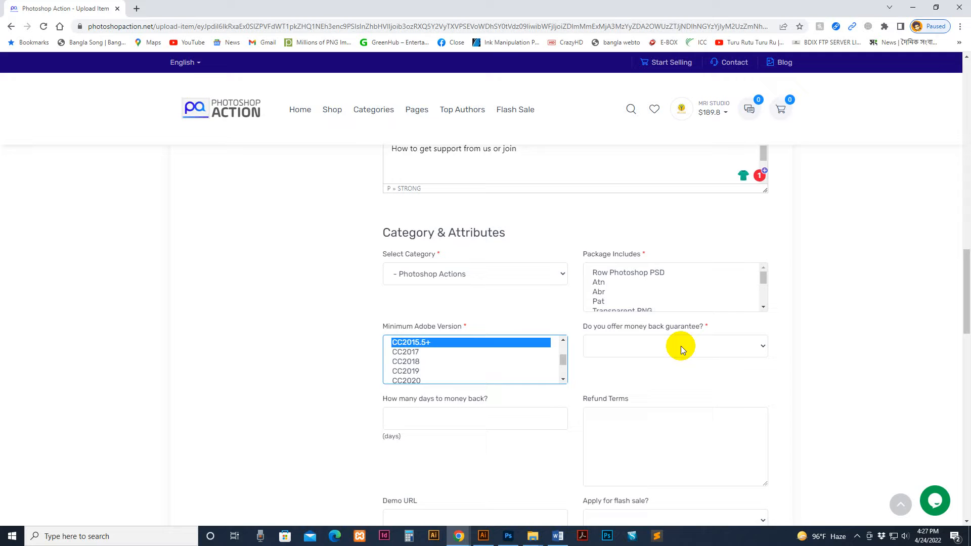
left_click(675, 345)
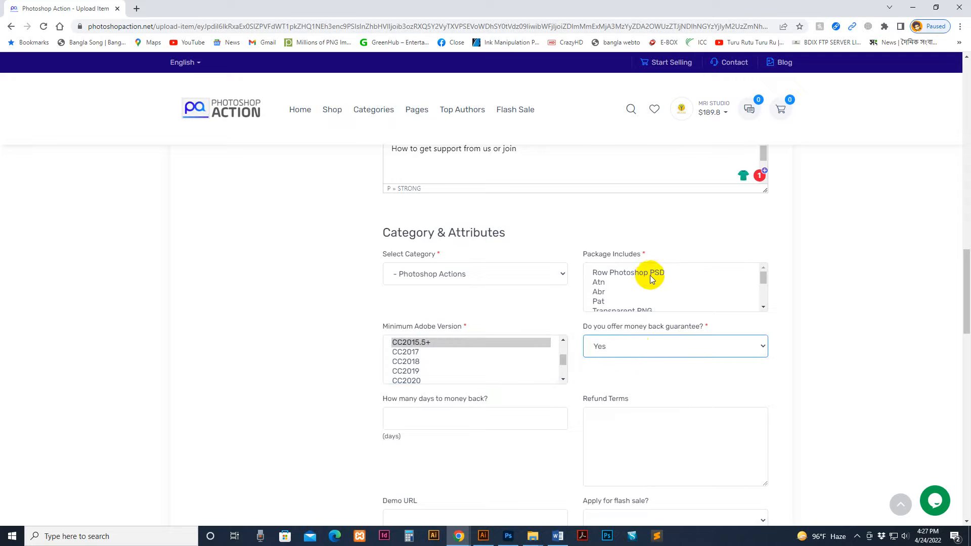
mouse_move(635, 283)
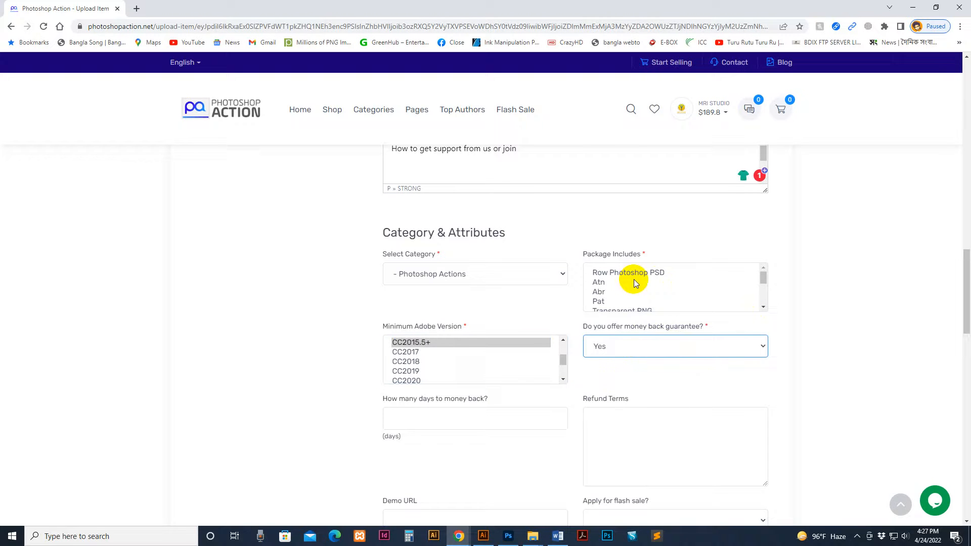
mouse_move(674, 357)
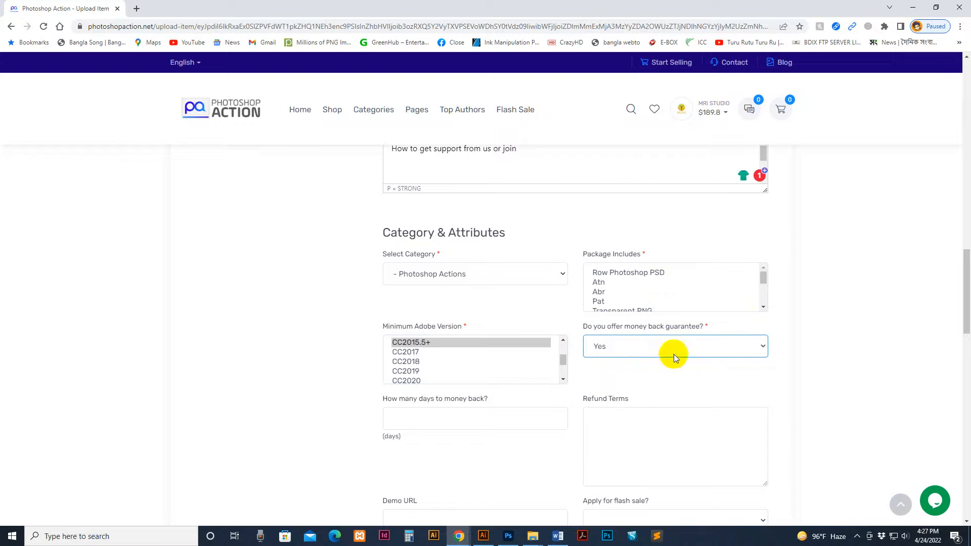
mouse_move(672, 342)
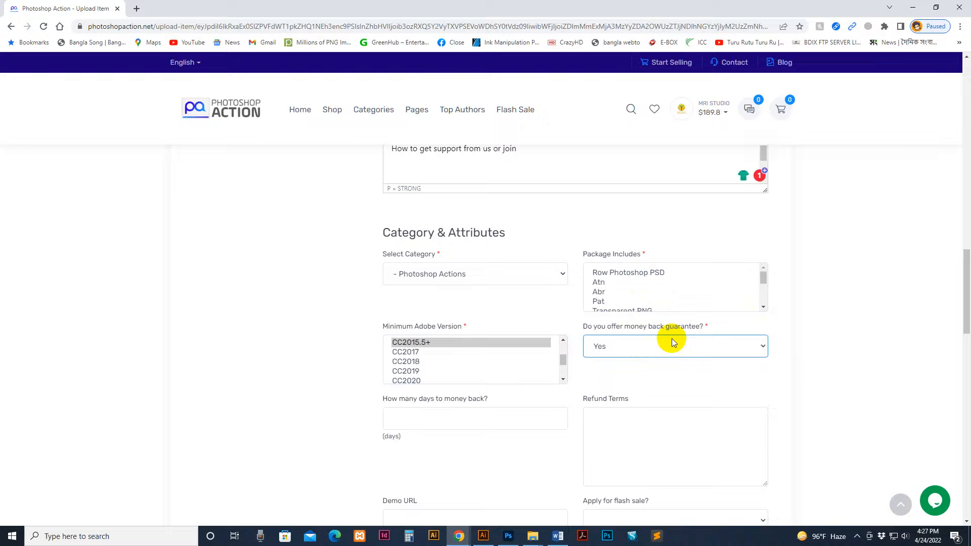
mouse_move(669, 346)
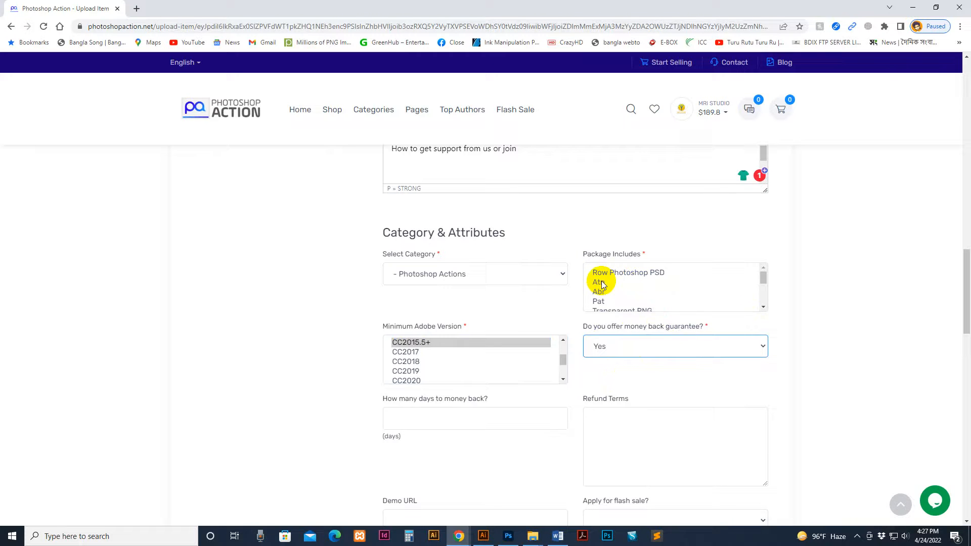
Mark the package contents as including Atn files.
left_click(598, 282)
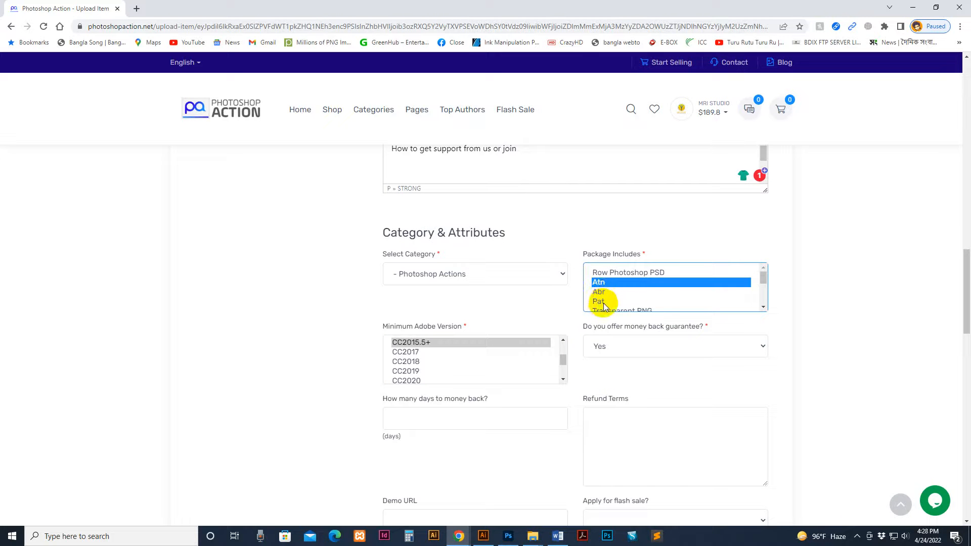
scroll("down", 3)
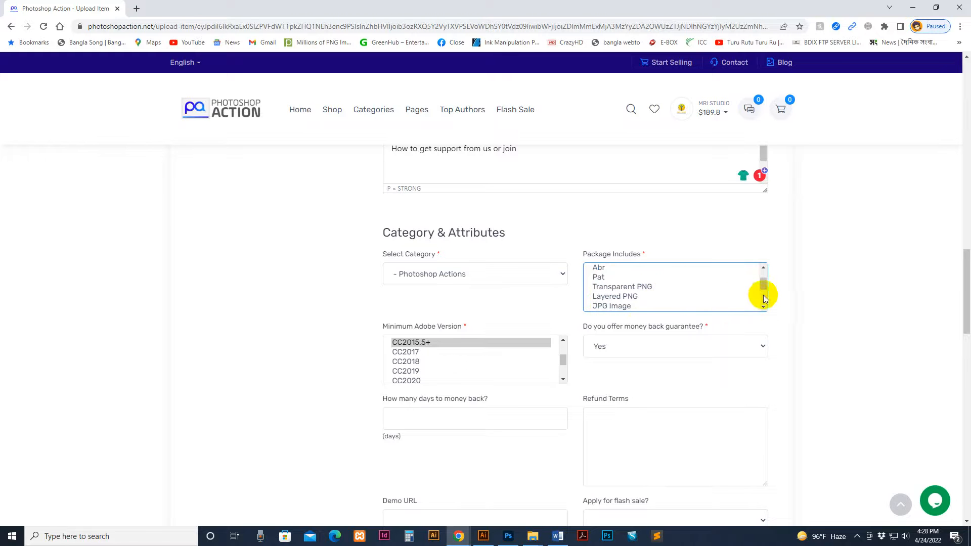
scroll("down", 3)
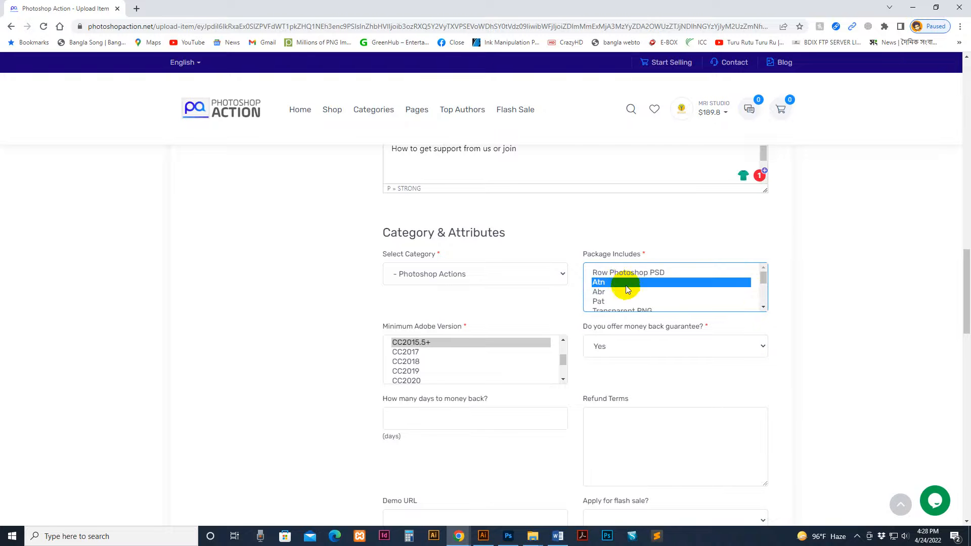
scroll("down", 3)
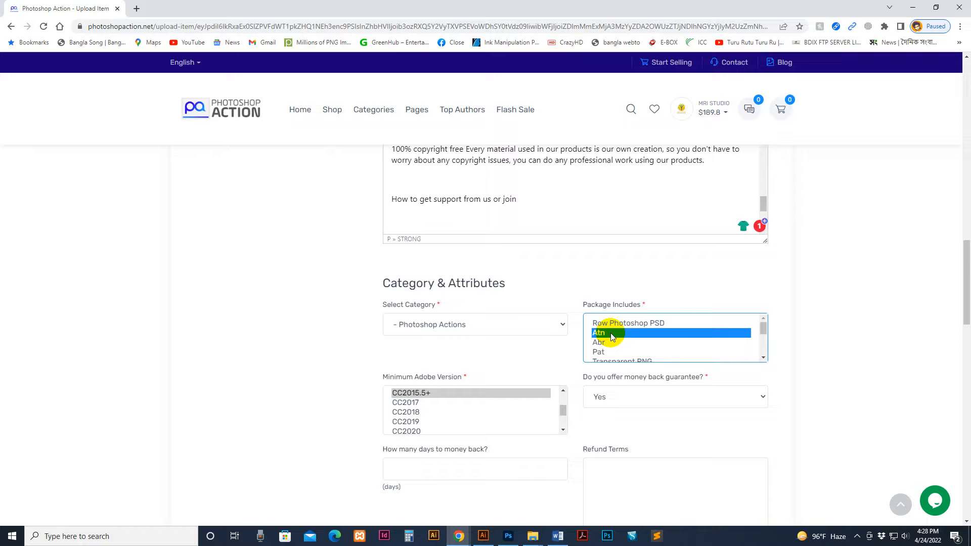
Set the money-back period to 3 days and clear the Demo URL field.
scroll("down", 3)
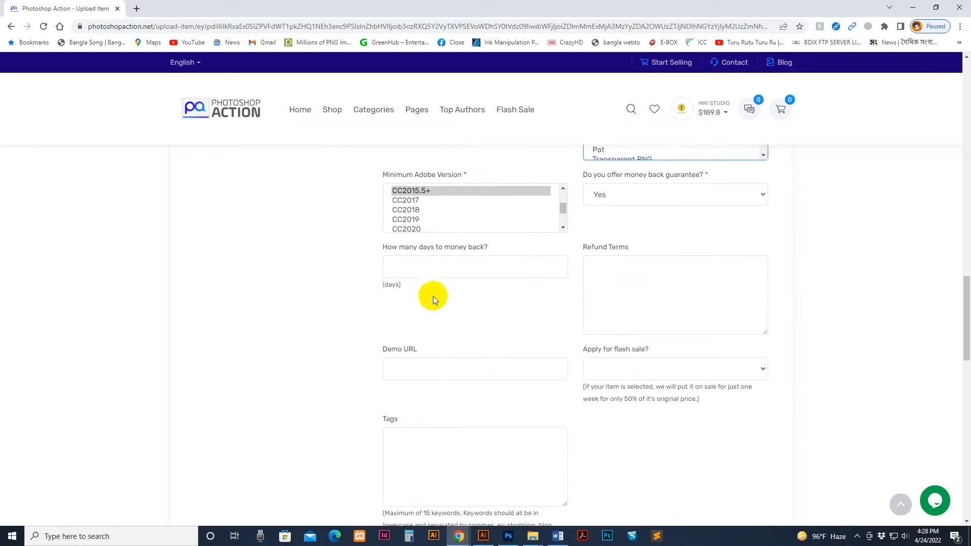
left_click(474, 266)
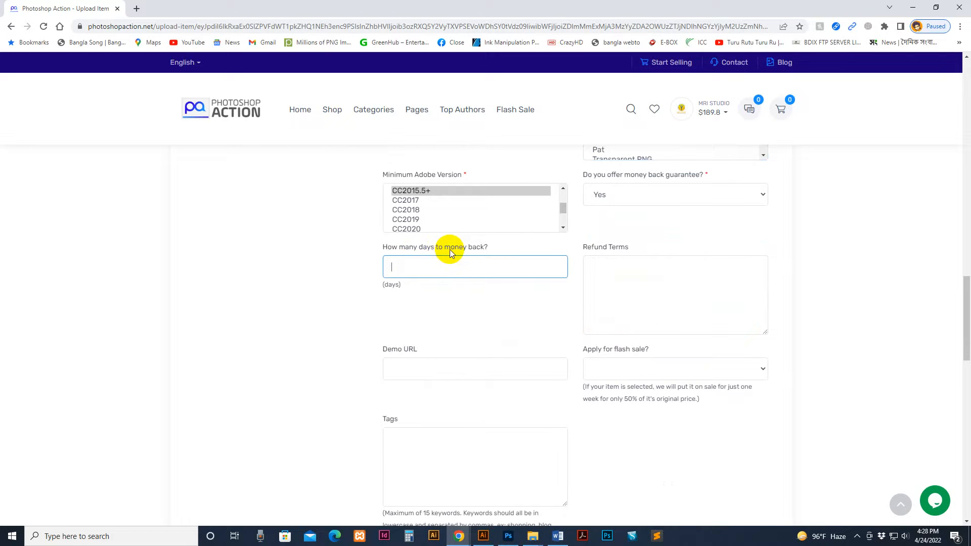
type("3")
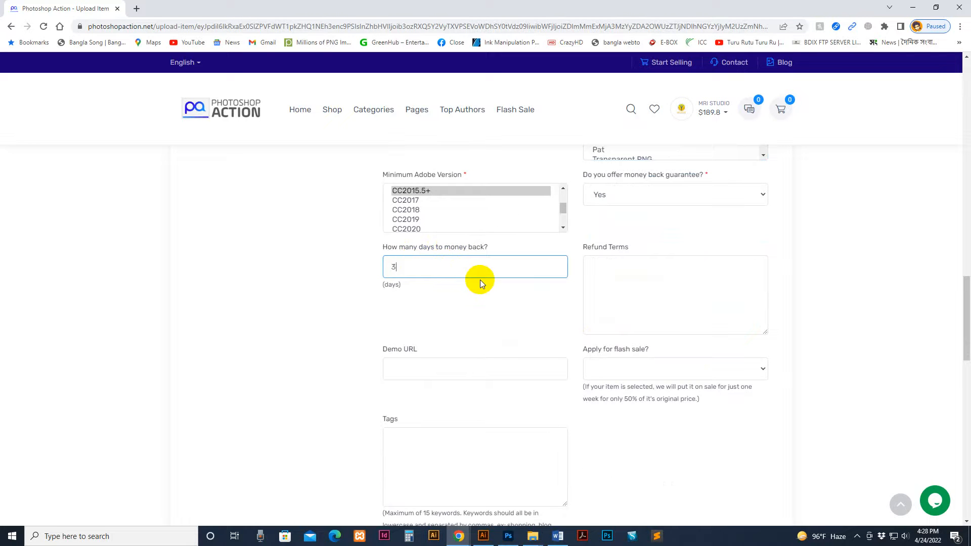
left_click(475, 368)
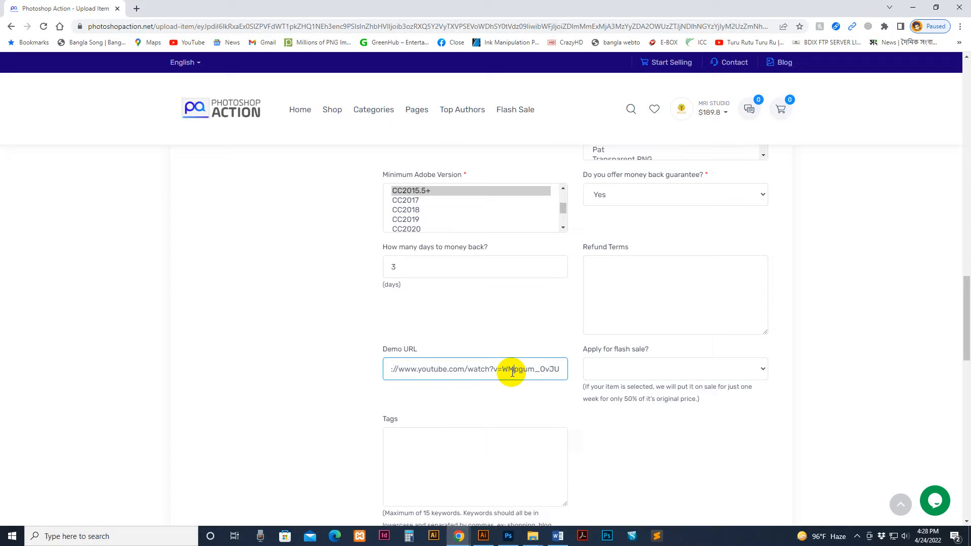
triple_click(475, 368)
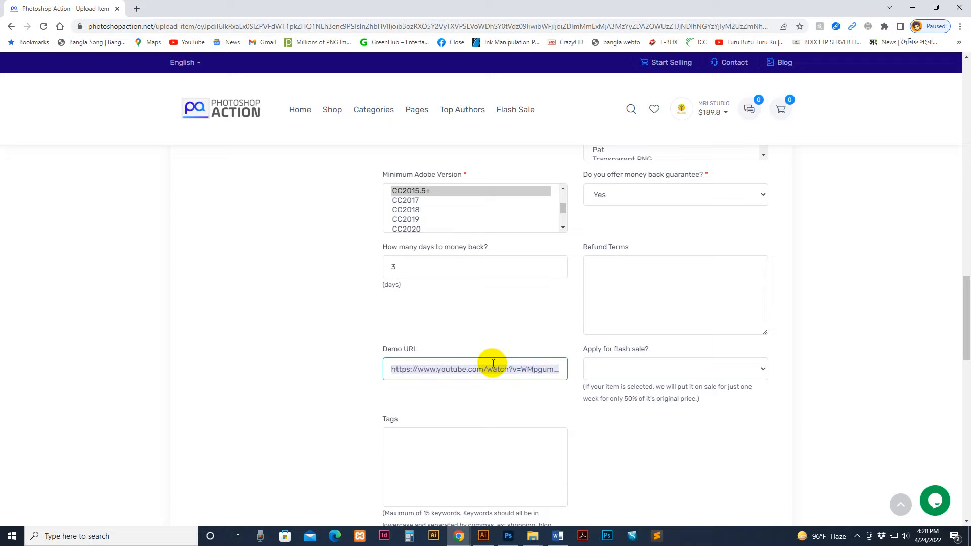
key("Delete")
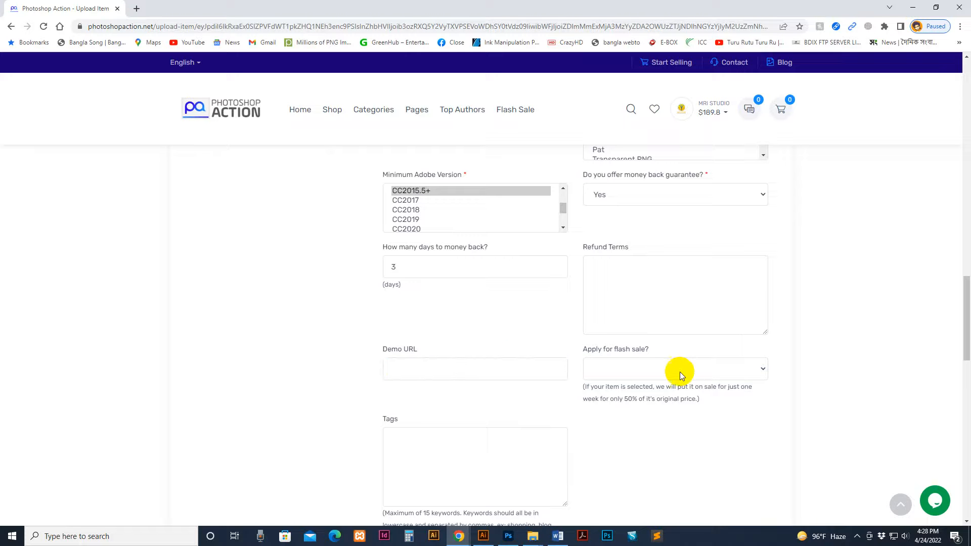
Set 'Apply for flash sale?' to Yes.
scroll("down", 3)
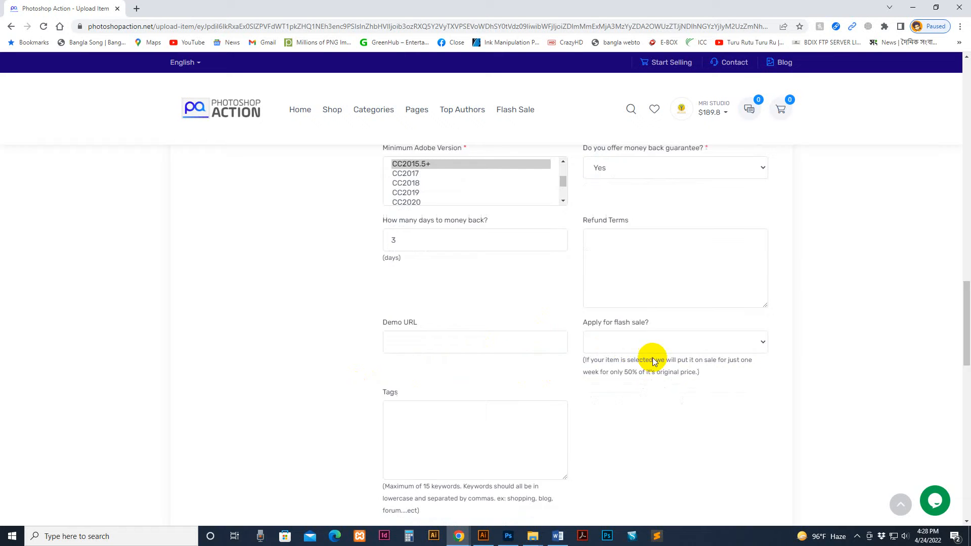
scroll("down", 3)
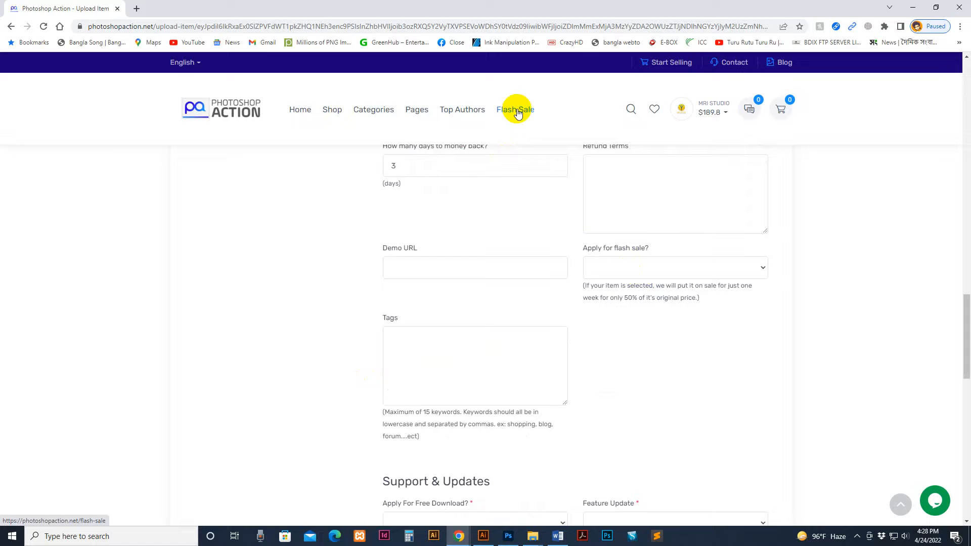
left_click(675, 267)
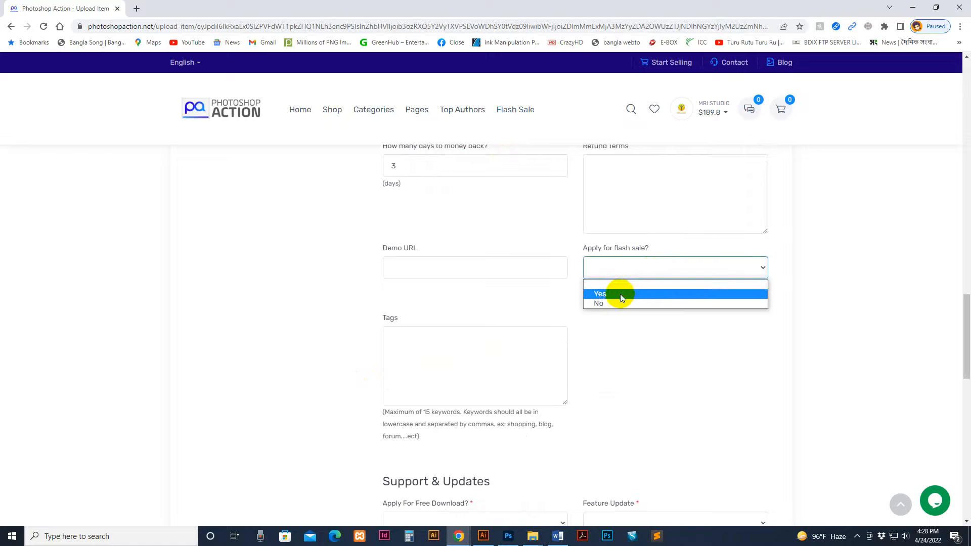
left_click(600, 293)
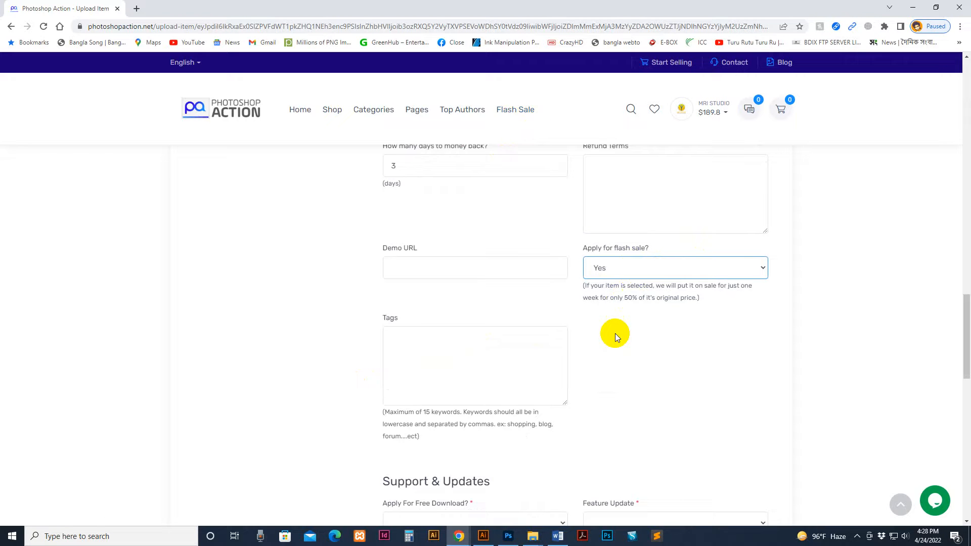
left_click(474, 365)
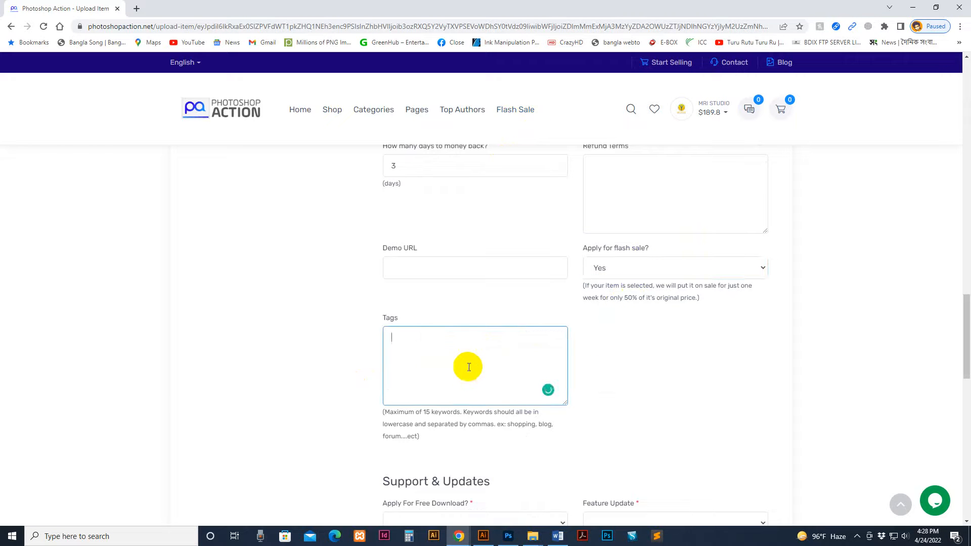
mouse_move(567, 404)
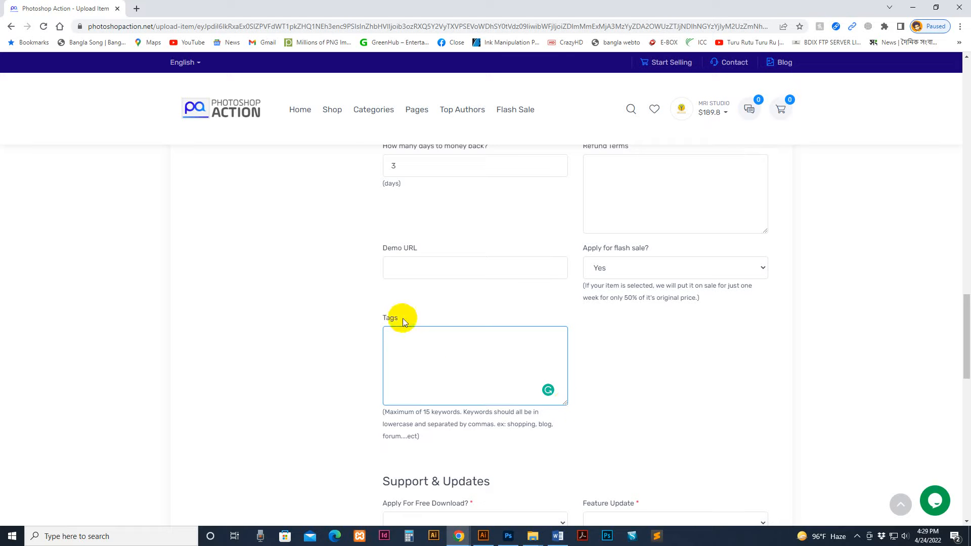
mouse_move(531, 536)
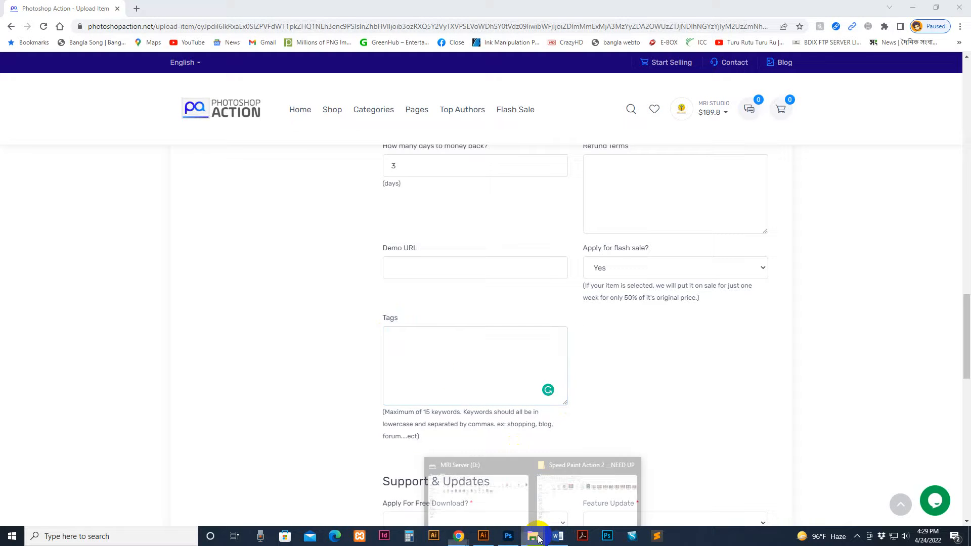
Bring the keyword list from tag.txt into the upload form's Tags box.
left_click(531, 536)
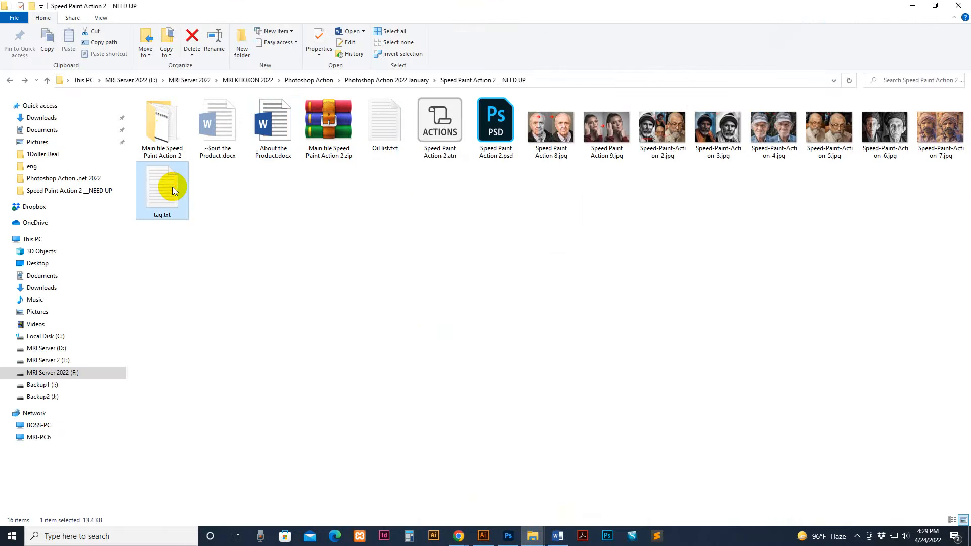
double_click(162, 186)
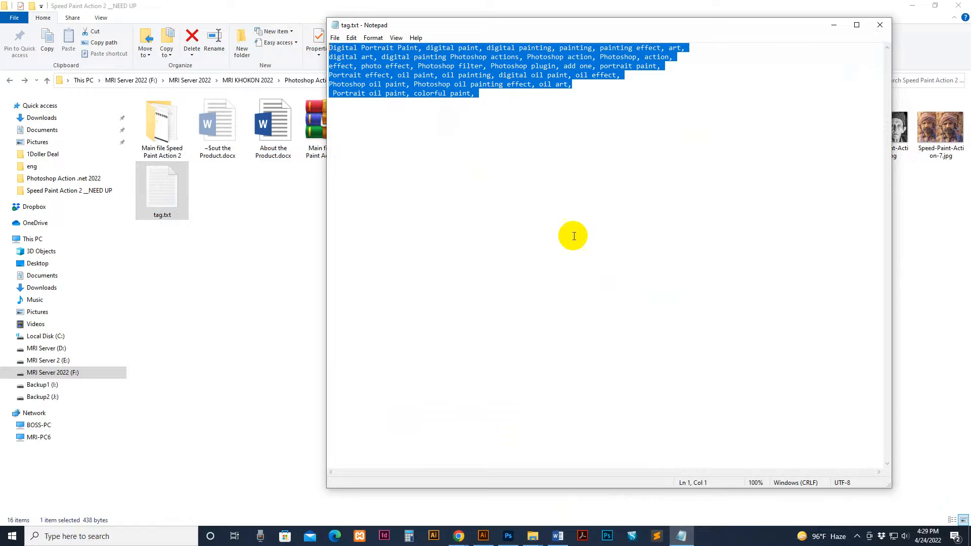
mouse_move(457, 536)
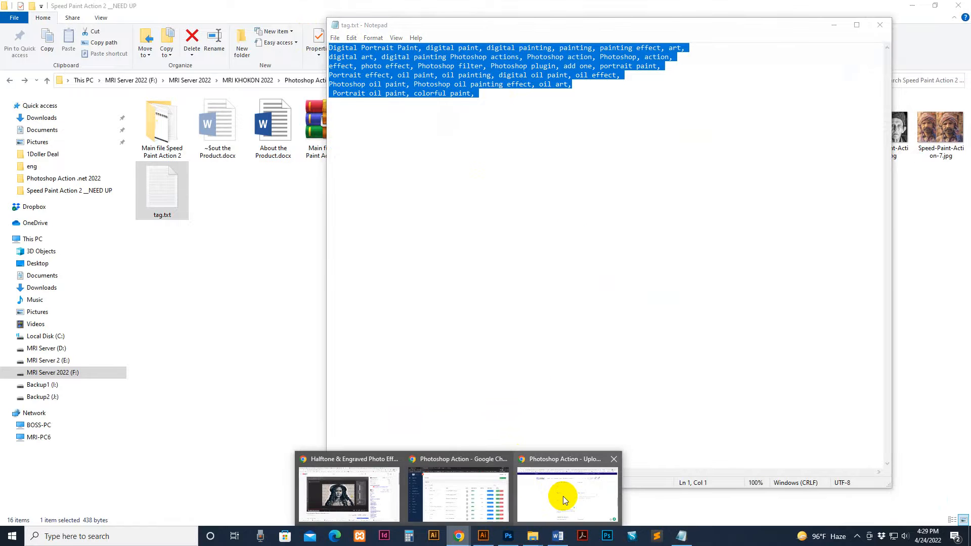
left_click(564, 492)
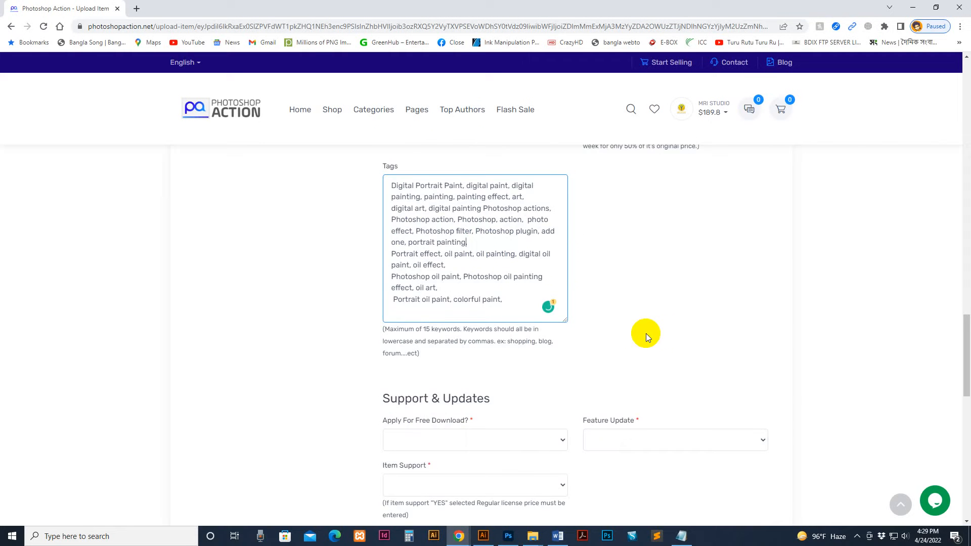
Set Apply For Free Download to No and Feature Update and Item Support to Yes.
scroll("down", 3)
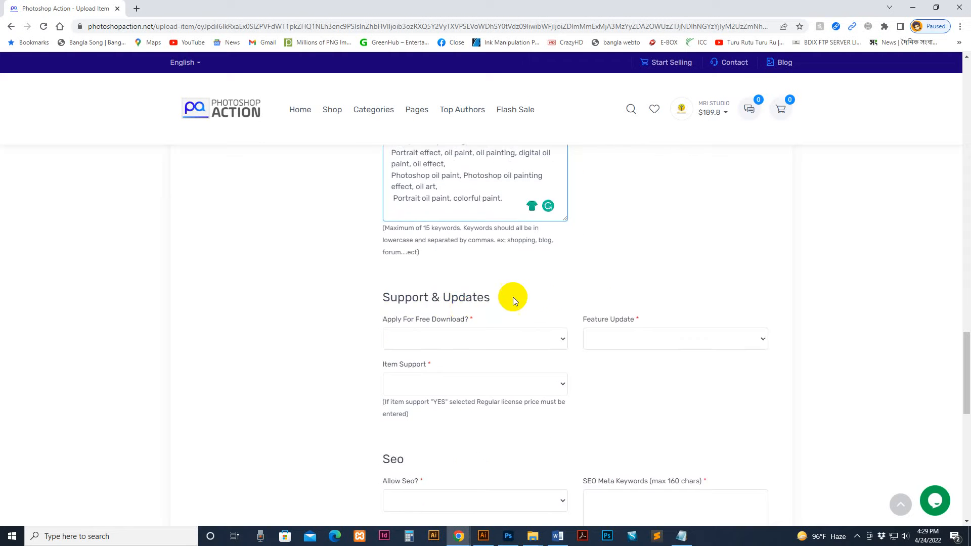
scroll("down", 3)
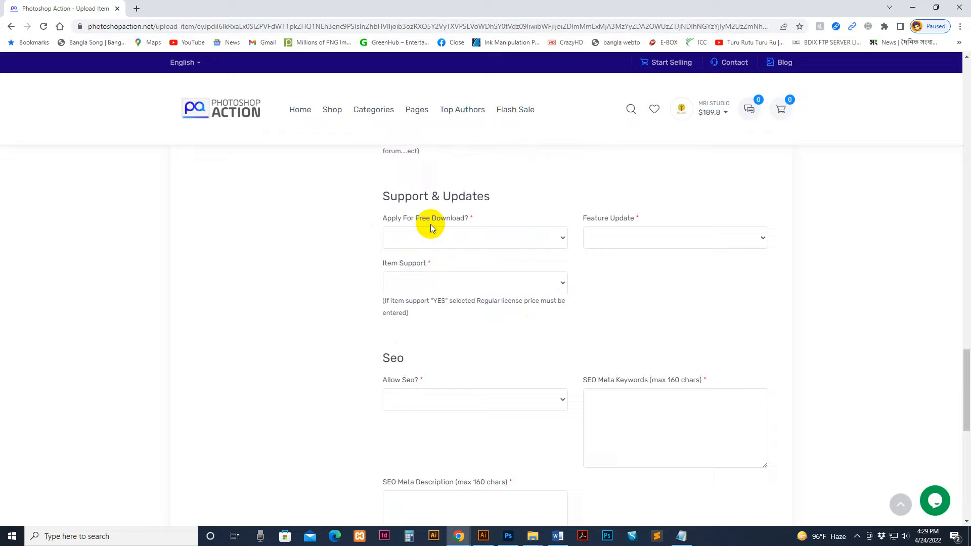
left_click(474, 237)
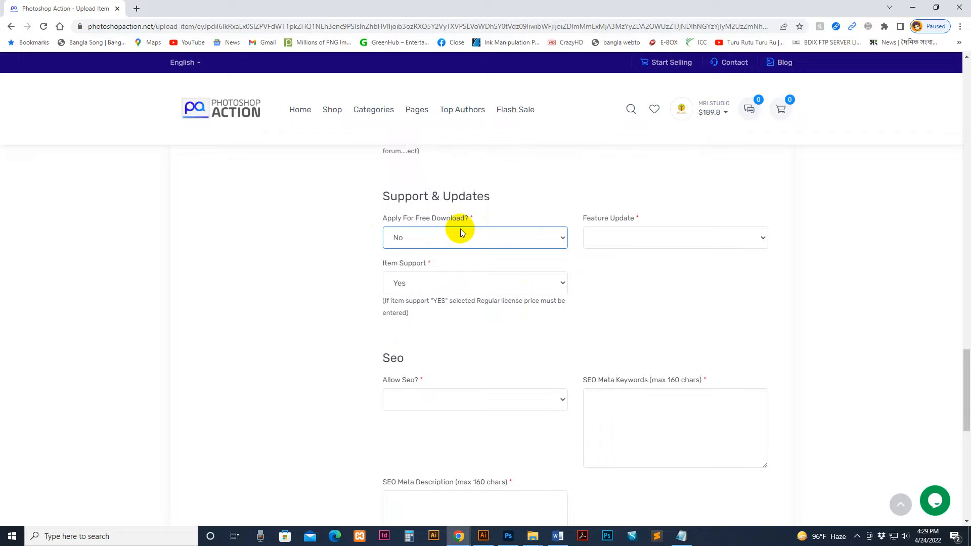
mouse_move(475, 230)
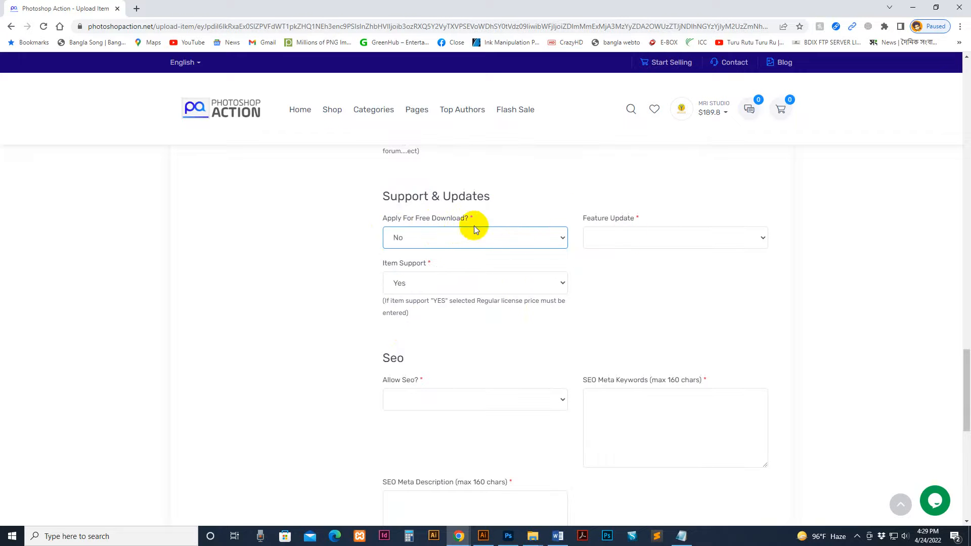
left_click(675, 237)
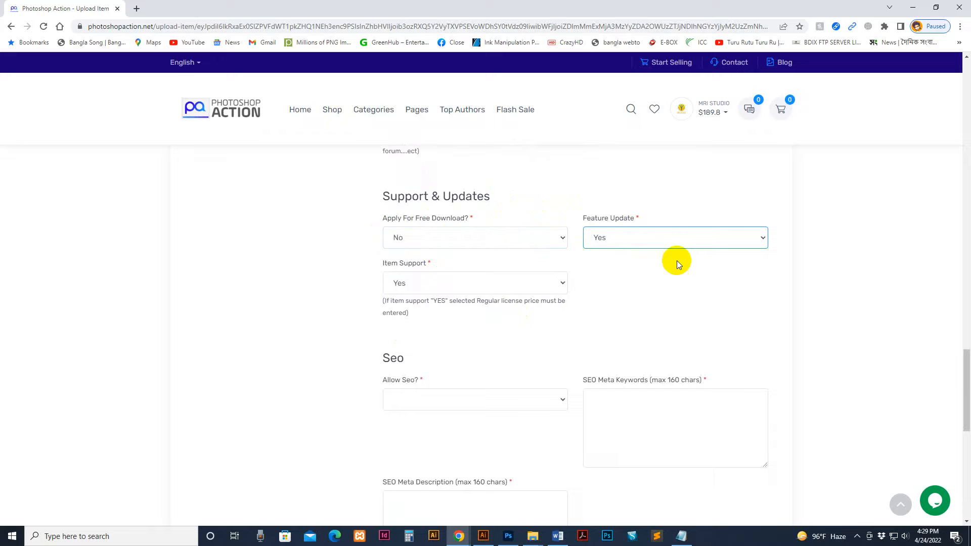
mouse_move(423, 286)
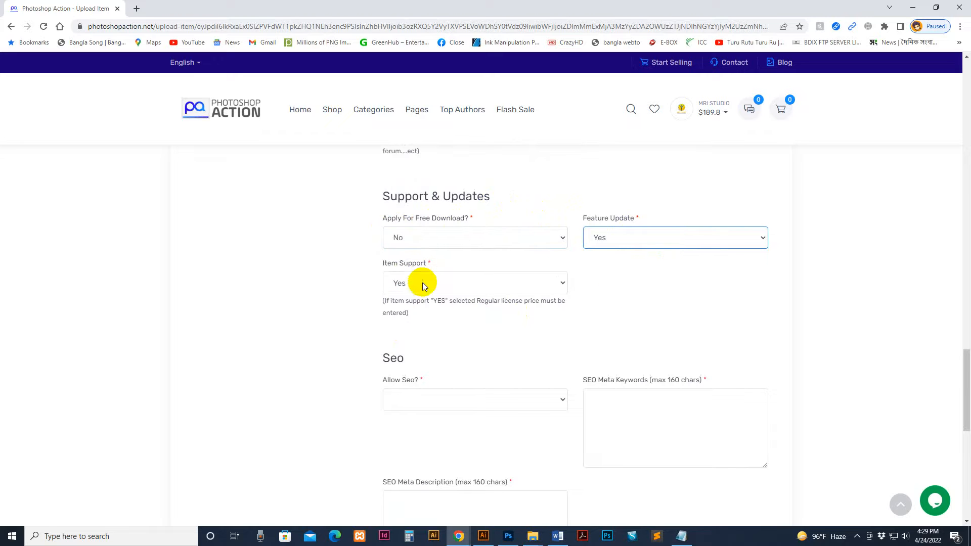
left_click(474, 297)
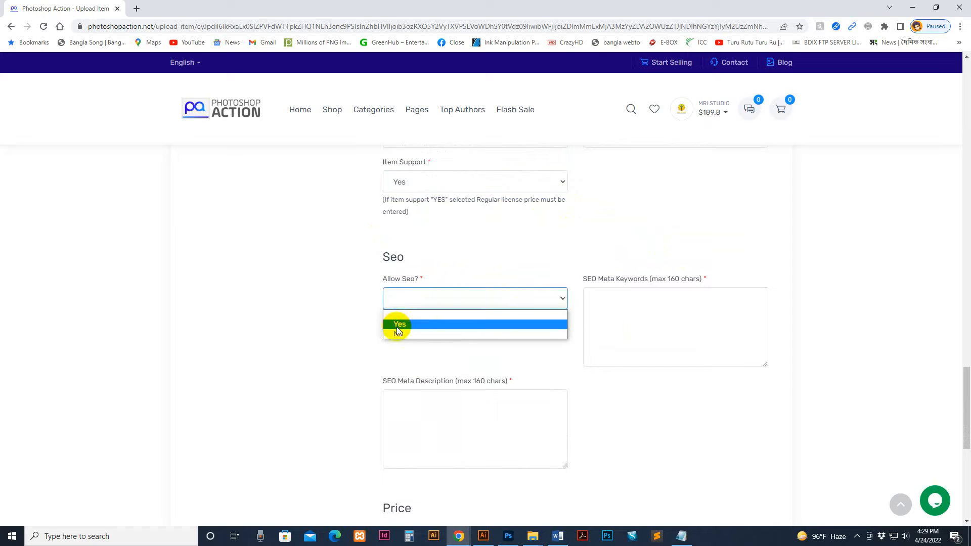
Set Allow Seo to Yes and begin meta keywords with photoshop actions, photo effect.
left_click(398, 323)
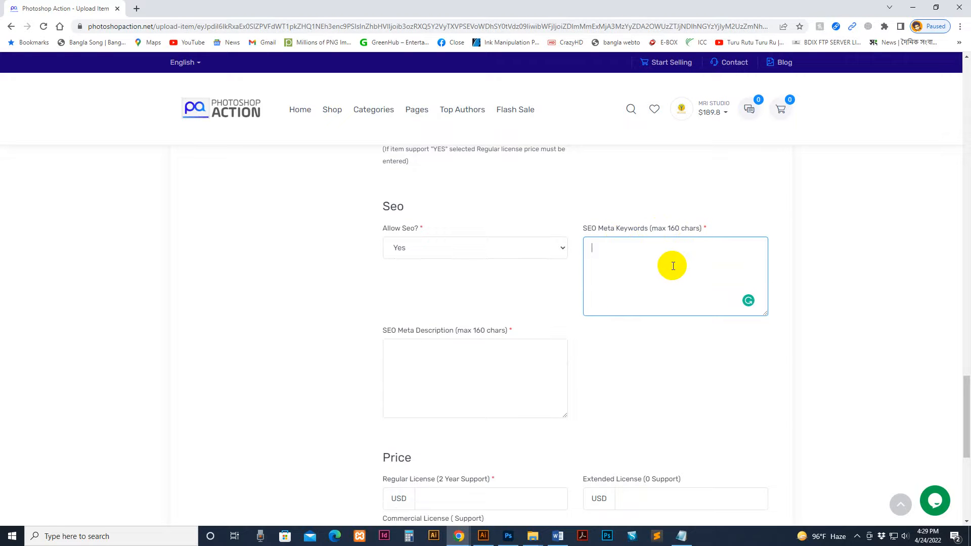
type("photoshopa")
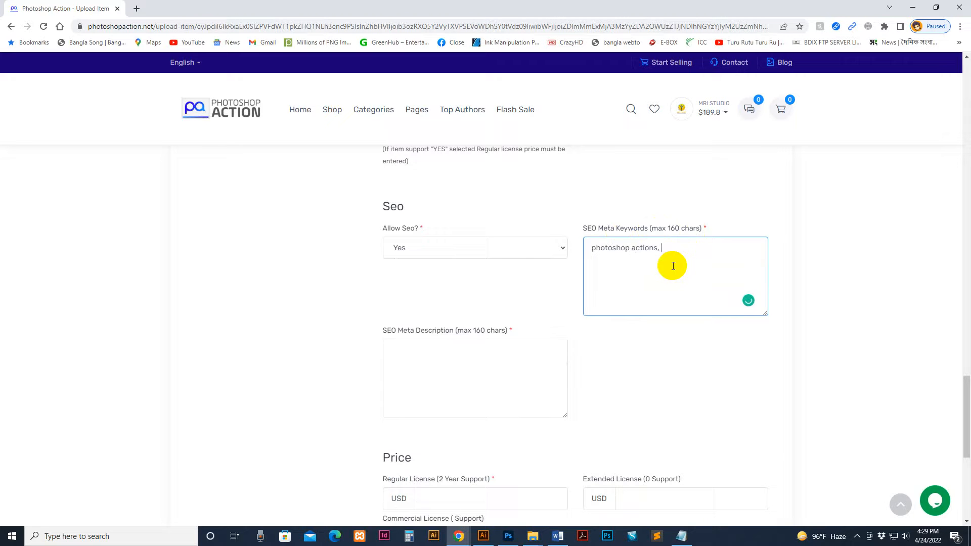
type("photo")
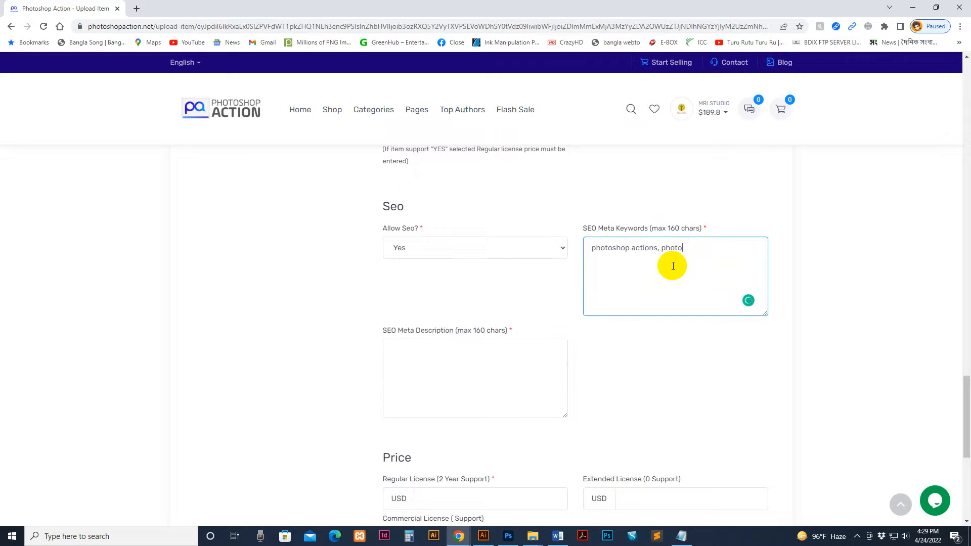
type("effect")
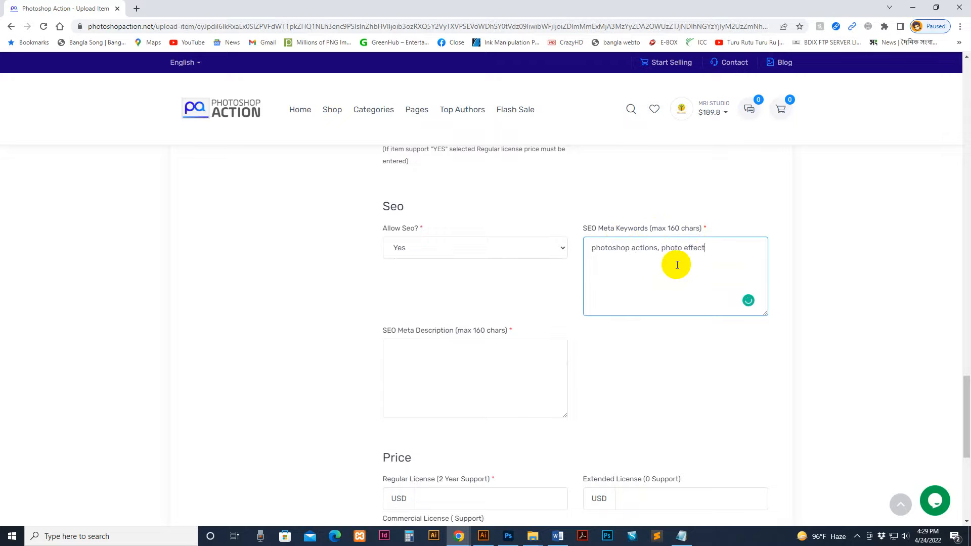
mouse_move(678, 234)
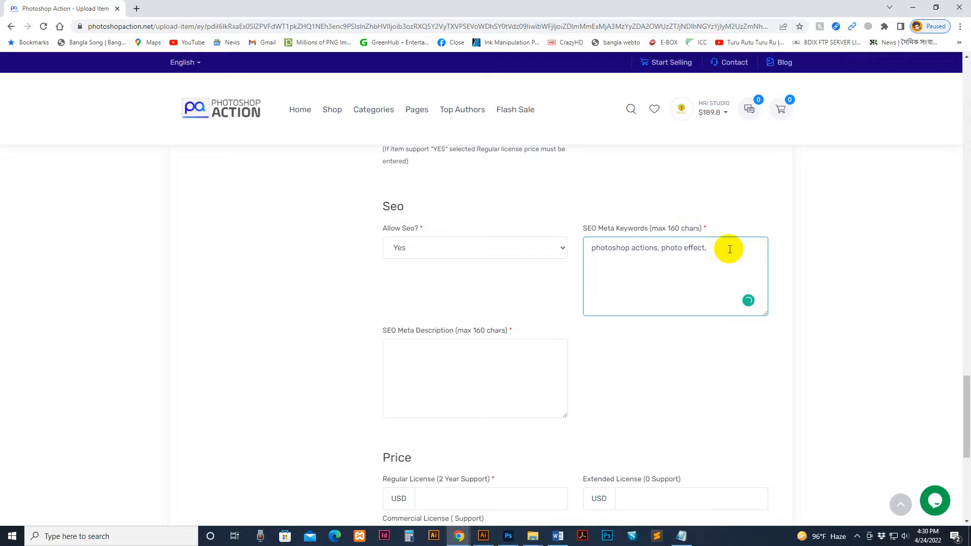
Add digital painting, oil paint, oil and oil art to the SEO meta keywords.
type("p")
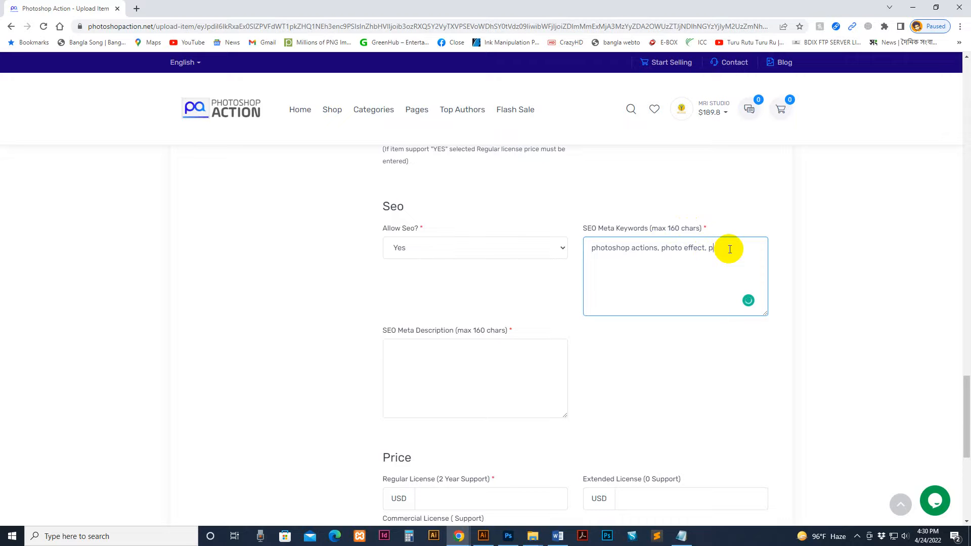
type("digital")
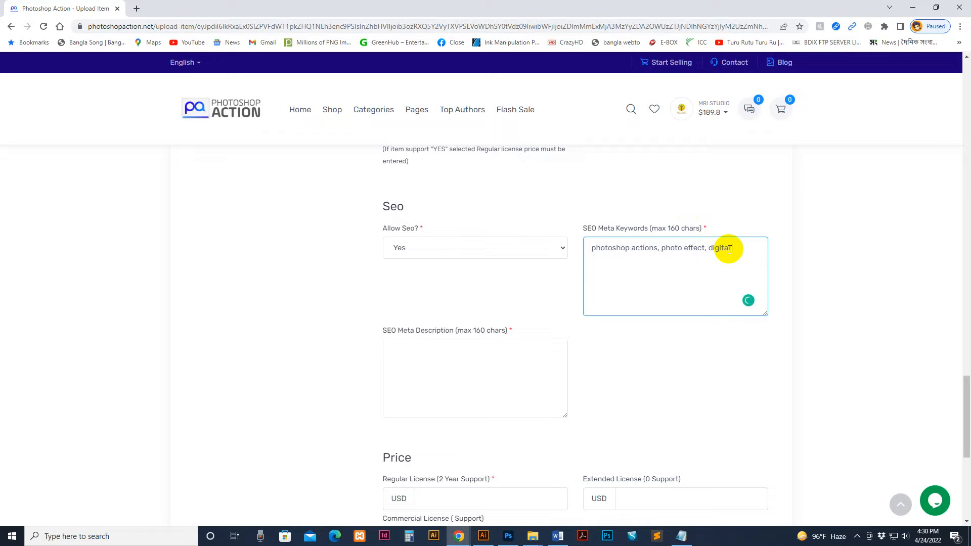
type("paintng,")
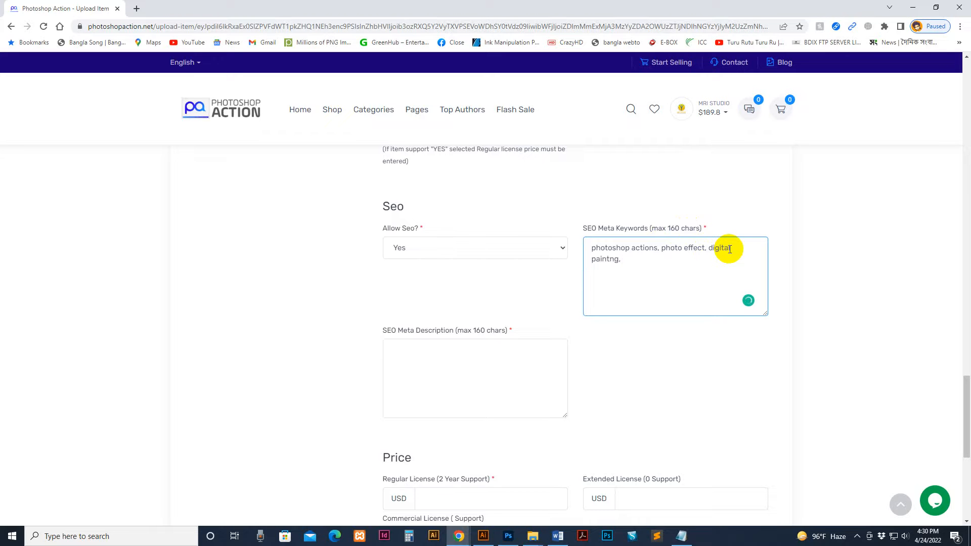
type("oil paint,")
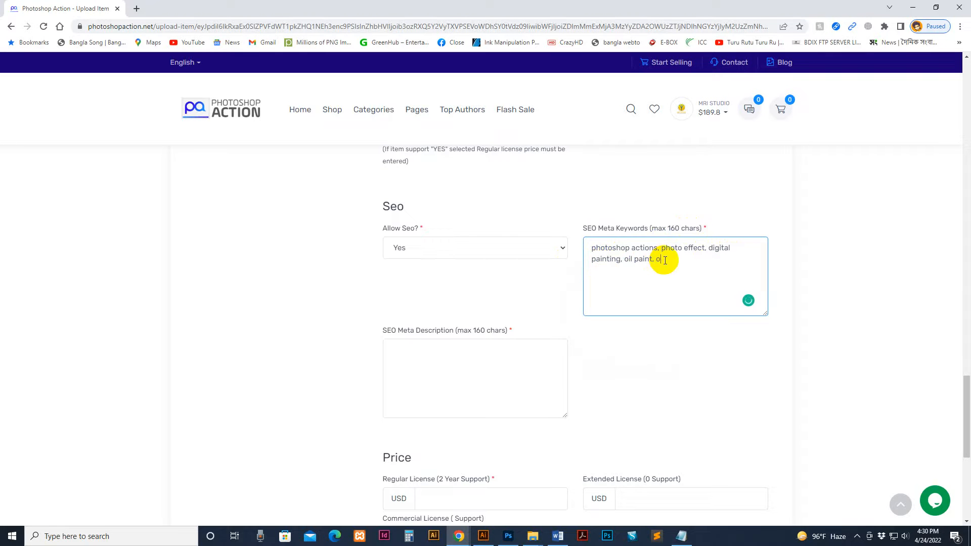
type("oil art,")
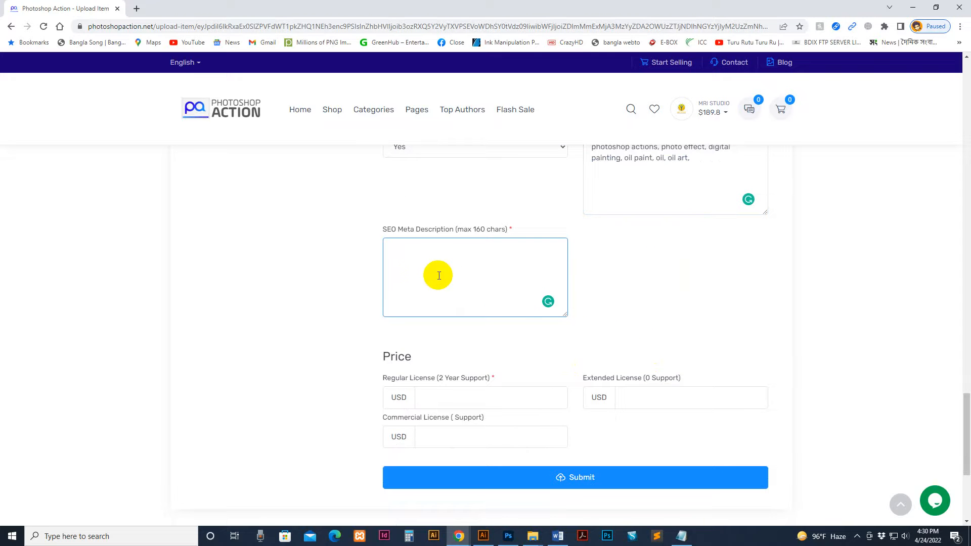
mouse_move(412, 272)
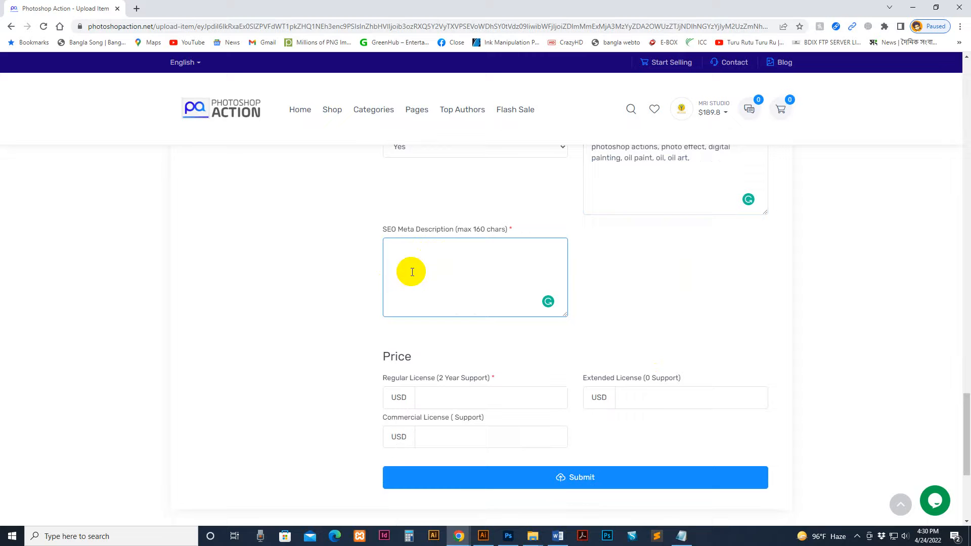
mouse_move(424, 275)
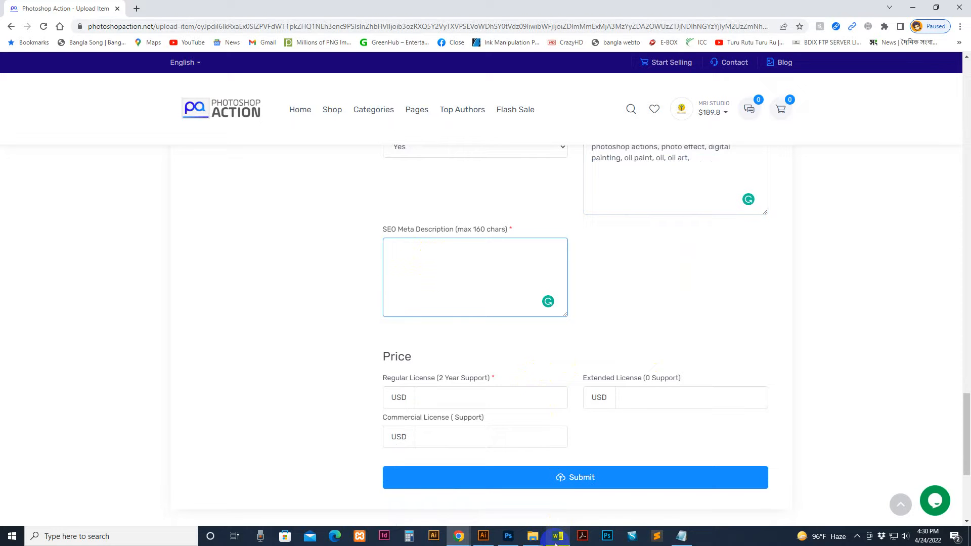
Paste the 'Speed Paint Art is essential...' sentence from Word into SEO Meta Description.
left_click(555, 536)
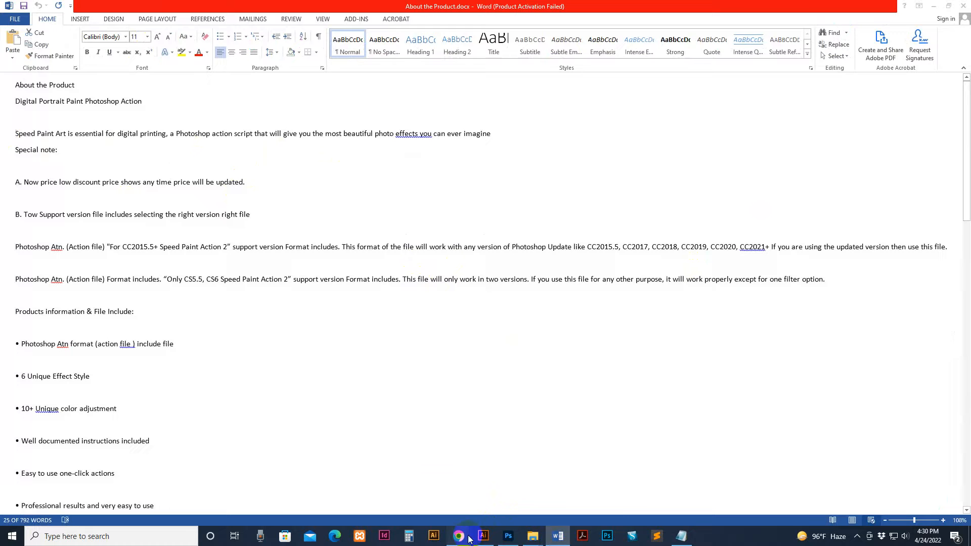
left_click(458, 536)
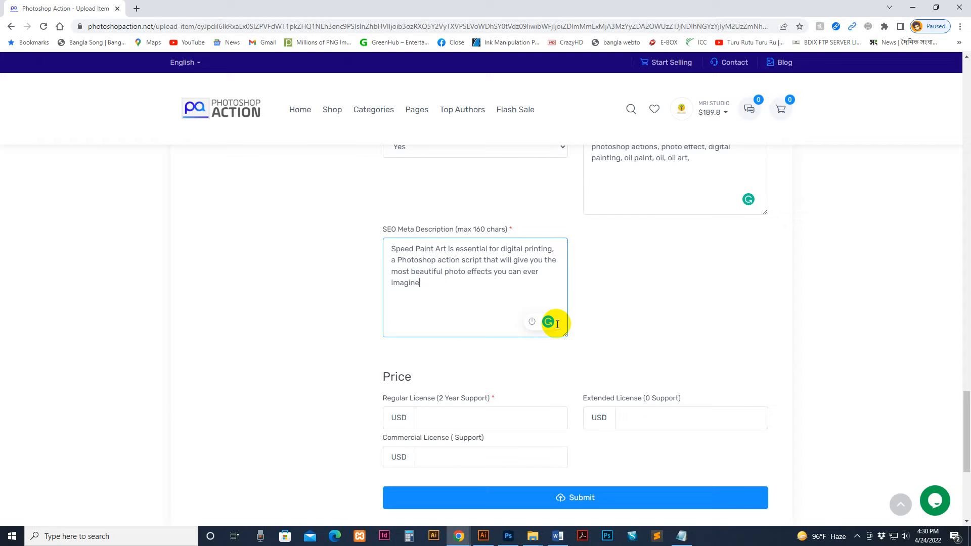
Price the Regular License at $1, Commercial at $6 and Extended at $20.
scroll("down", 3)
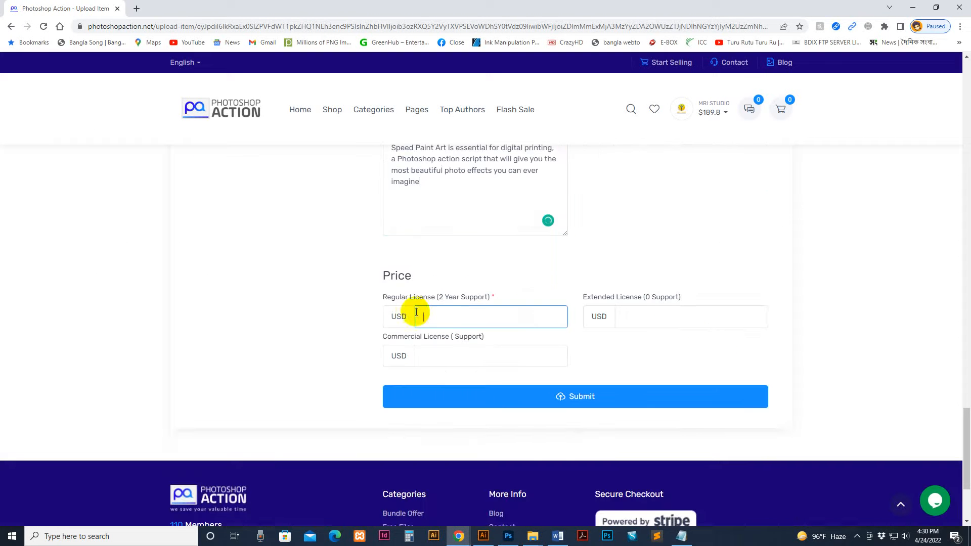
left_click(489, 316)
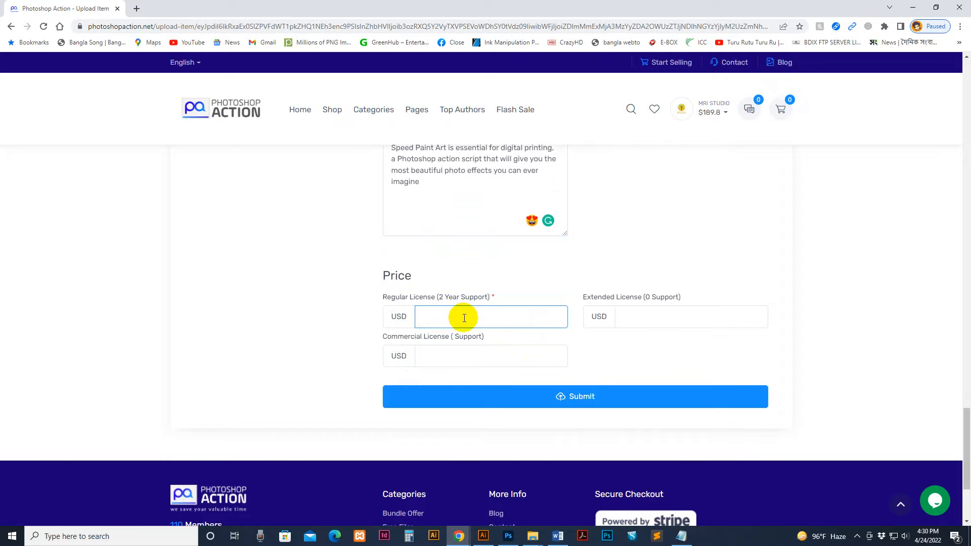
type("1")
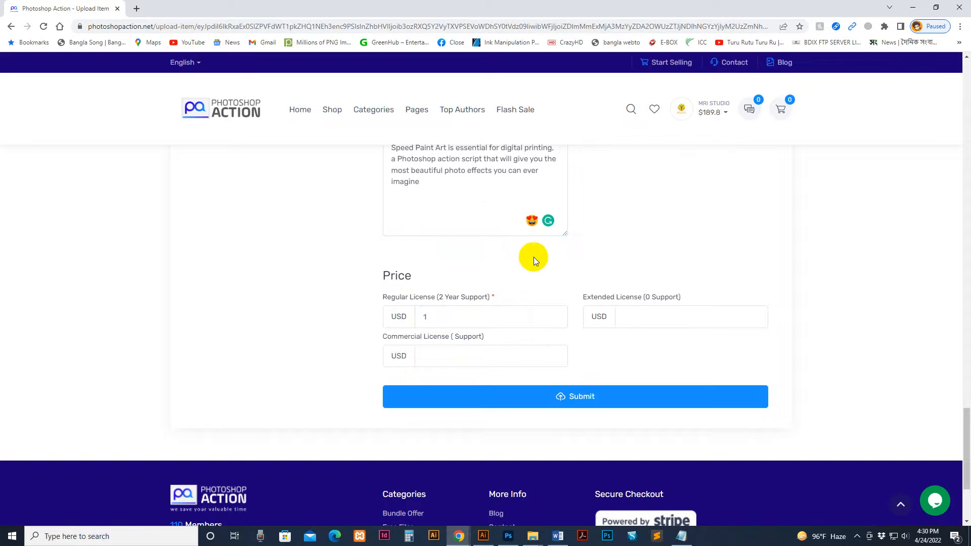
mouse_move(546, 302)
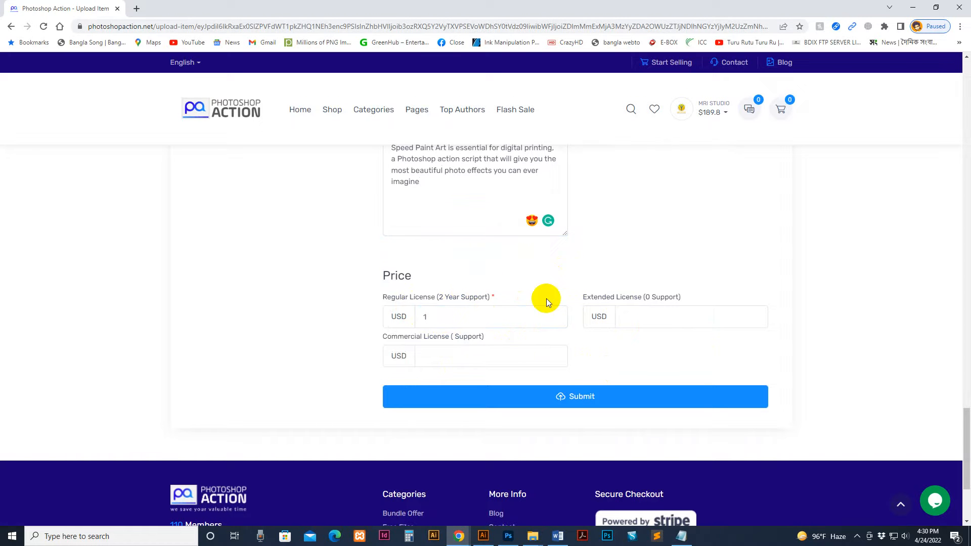
left_click(691, 316)
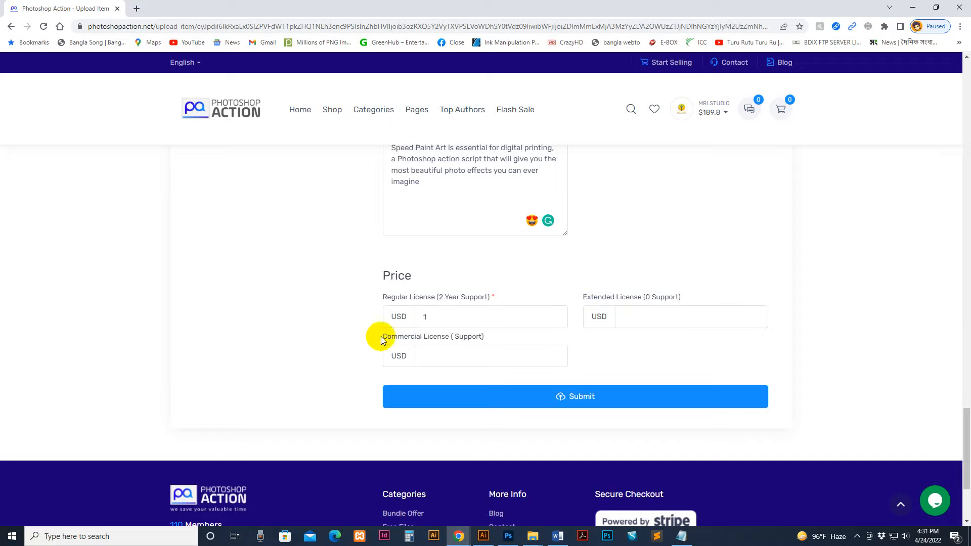
left_click(491, 355)
type("6")
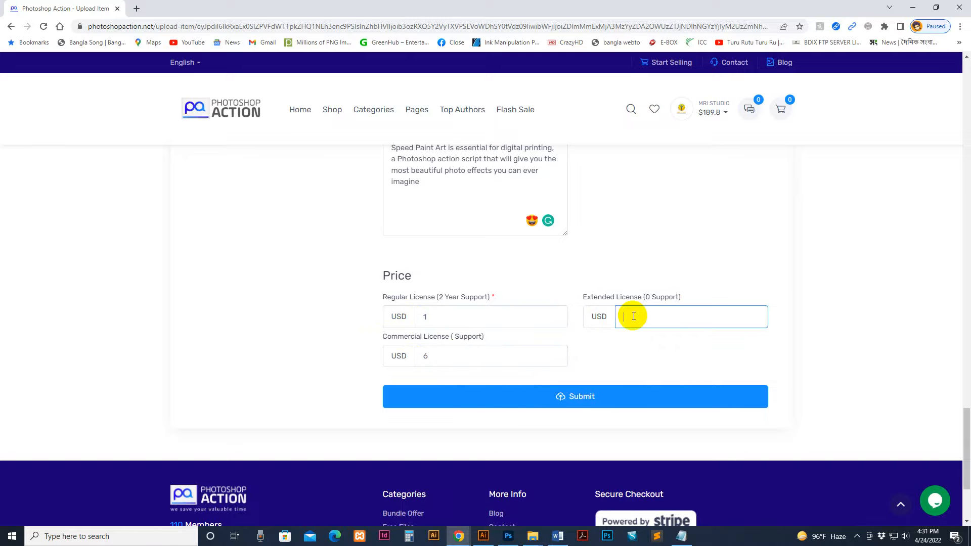
type("20")
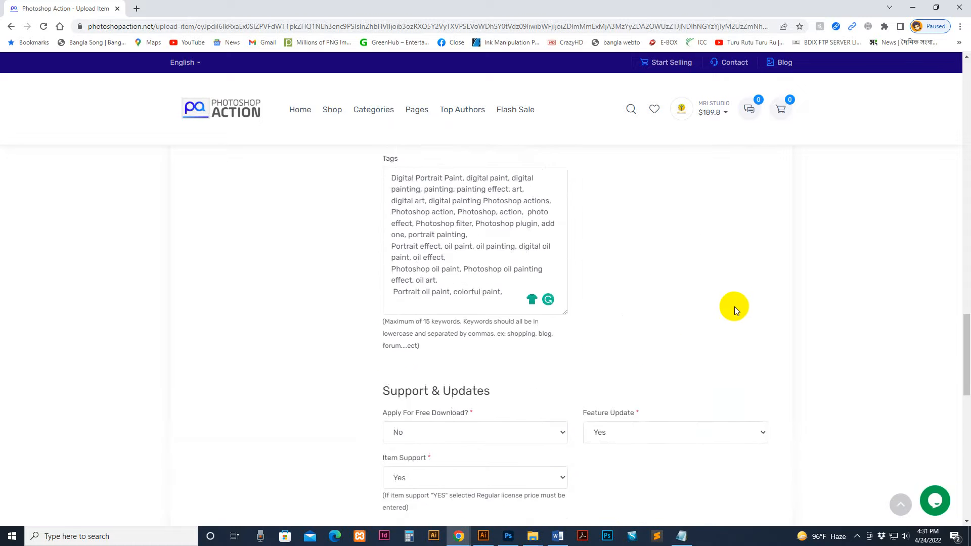
Submit the item listing form at the bottom of the page.
scroll("down", 3)
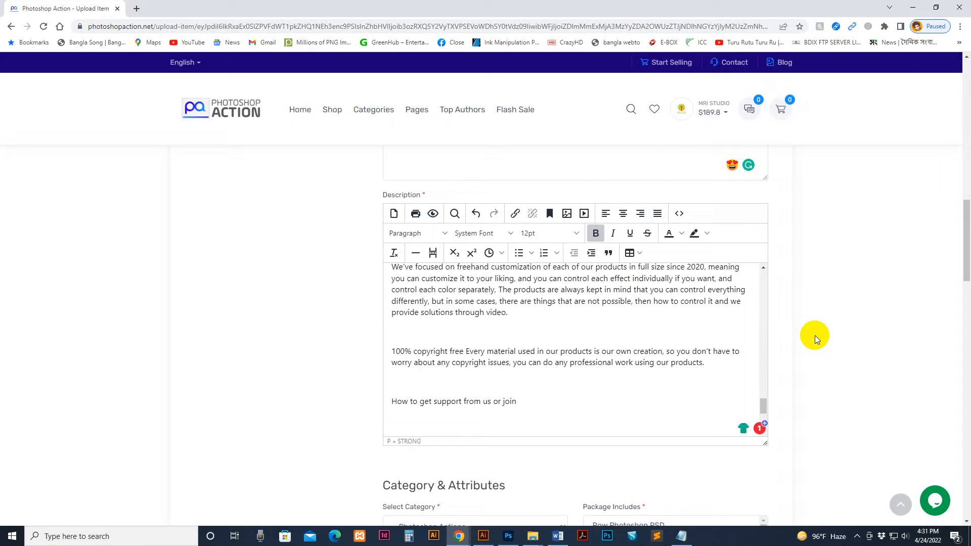
scroll("down", 3)
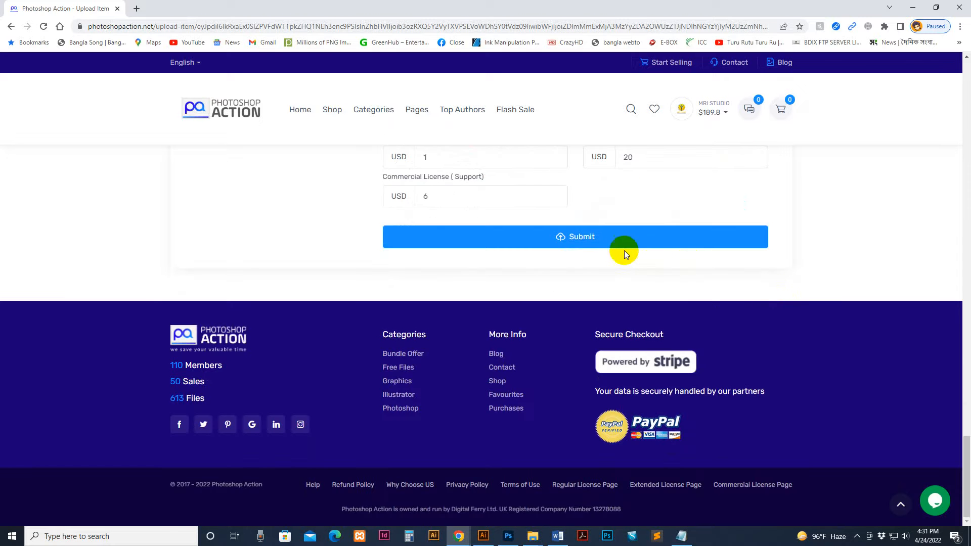
left_click(575, 237)
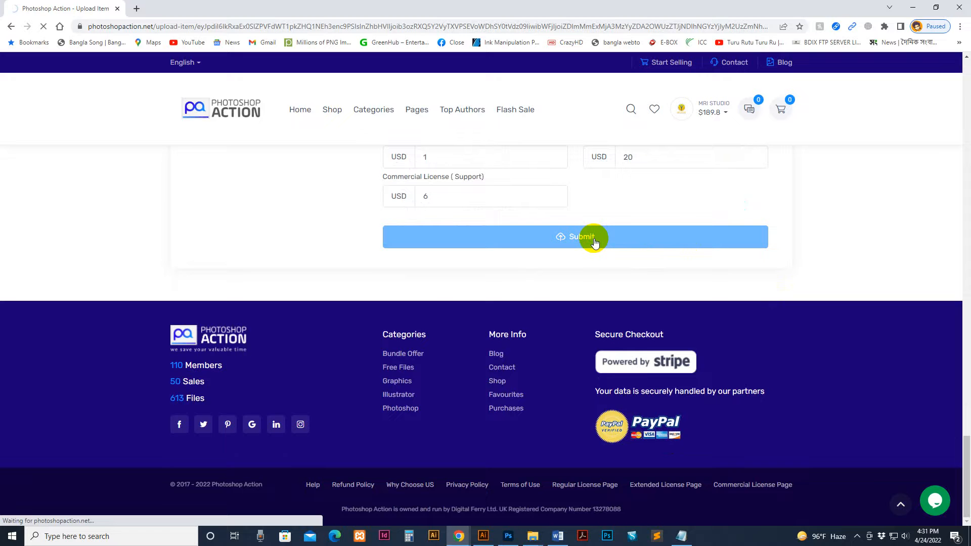
left_click(574, 236)
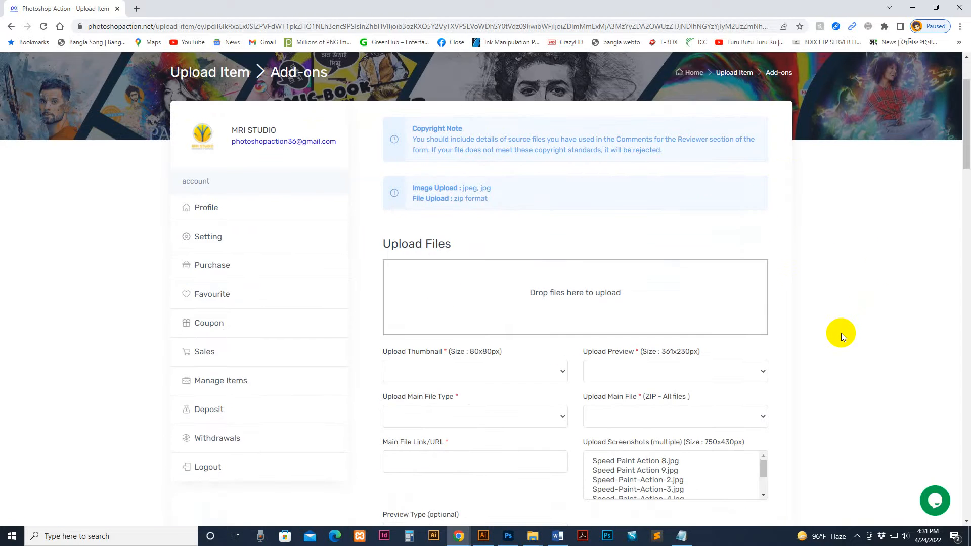
Re-enter the item name as Speed Paint Photoshop Actions after the name-taken error.
scroll("down", 3)
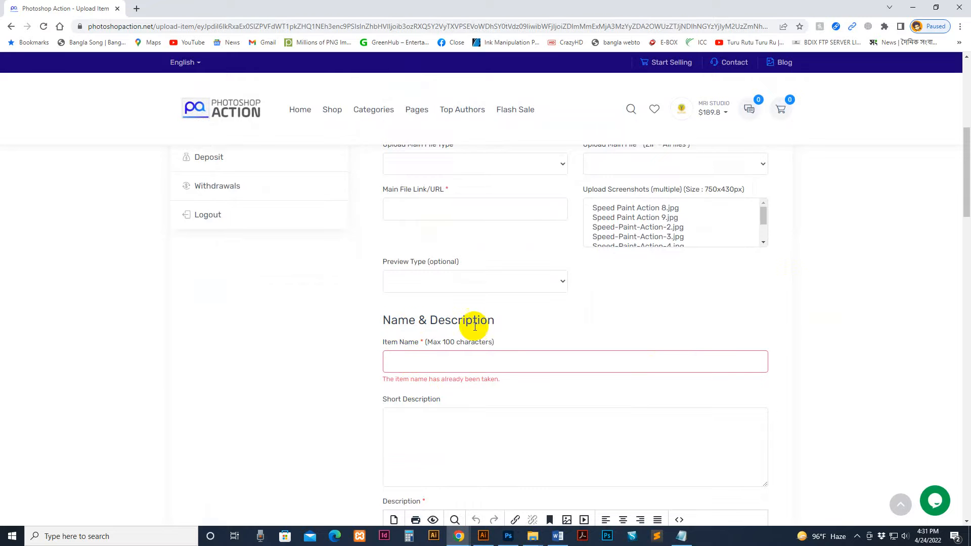
scroll("down", 3)
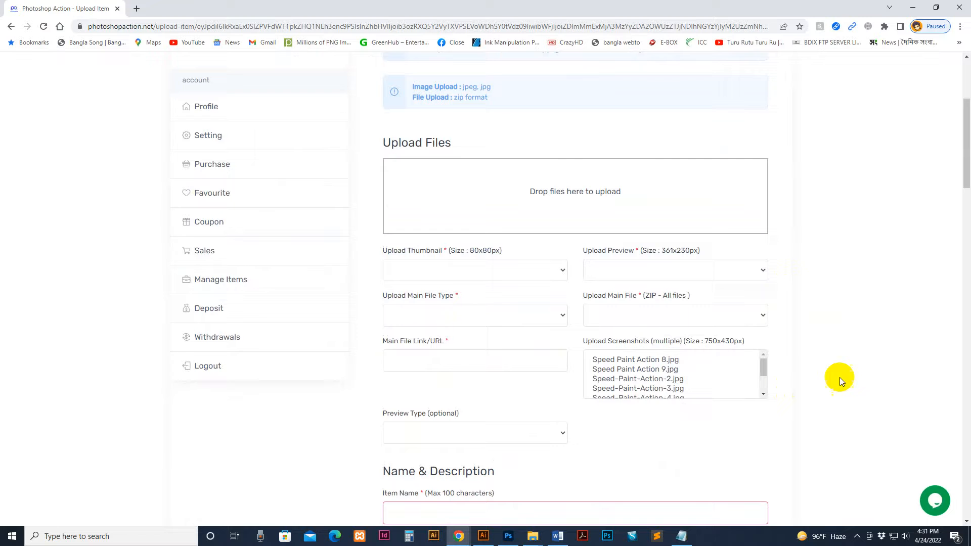
mouse_move(506, 273)
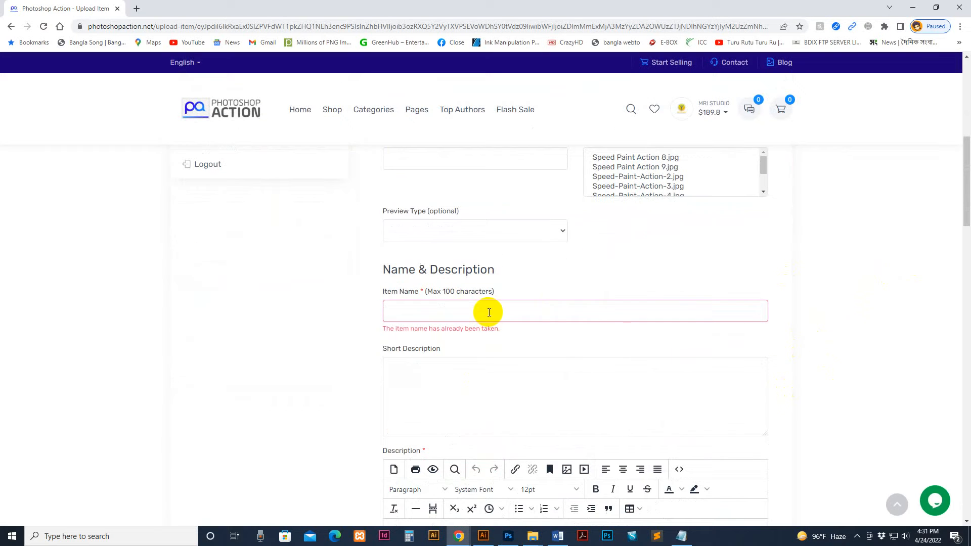
type("Speed Paint Photoshop Actions")
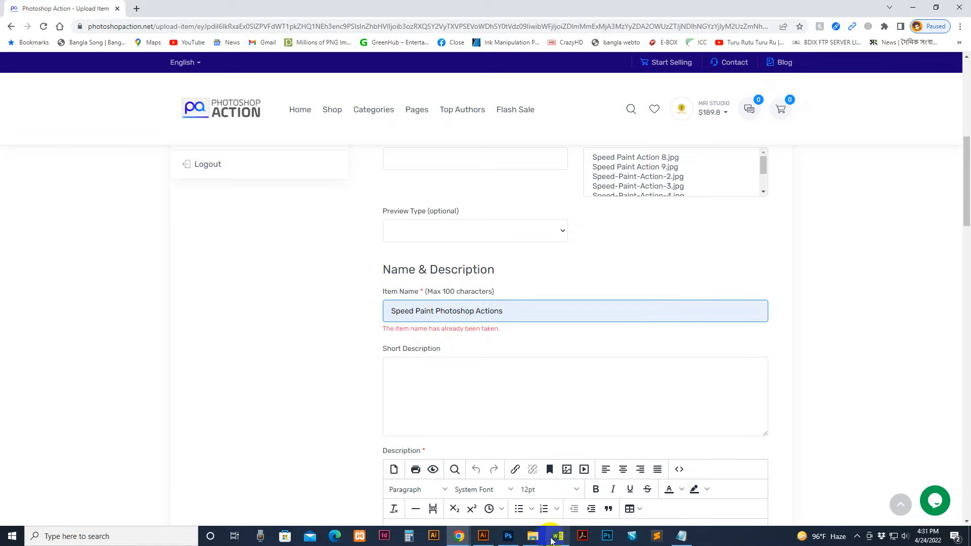
left_click(556, 536)
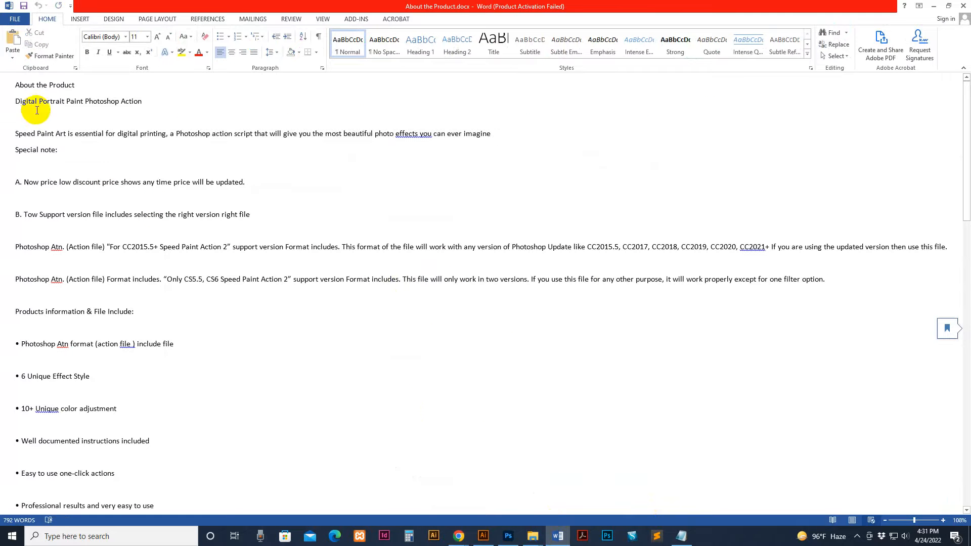
Prefix the item name with 'Digital Portrait' copied from the Word product document.
double_click(26, 101)
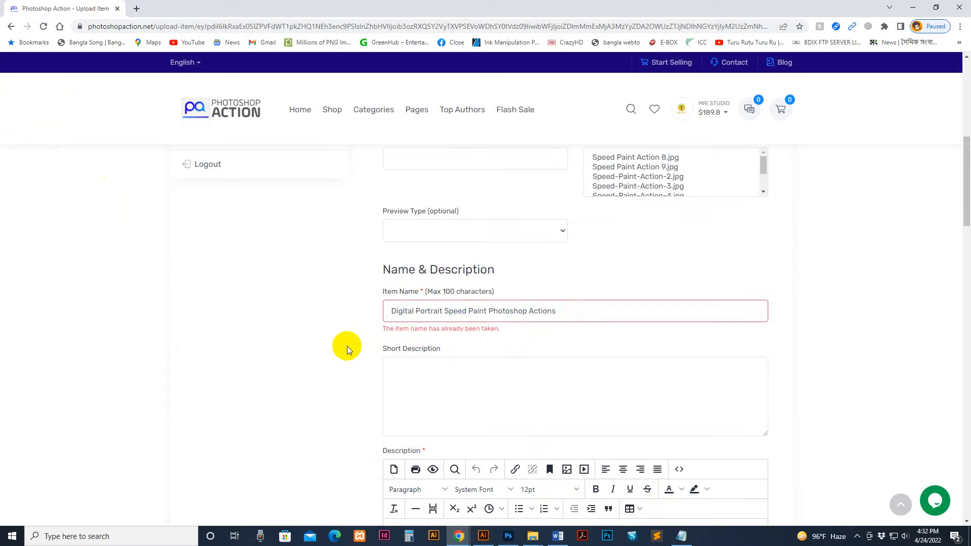
scroll("down", 3)
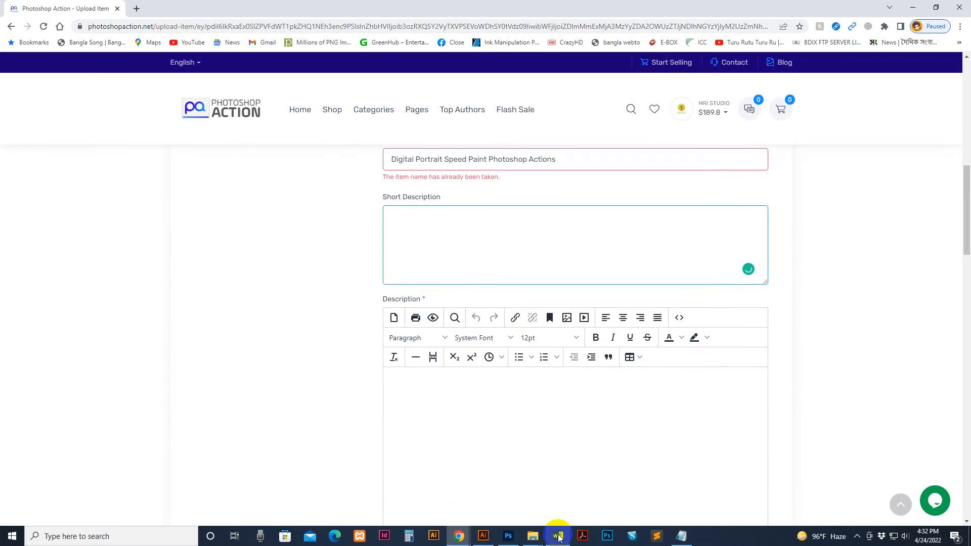
left_click(556, 536)
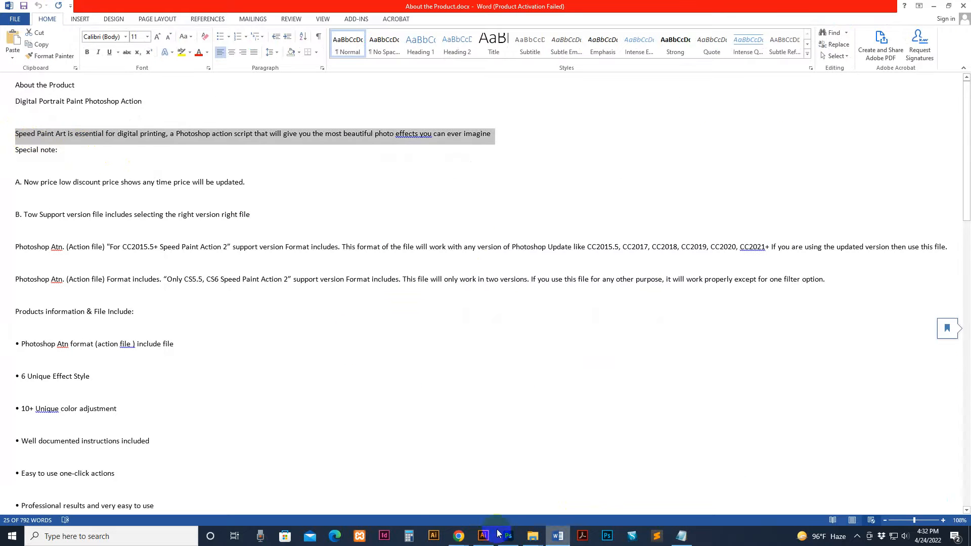
Paste the Speed Paint Art sentence into Short Description and the full write-up into Description.
left_click(457, 536)
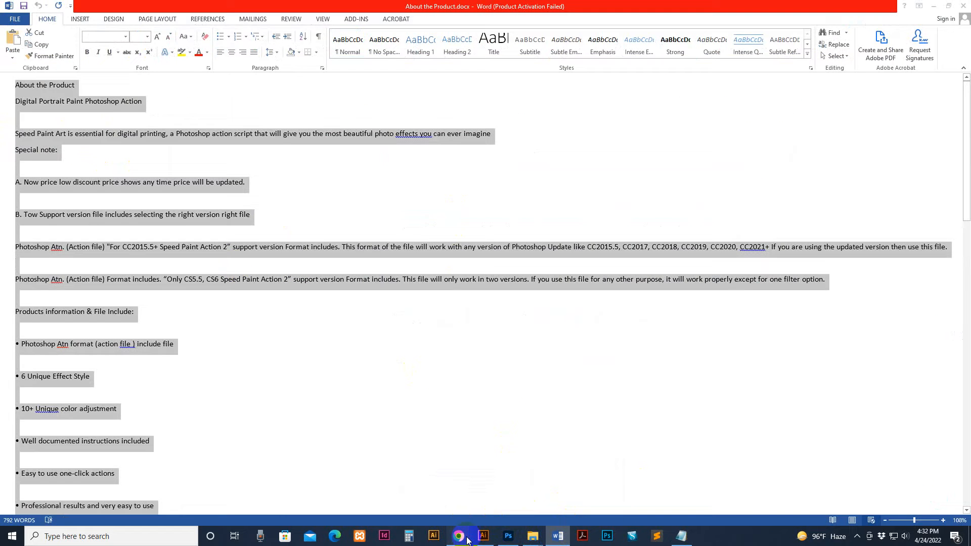
left_click(457, 536)
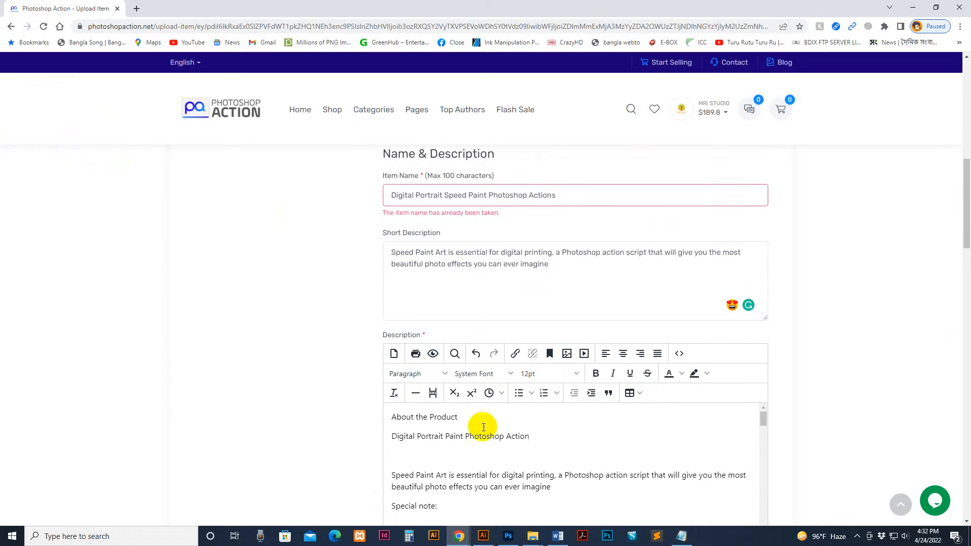
Make 'About the Product' a Heading 1 and remove the duplicate product title line.
left_click(416, 374)
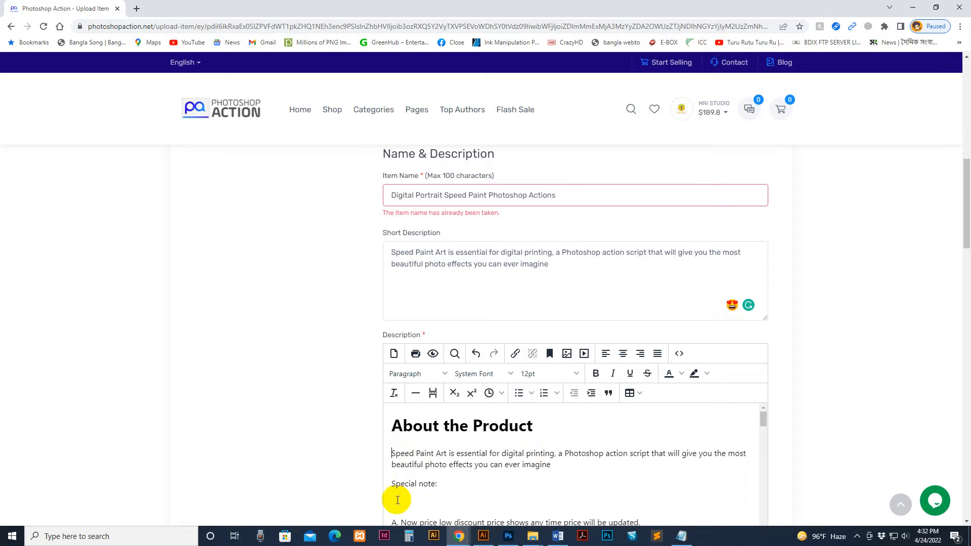
scroll("down", 3)
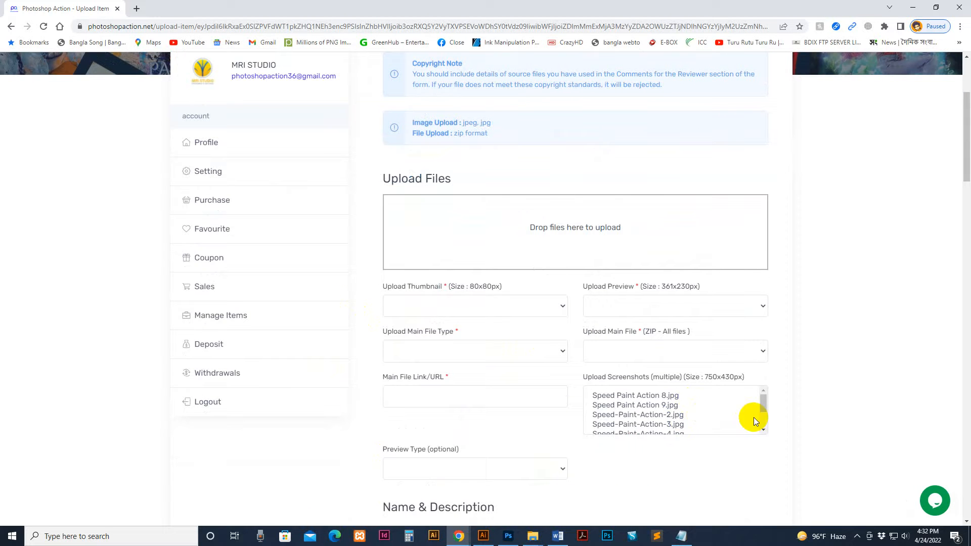
Select the screenshot images, set Speed-Paint-Action-2.jpg as thumbnail and the zip as File-type main file.
left_click(636, 395)
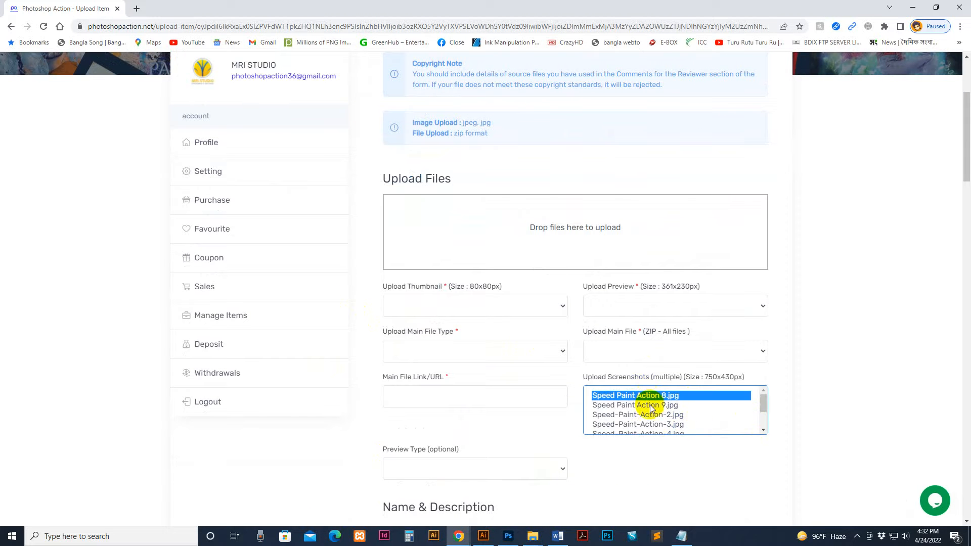
left_click(475, 351)
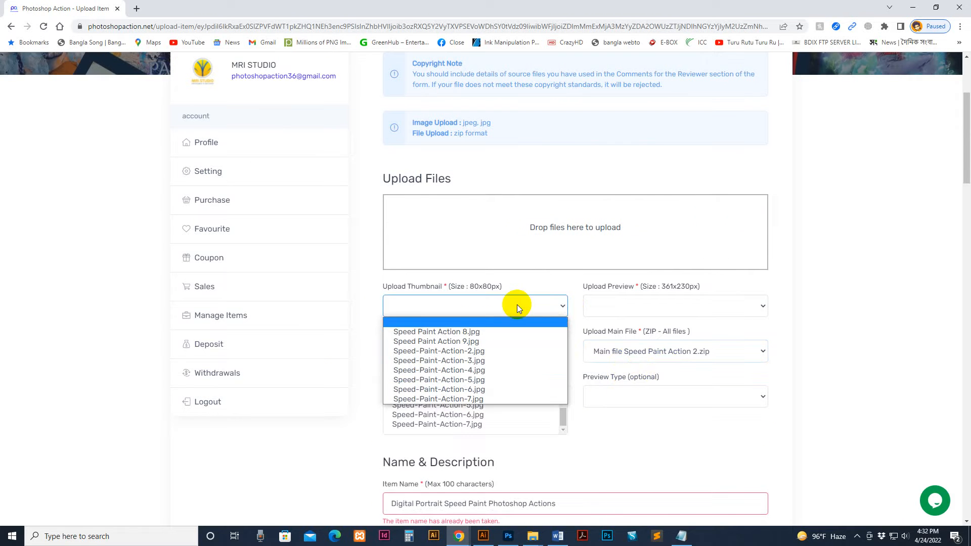
left_click(438, 351)
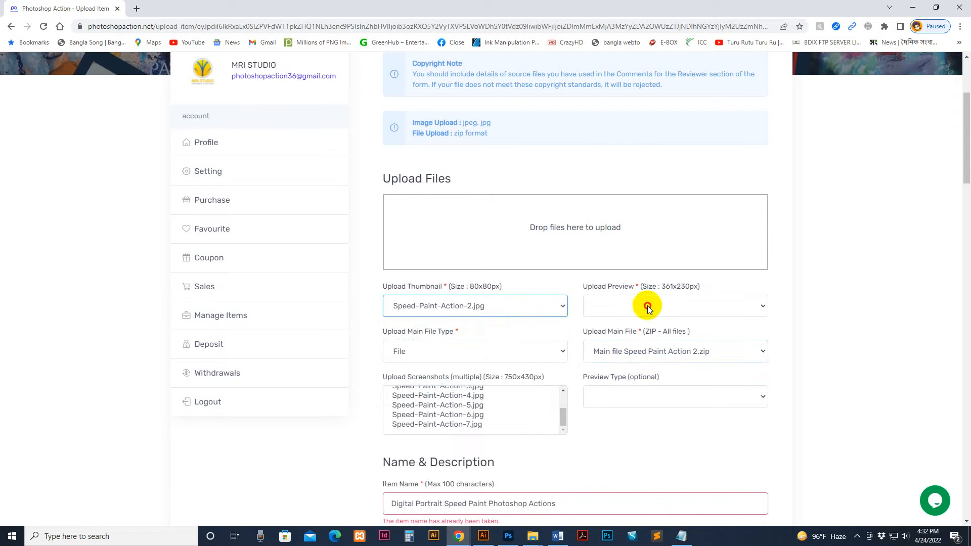
left_click(674, 305)
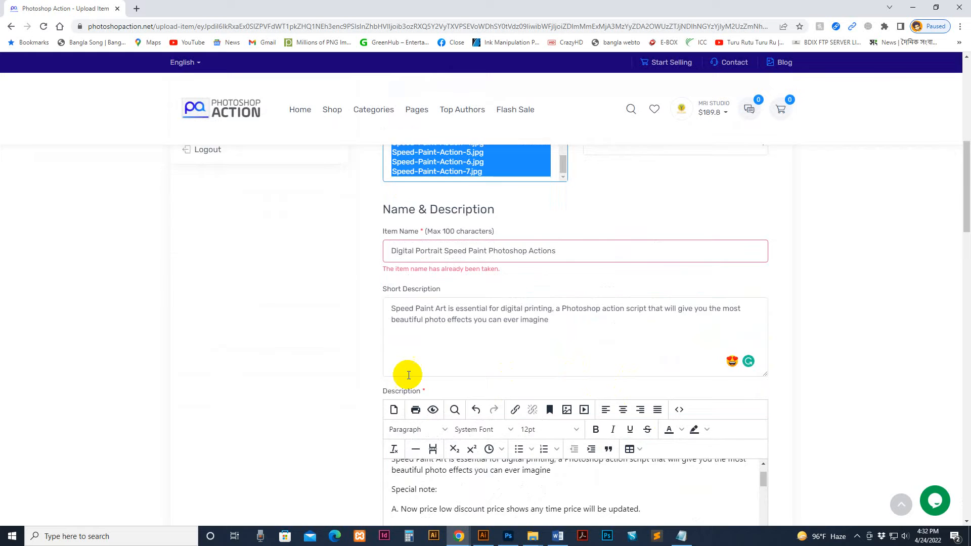
Set category Photoshop Actions, Atn package, versions CS5.5/CS6/CC2015.5, 3-day money back, flash sale and tags.
scroll("down", 3)
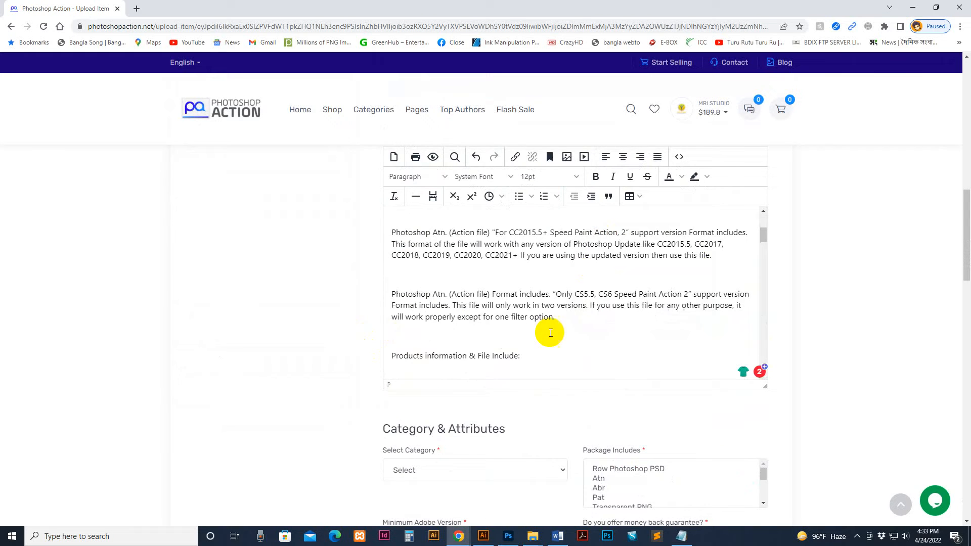
left_click(474, 267)
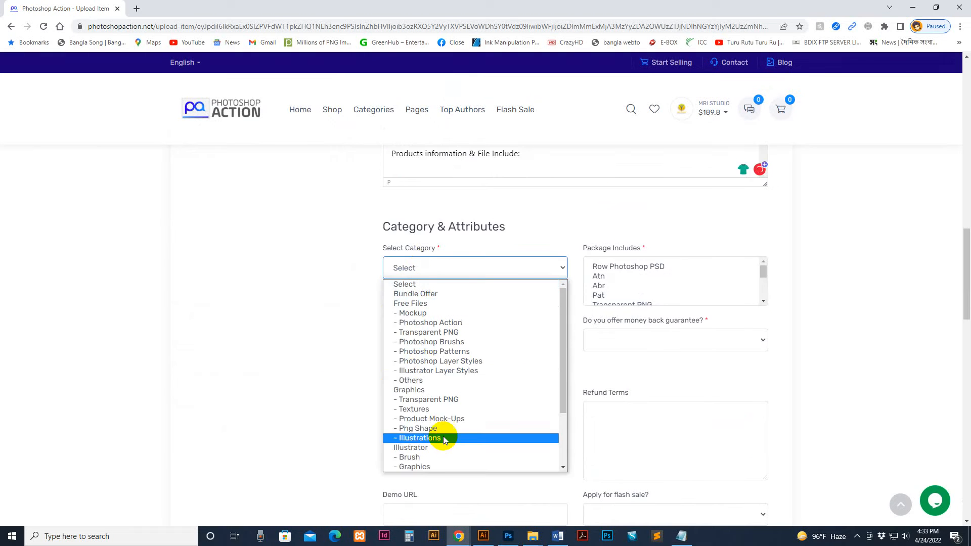
left_click(430, 321)
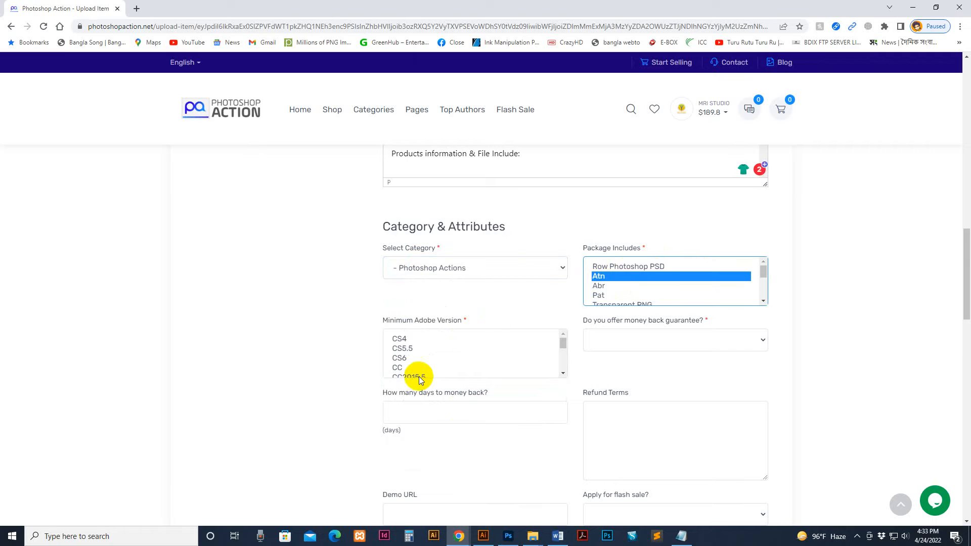
left_click(403, 348)
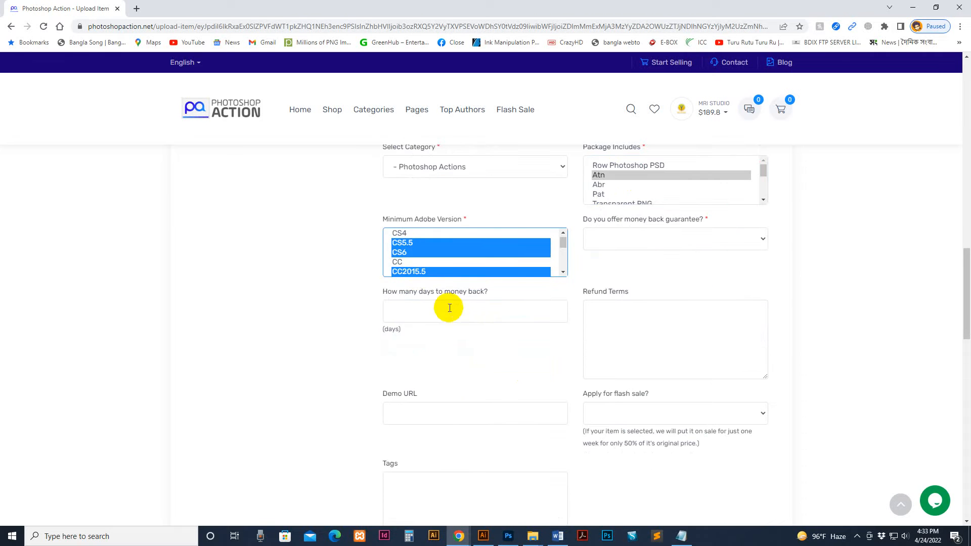
type("3")
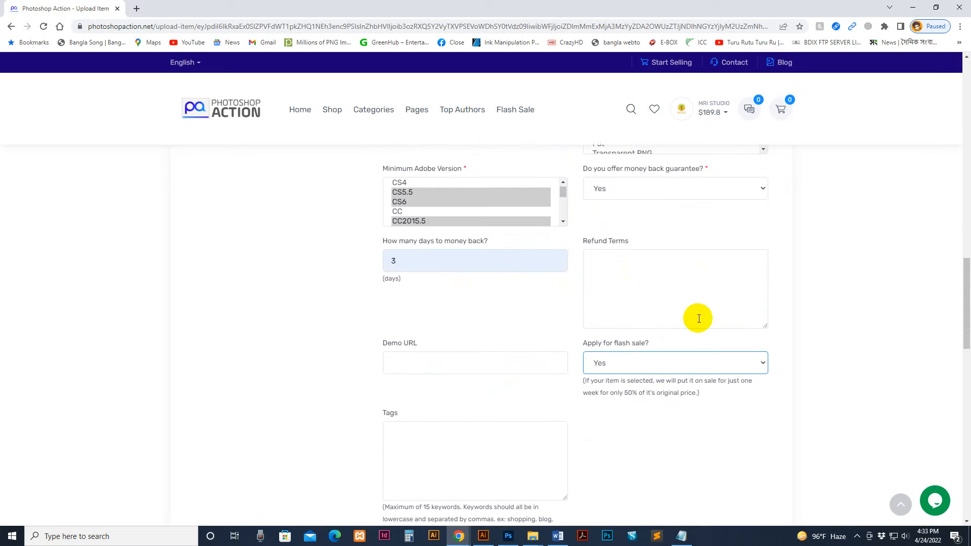
scroll("down", 3)
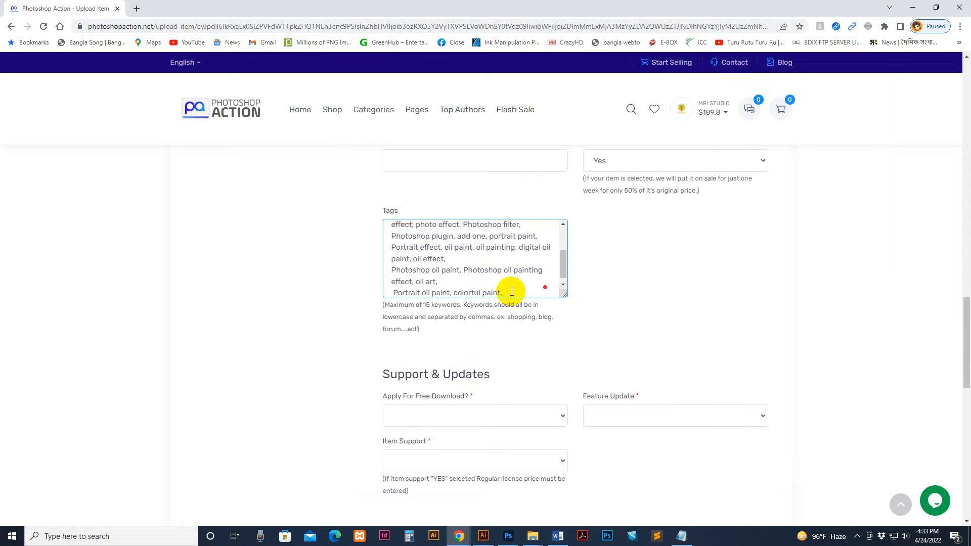
Enter SEO keywords: Portrait effect, oil paint, oil painting, digital oil paint, oil effect and more.
left_click_drag(511, 292, 387, 260)
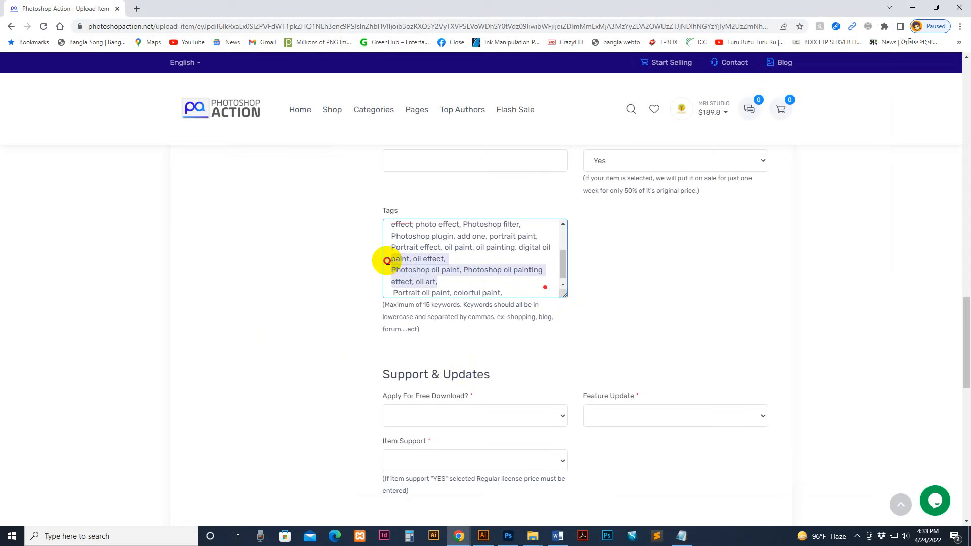
scroll("down", 3)
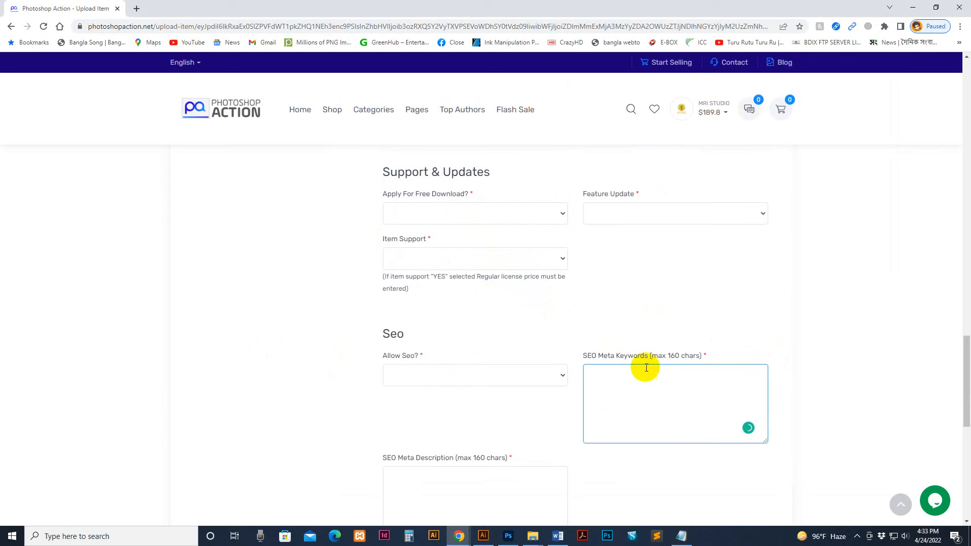
type("Portrait effect, oil paint, oil painting, digital oil paint, oil effect, Photoshop oil paint, Photoshop oil painting effect, oil art,")
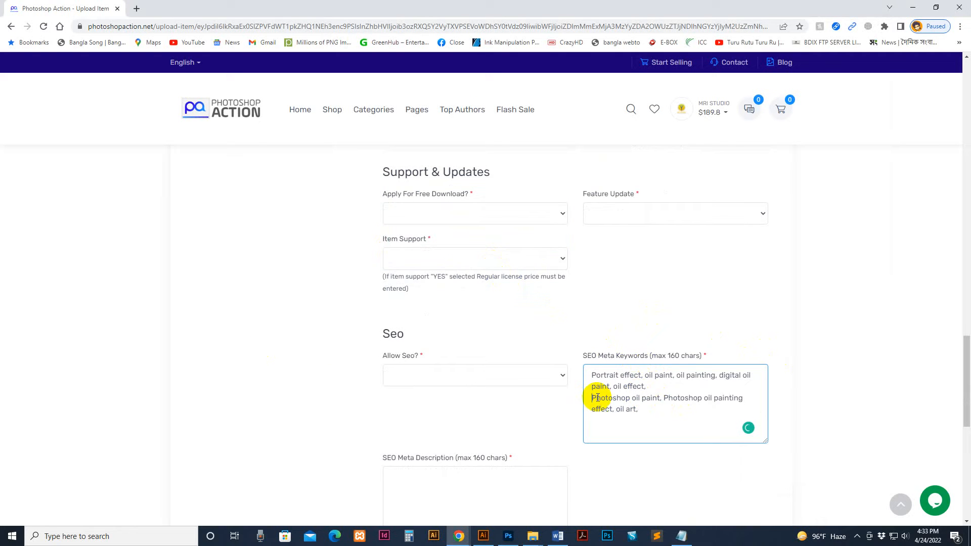
Set free download to No and feature update, item support and Allow Seo to Yes.
left_click(474, 213)
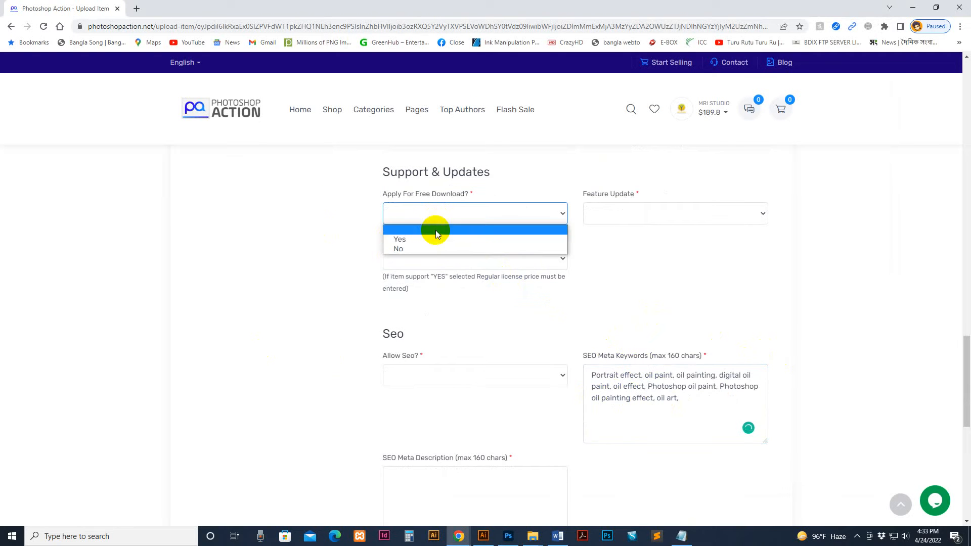
mouse_move(411, 249)
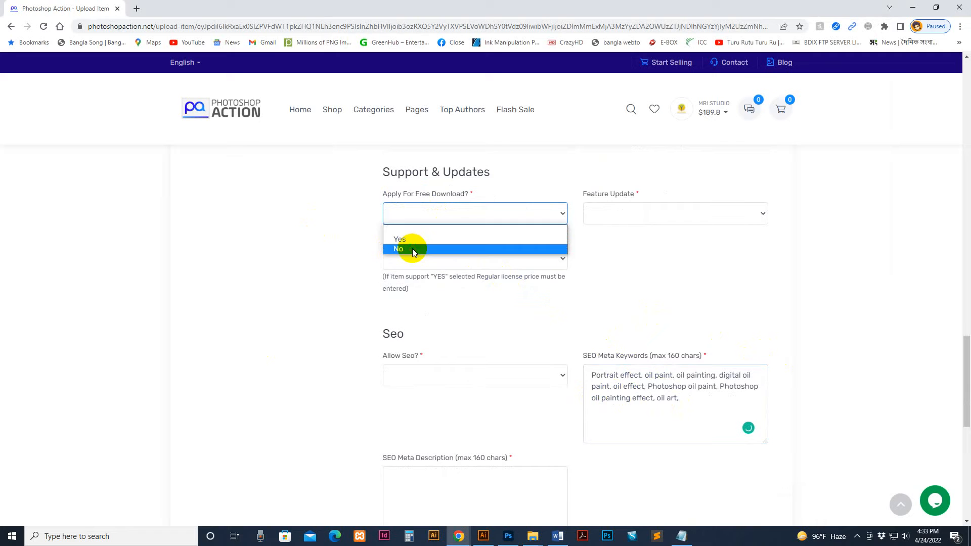
left_click(398, 249)
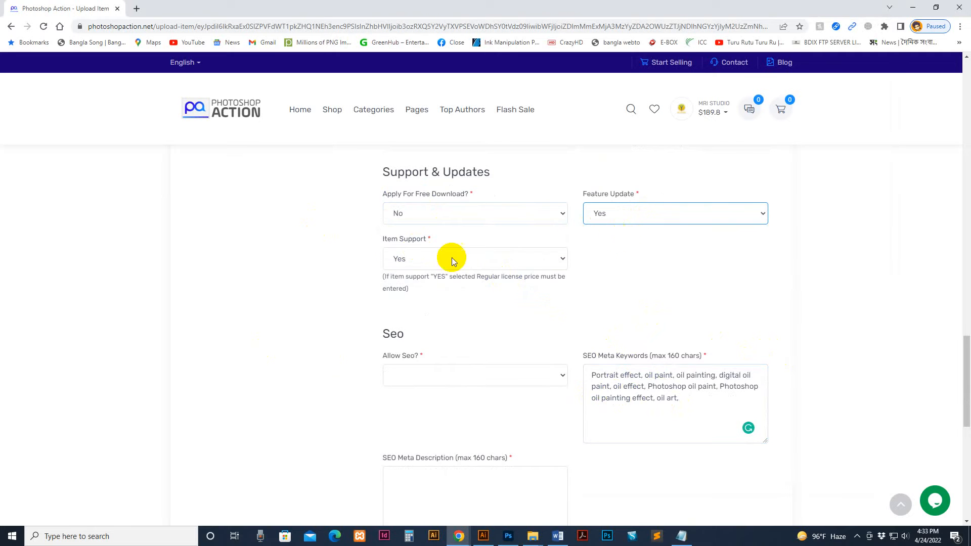
left_click(474, 374)
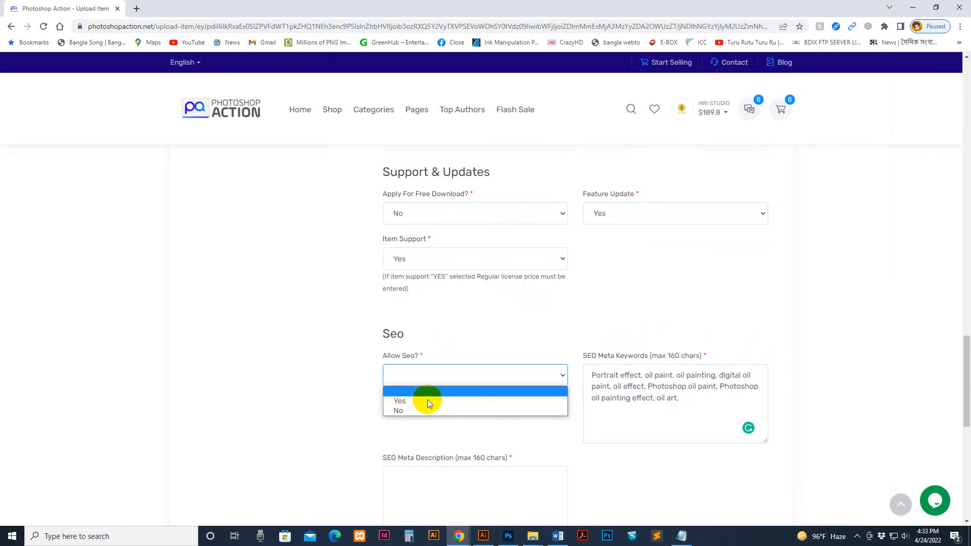
left_click(400, 400)
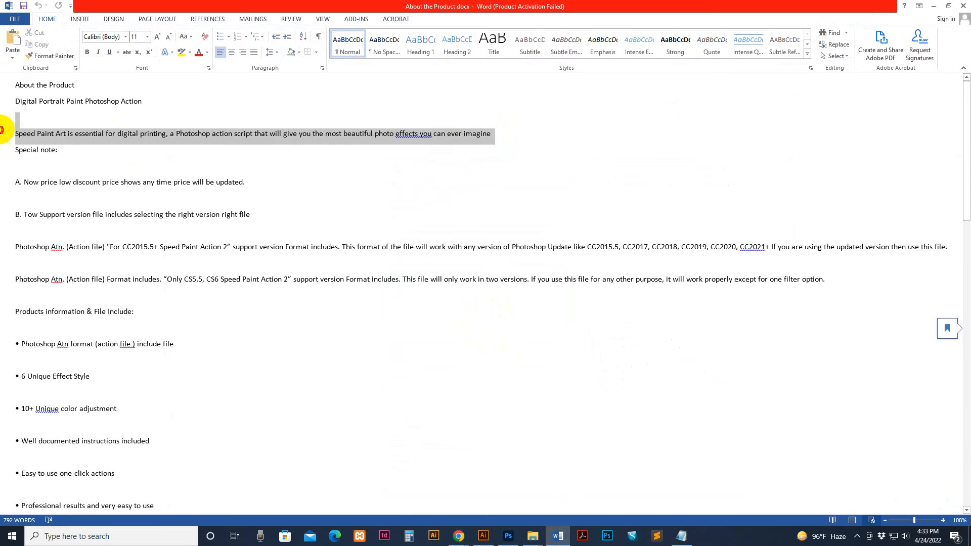
Fill SEO Meta Description with the shortened 'Speed Paint Art is essential for digital printing...' sentence.
left_click(457, 536)
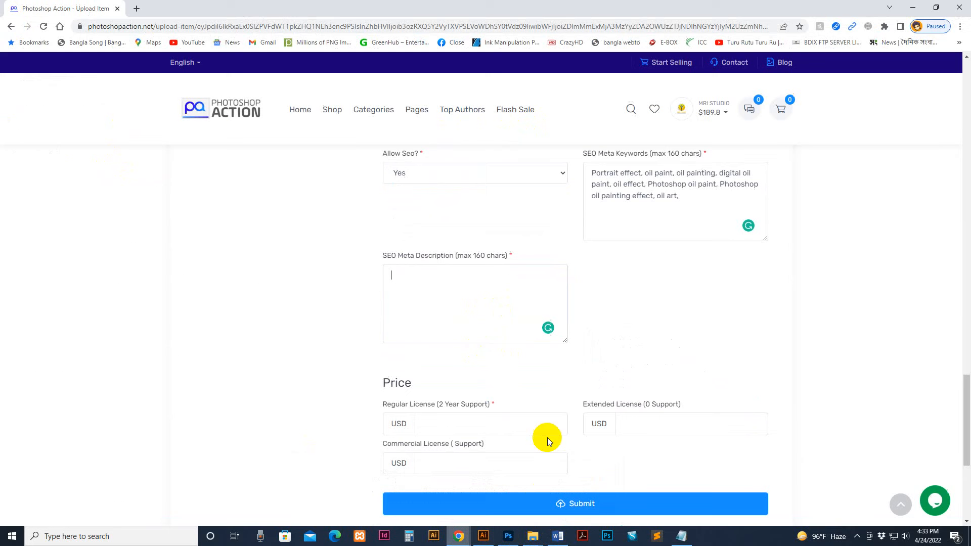
type("Speed Paint Art is essential for digital printing, a Photoshop action script that will give you the most beautiful photo effects you can ever imagine")
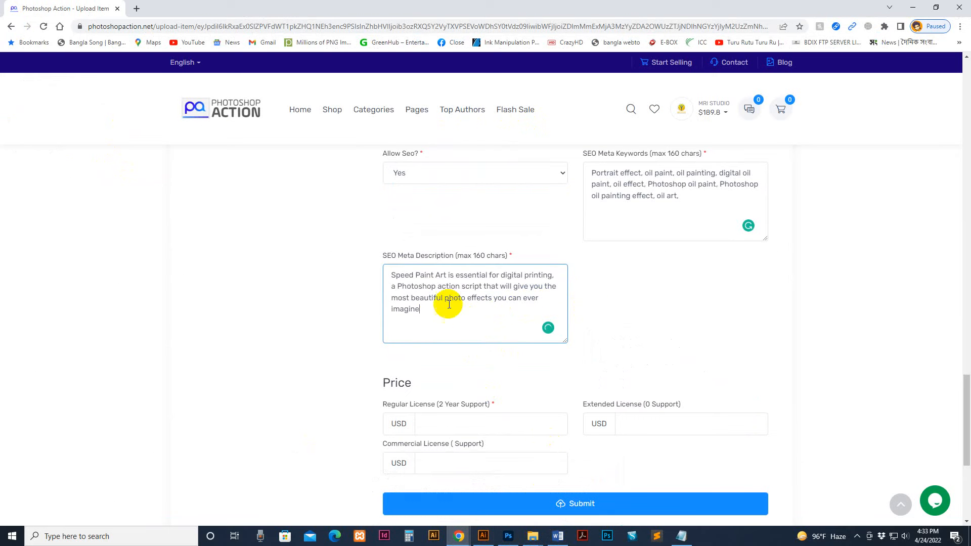
mouse_move(566, 341)
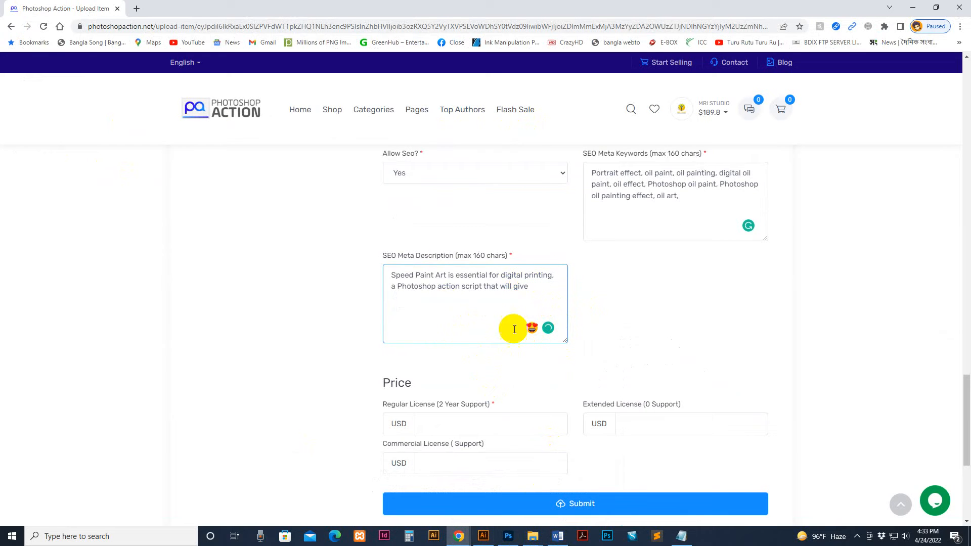
mouse_move(487, 416)
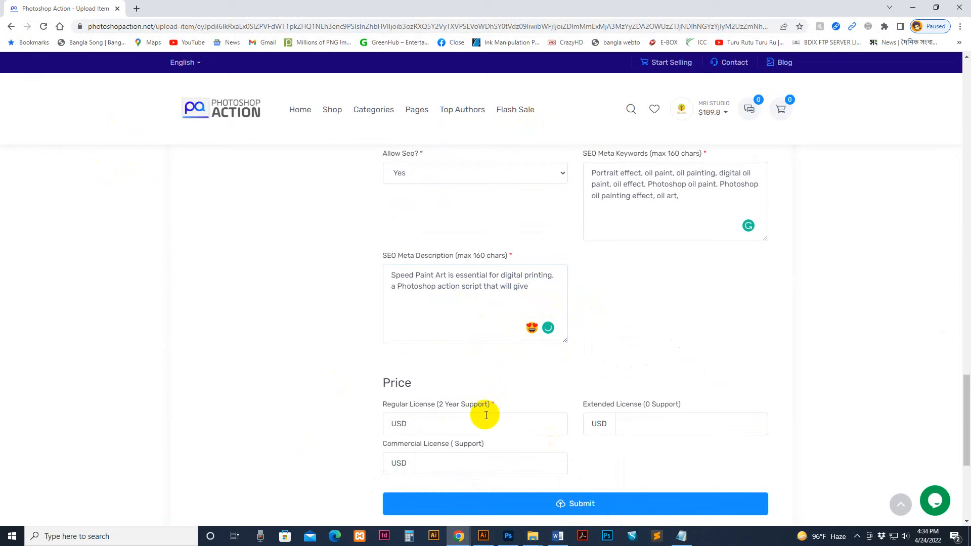
Price the licenses at 1 regular, 6 commercial and 20 extended USD.
left_click(490, 424)
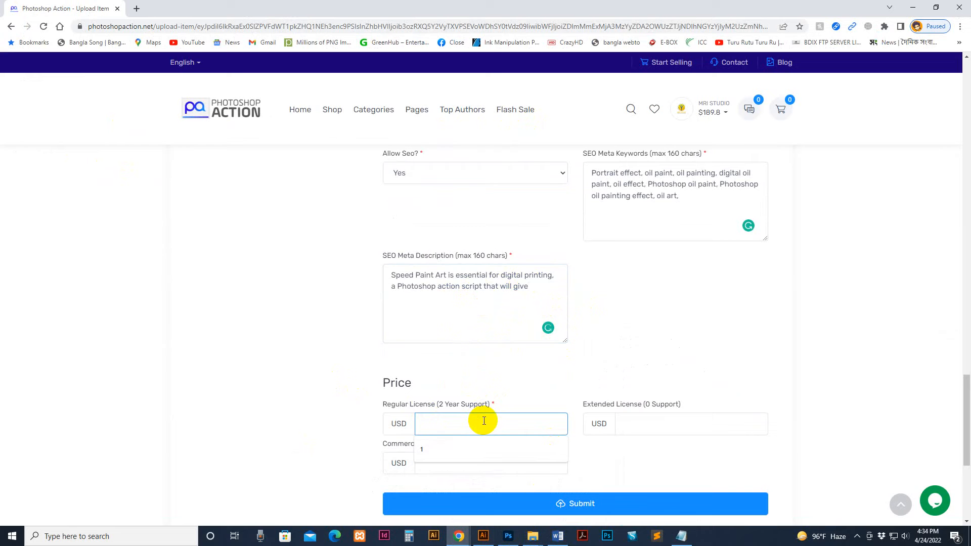
type("1")
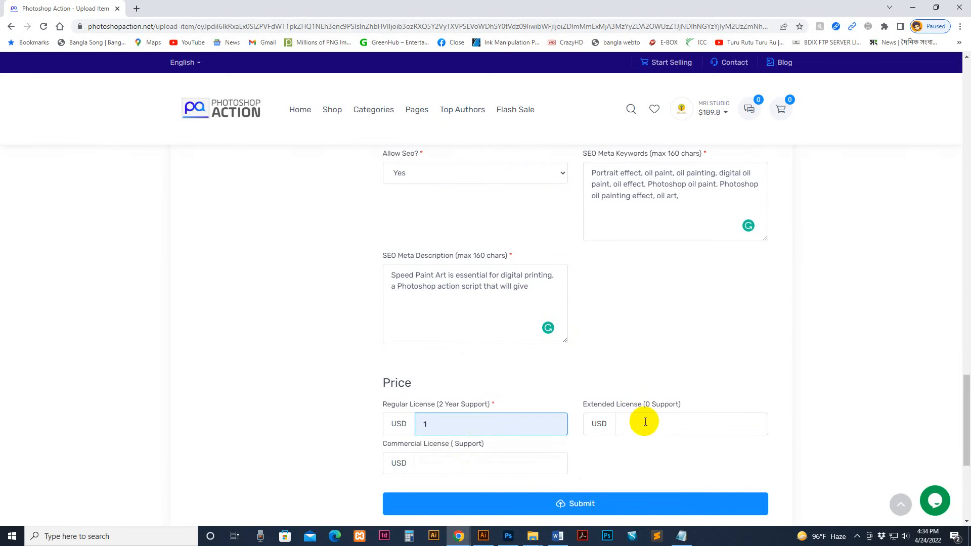
left_click(489, 462)
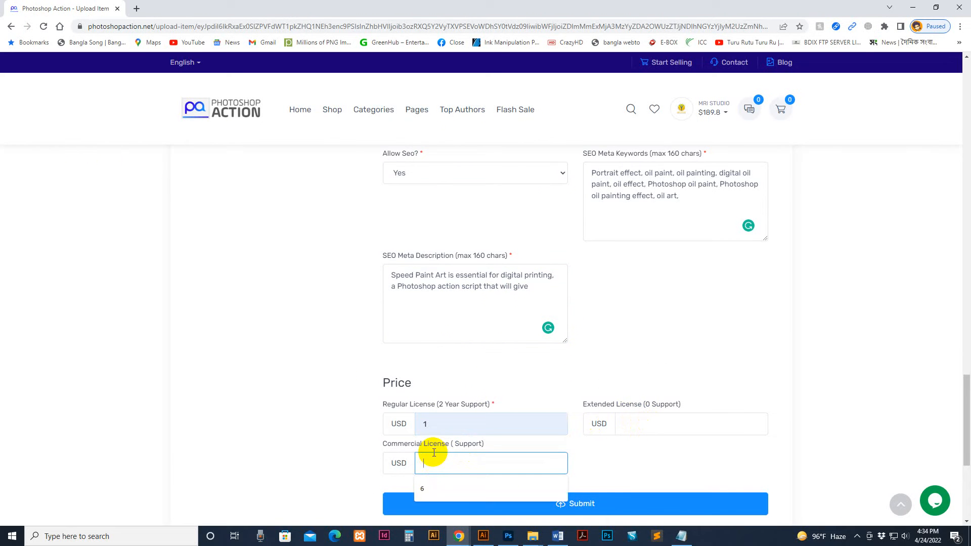
type("20")
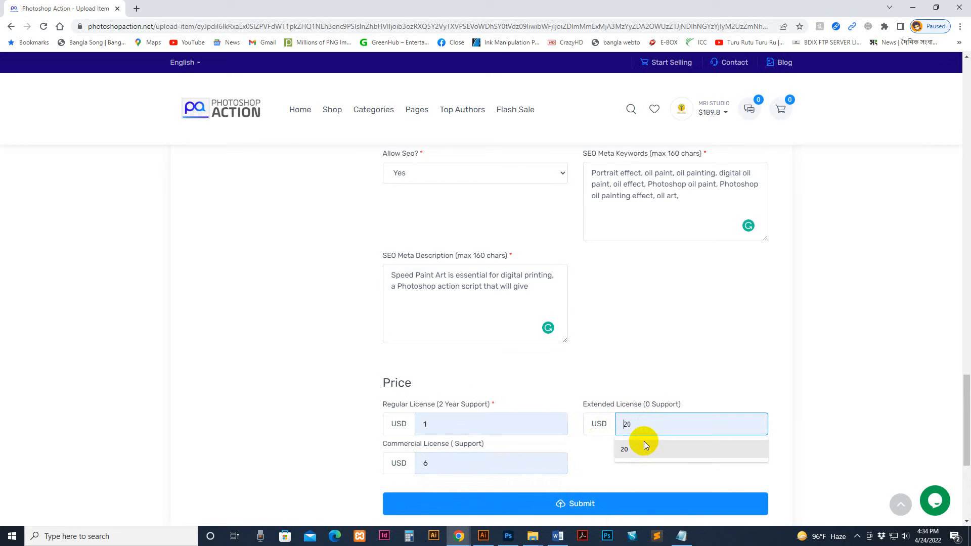
scroll("down", 3)
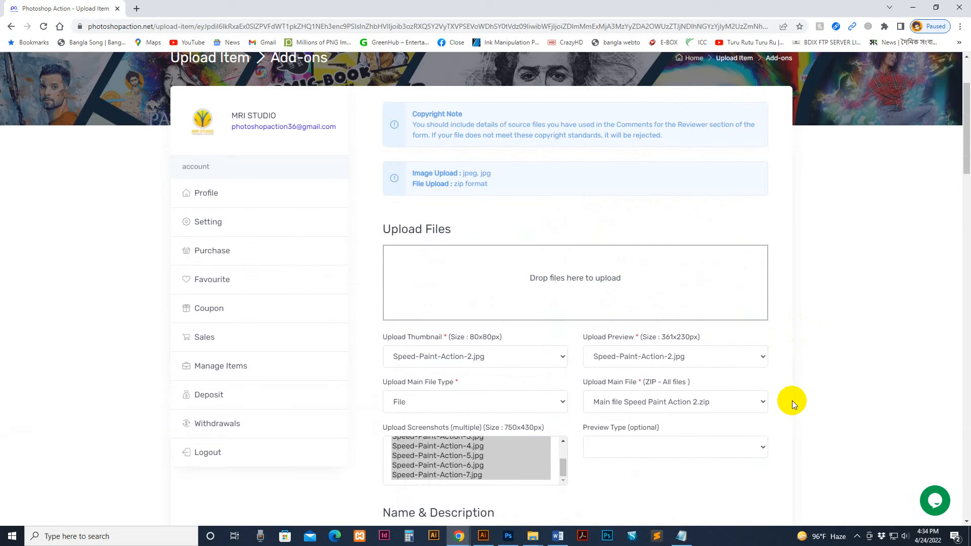
Submit the upload so the item appears first in Manage Items at $1.
scroll("down", 3)
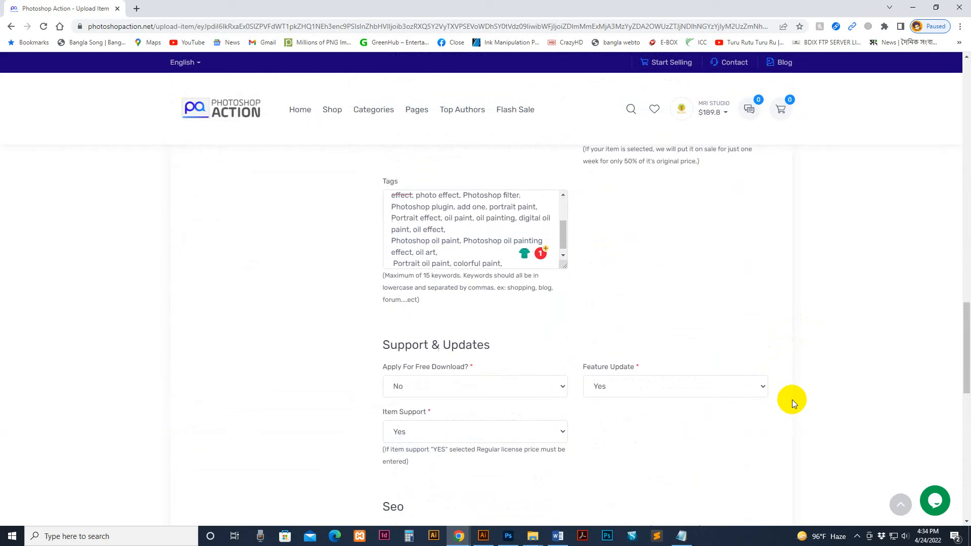
left_click(575, 352)
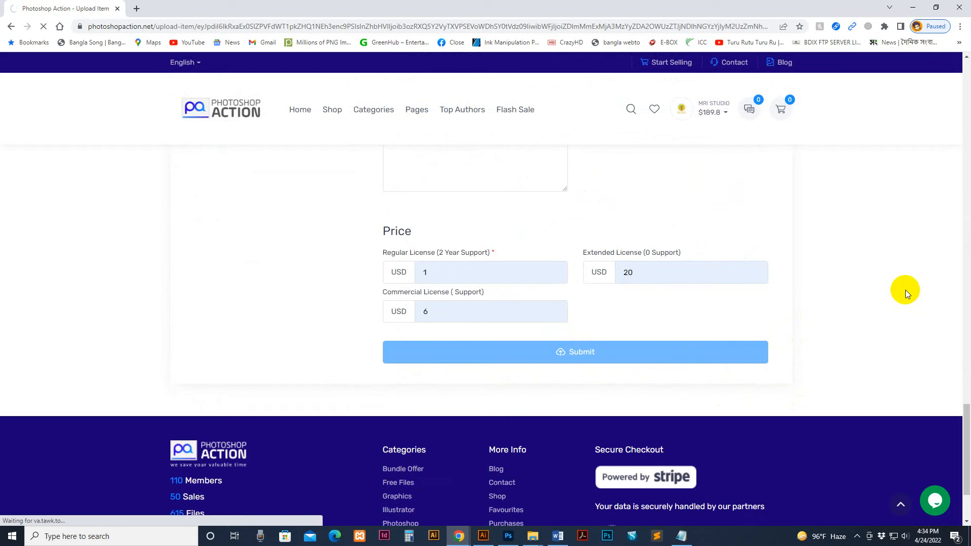
mouse_move(905, 289)
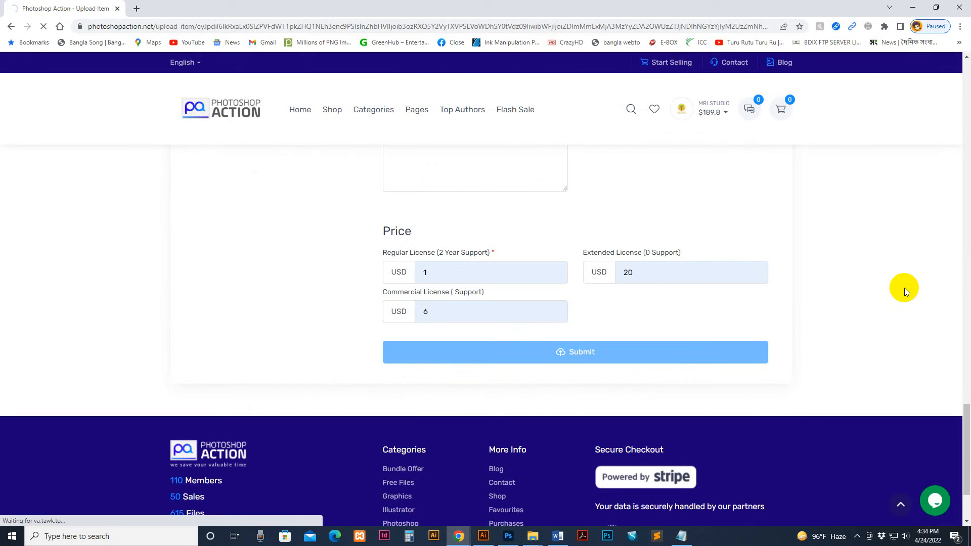
mouse_move(854, 288)
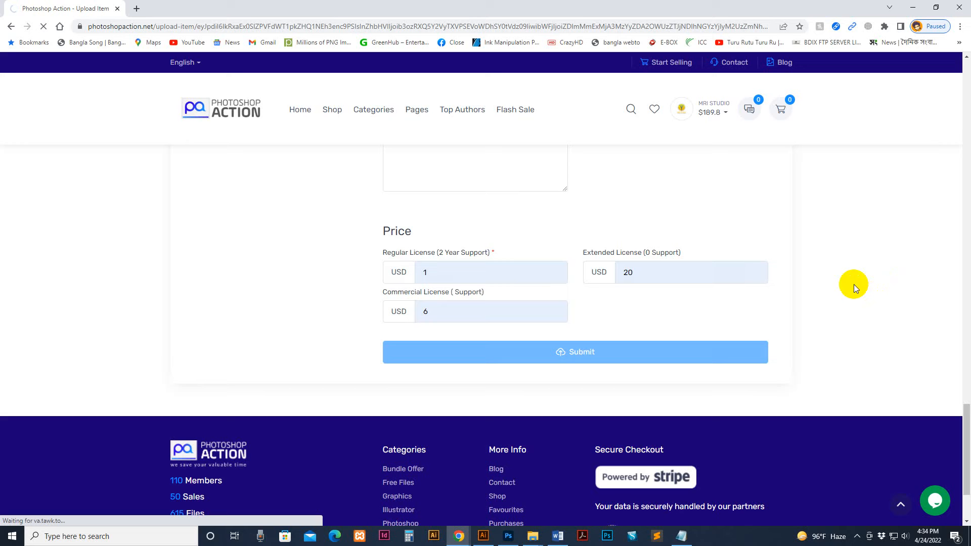
mouse_move(854, 277)
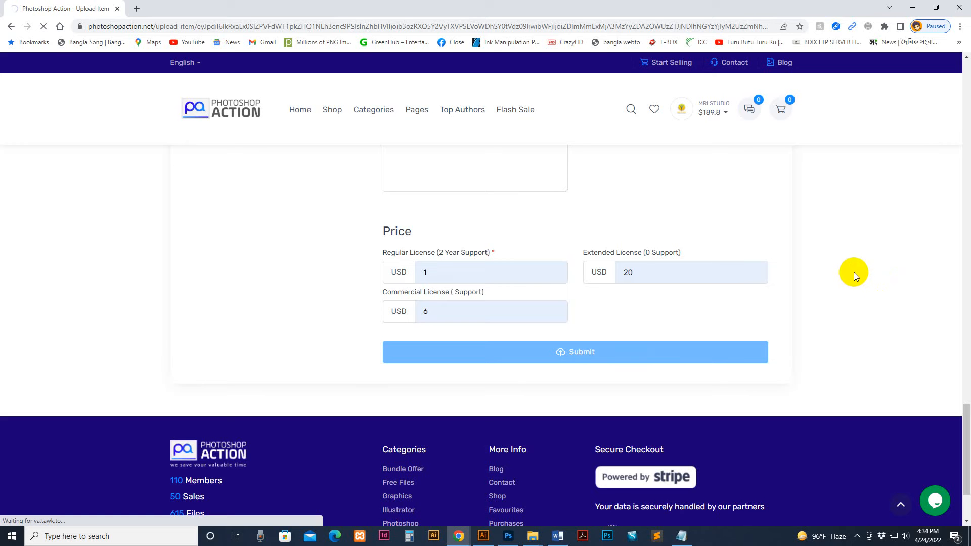
mouse_move(855, 274)
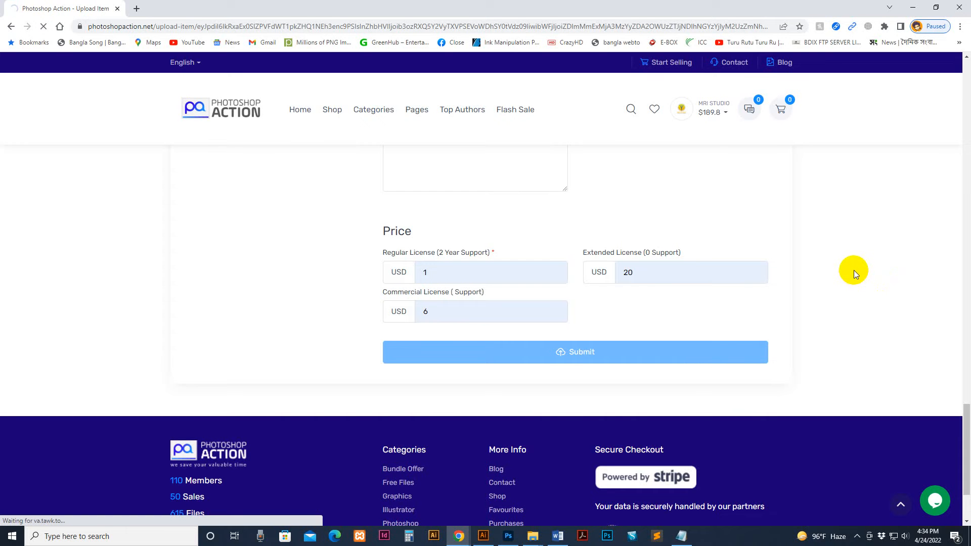
left_click(575, 352)
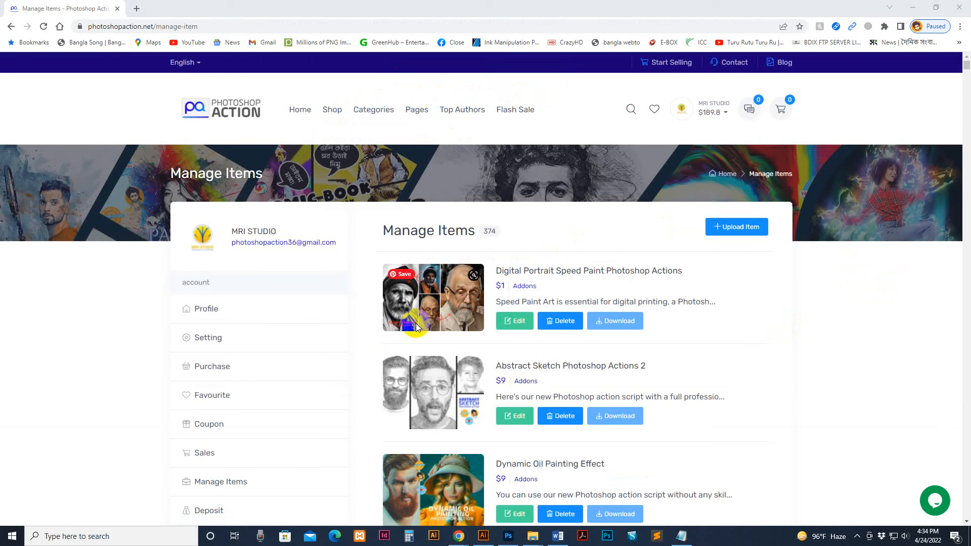
mouse_move(594, 273)
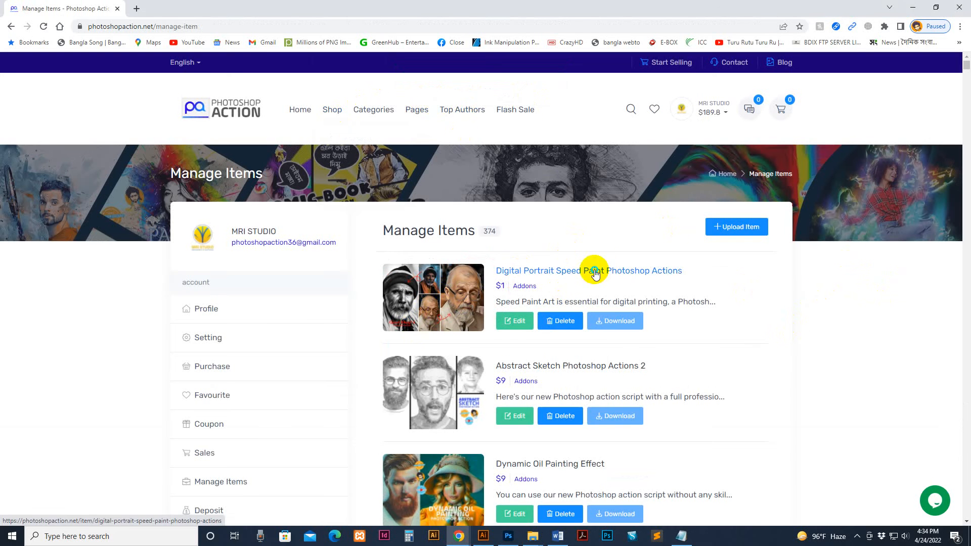
Open the Digital Portrait Speed Paint item page in a new tab showing $1, $6 and $20 licenses.
left_click(589, 271)
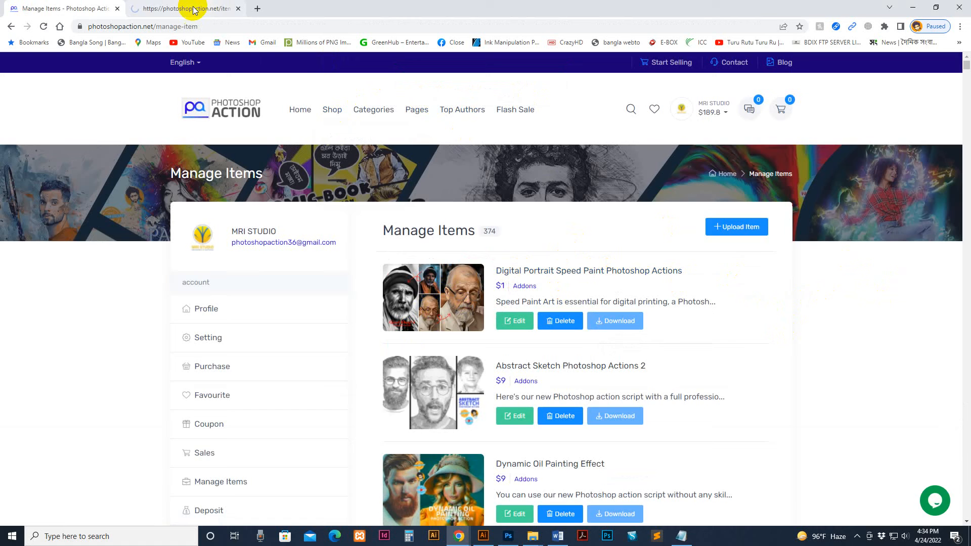
left_click(588, 271)
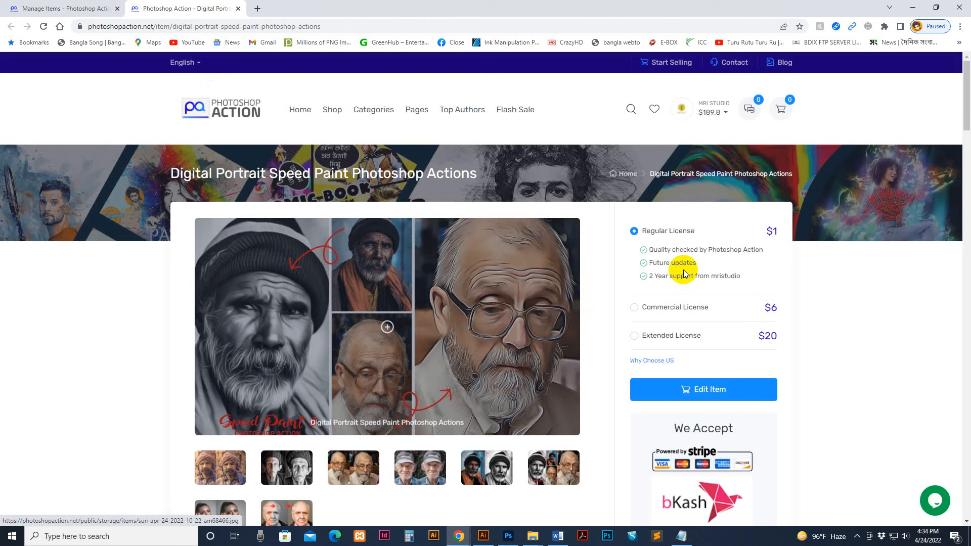
left_click(634, 259)
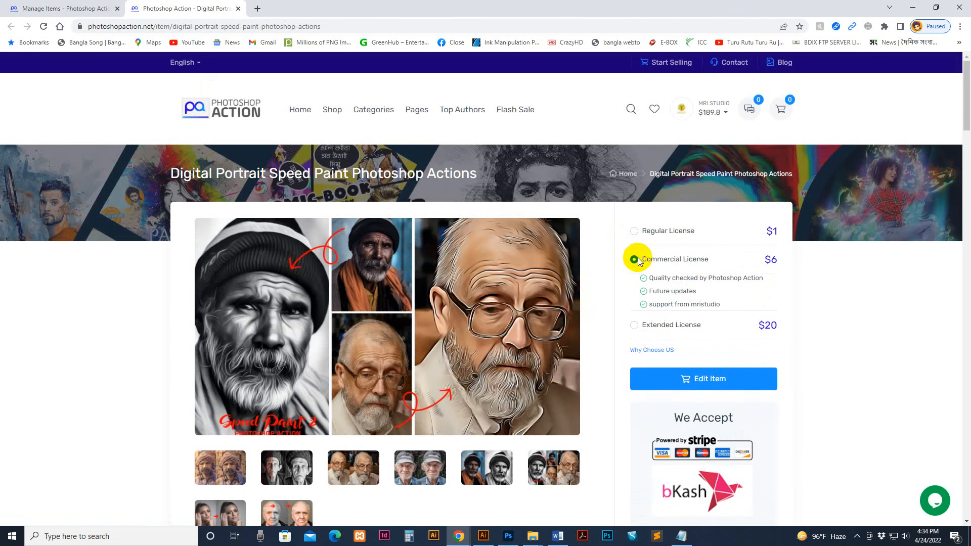
left_click(635, 287)
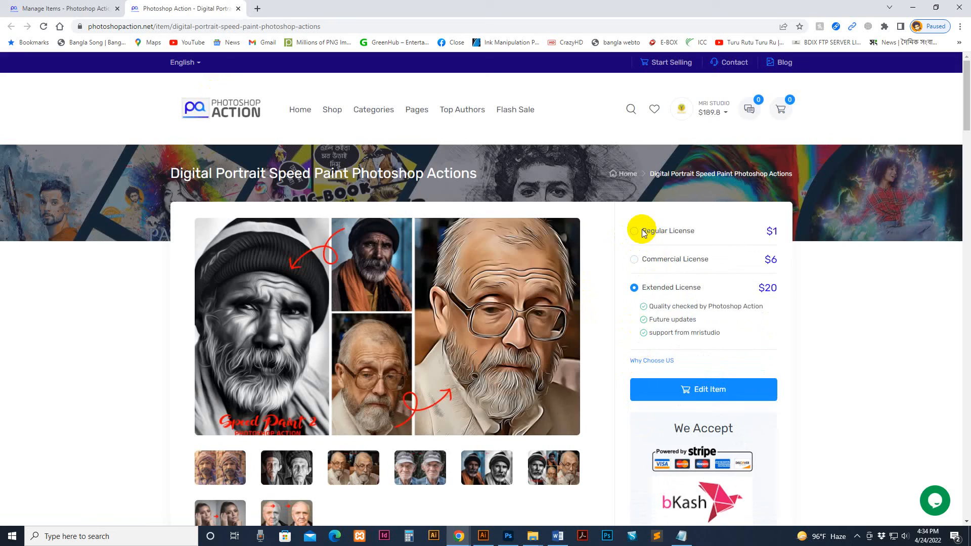
left_click(634, 231)
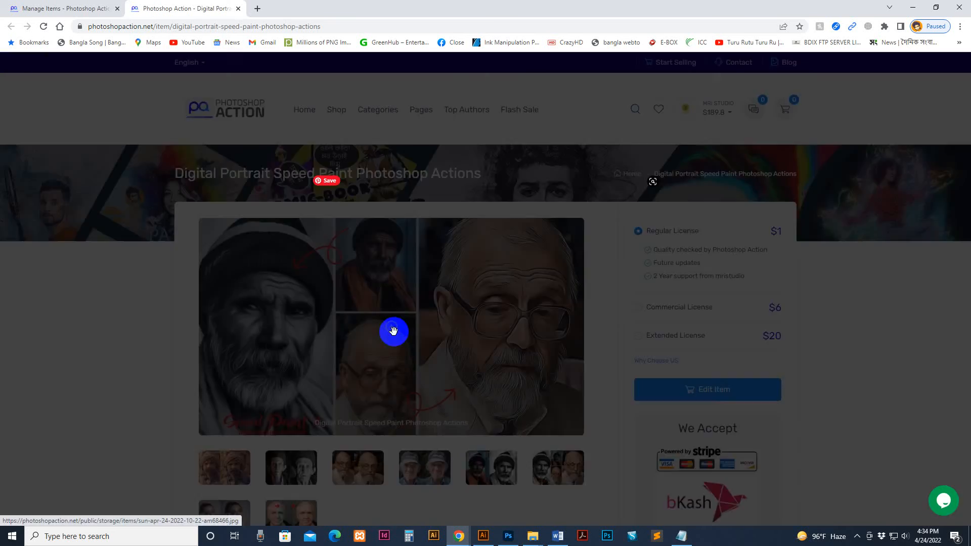
left_click(393, 330)
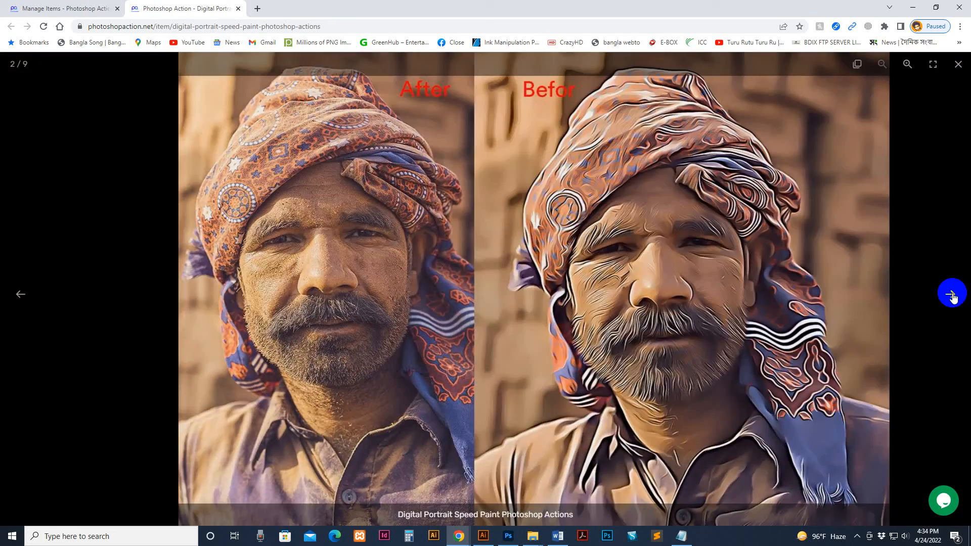
left_click(951, 295)
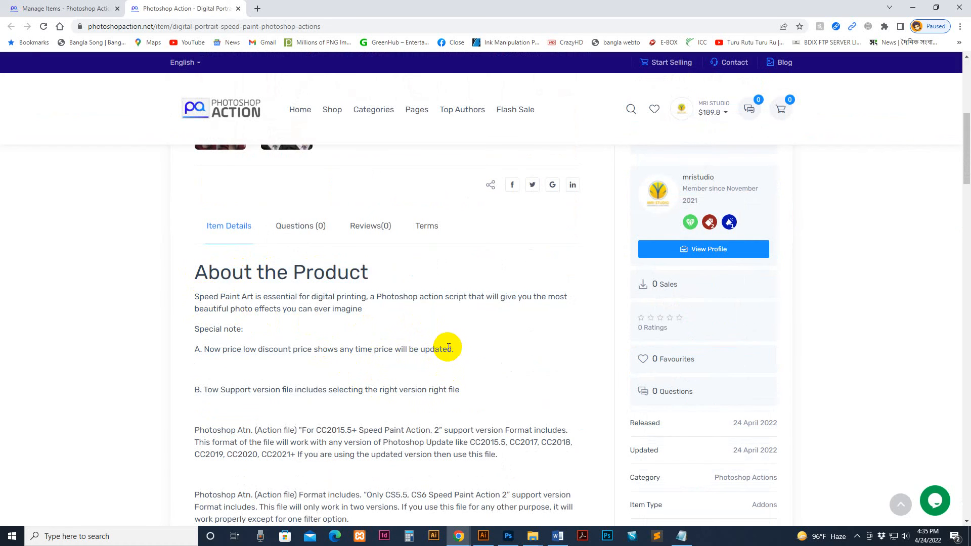
scroll("down", 3)
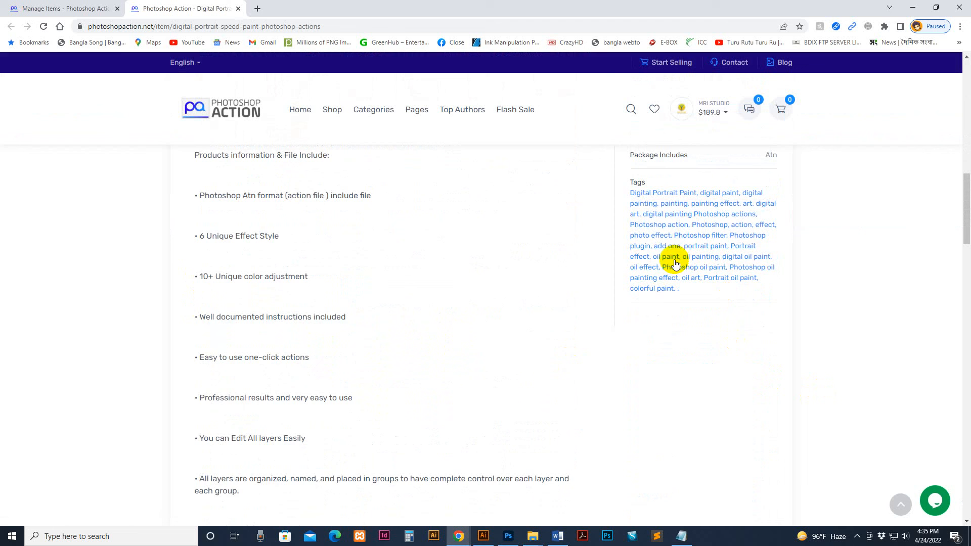